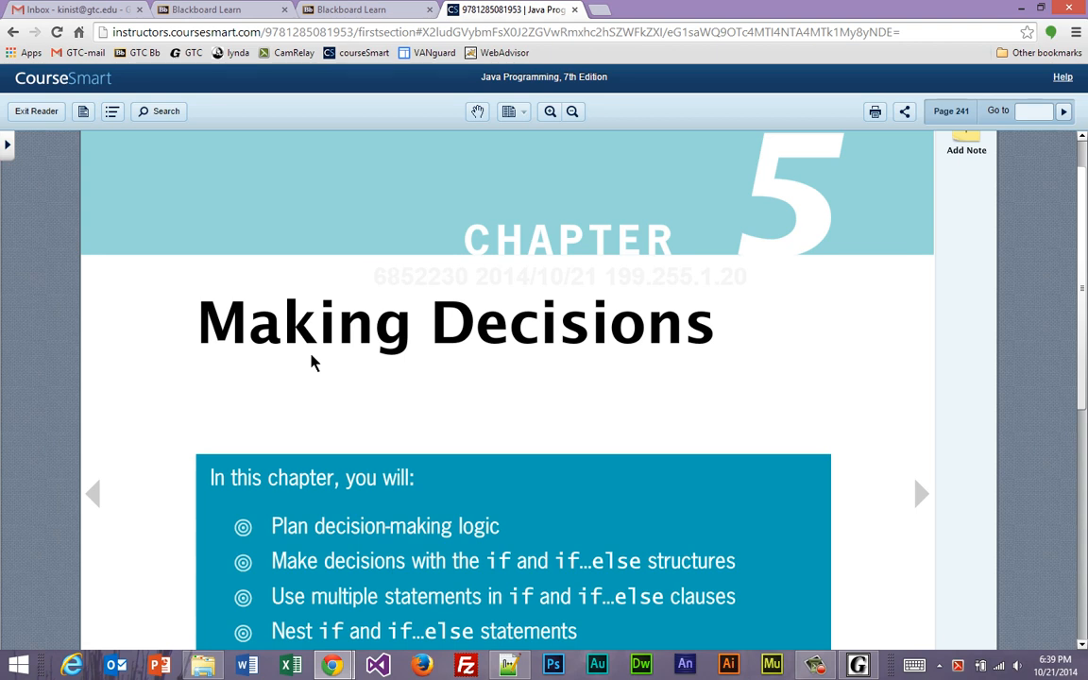
Step: Show the table of contents and browse down to the Chapter 5, Making Decisions, sections
left_click(109, 111)
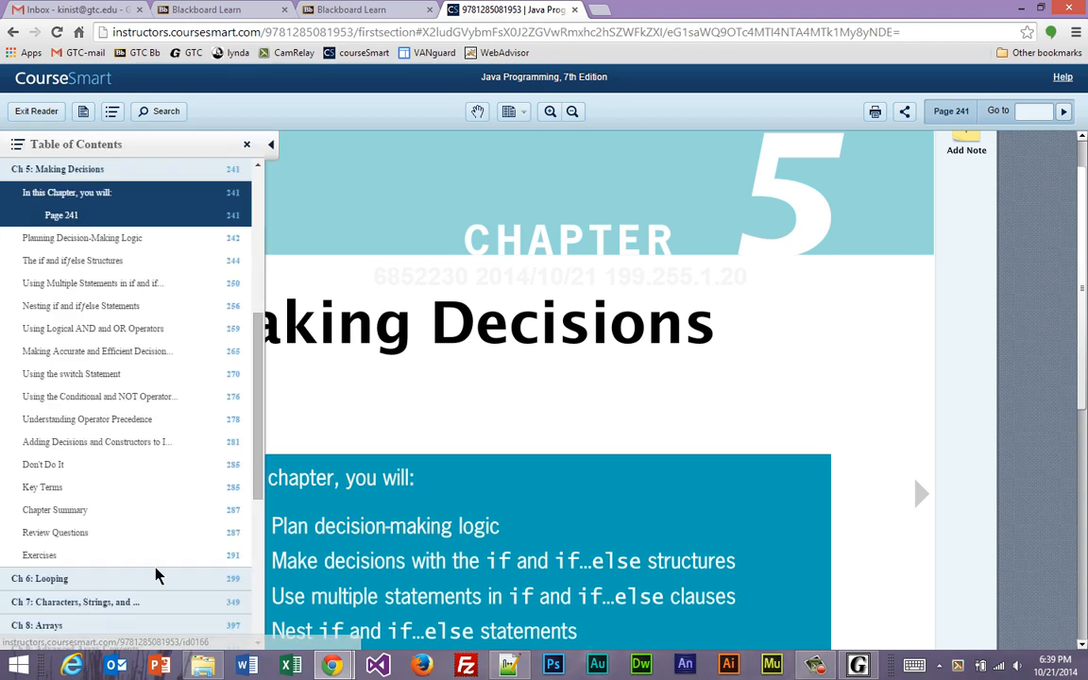
scroll("down", 3)
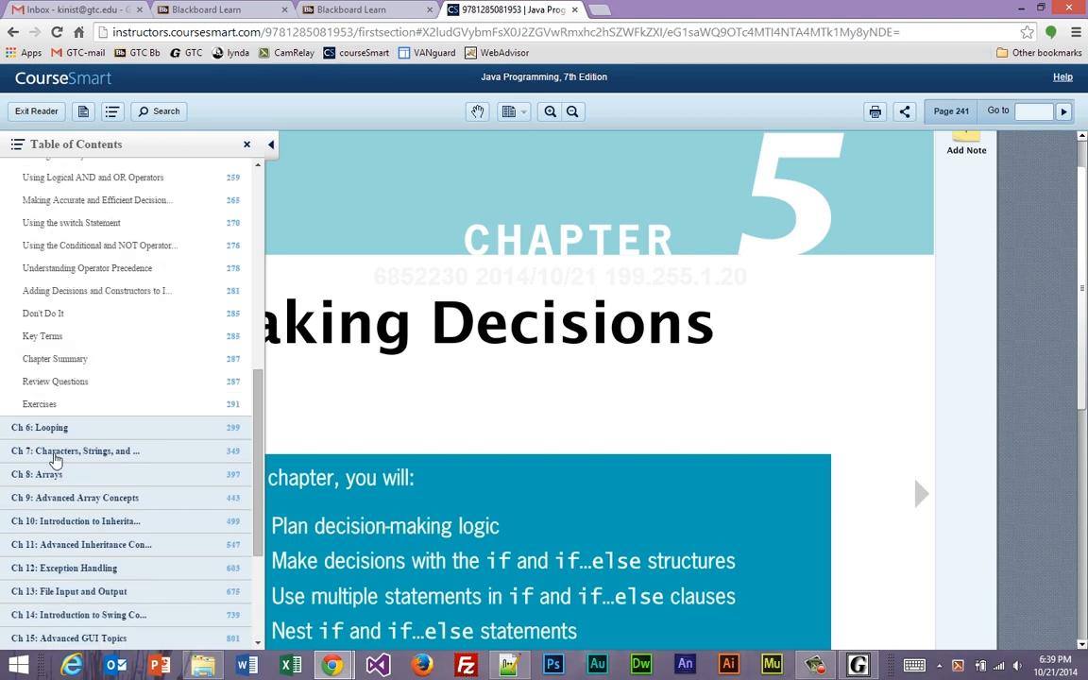
mouse_move(859, 439)
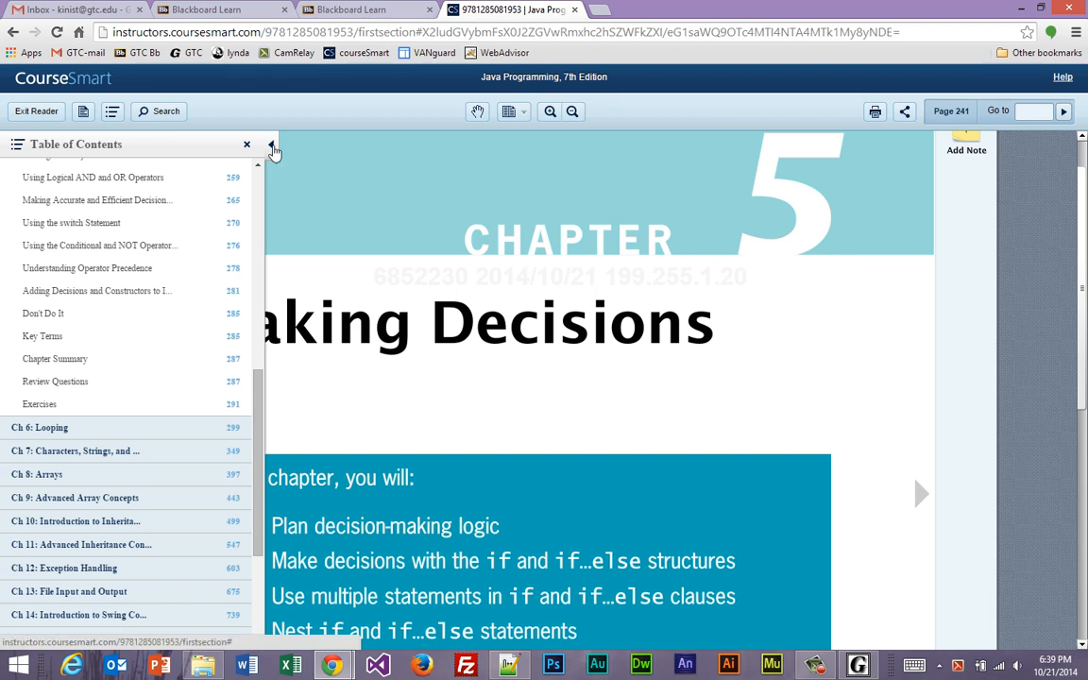
Step: Collapse the table of contents panel to return to the chapter objectives on page 241
left_click(272, 151)
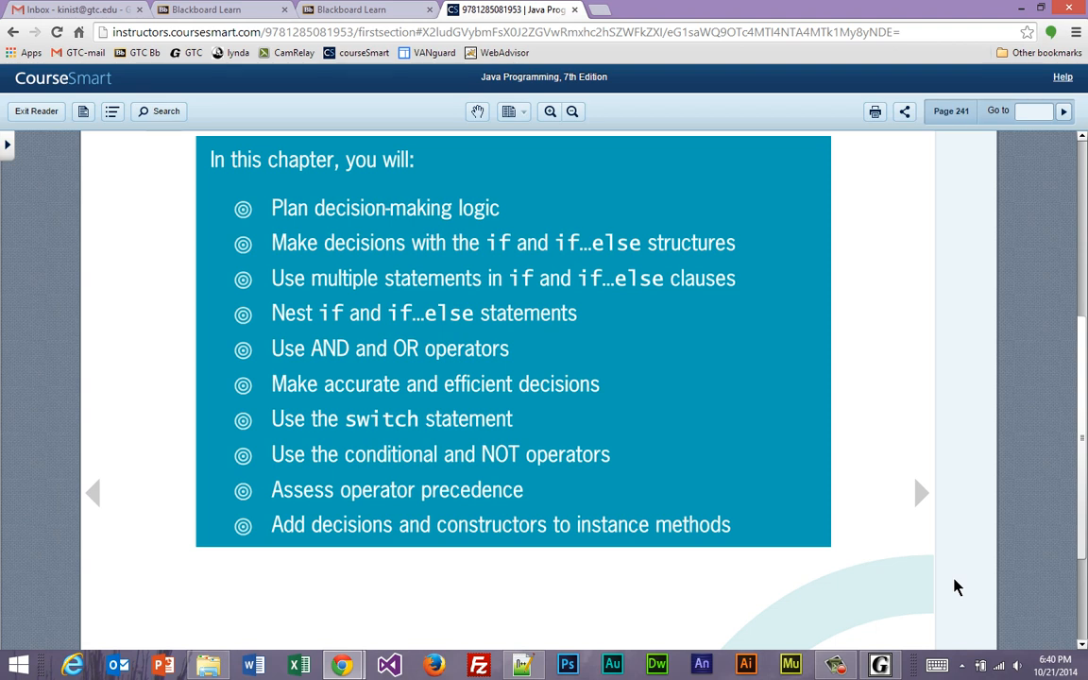
mouse_move(449, 430)
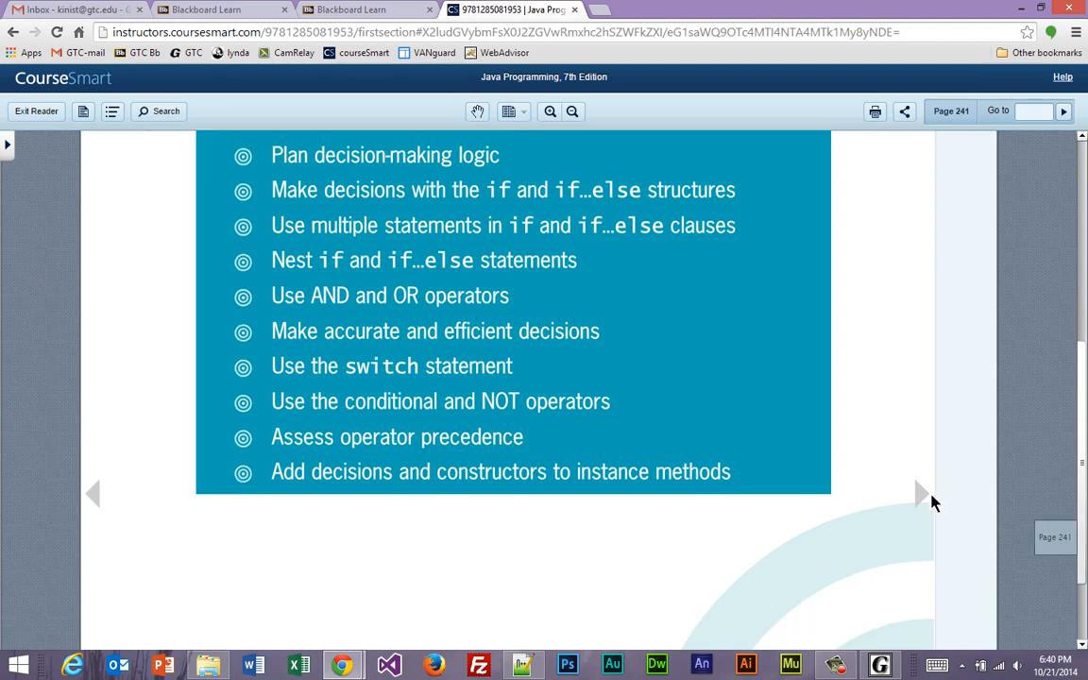
Step: Turn to page 242 and bring the Planning Decision-Making Logic section into view
left_click(919, 495)
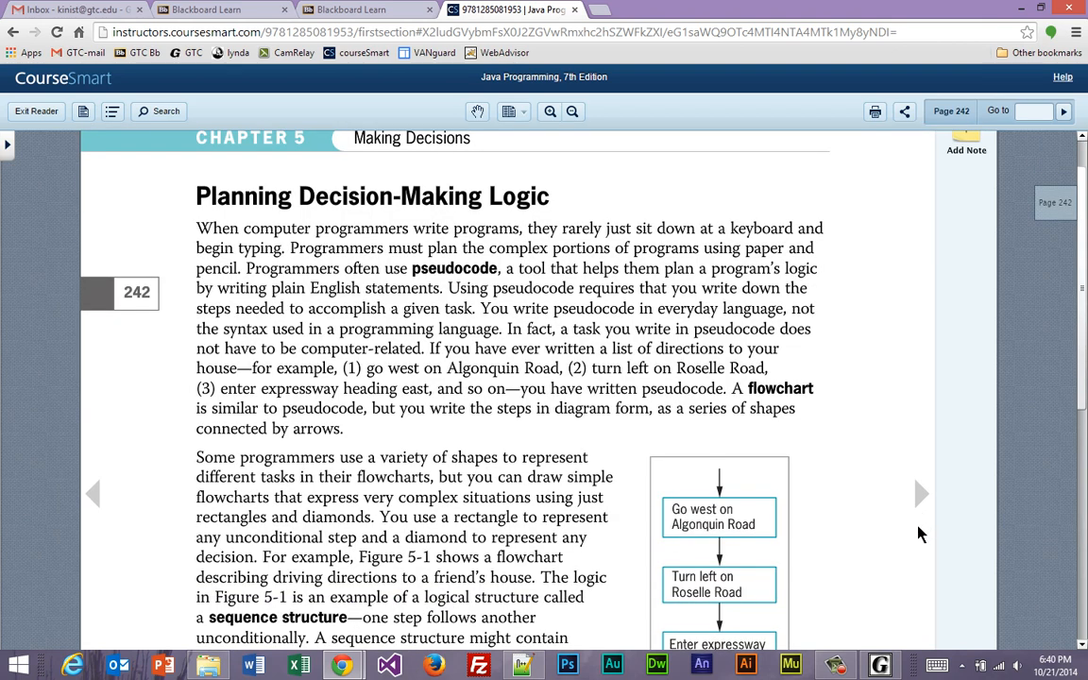
scroll("down", 3)
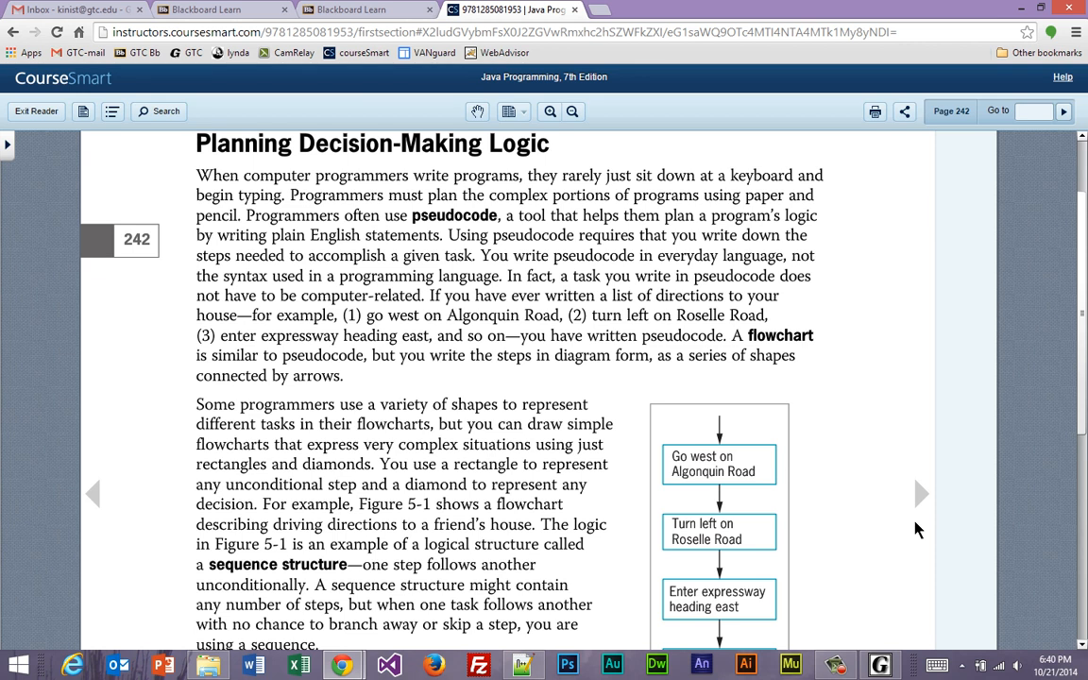
scroll("down", 3)
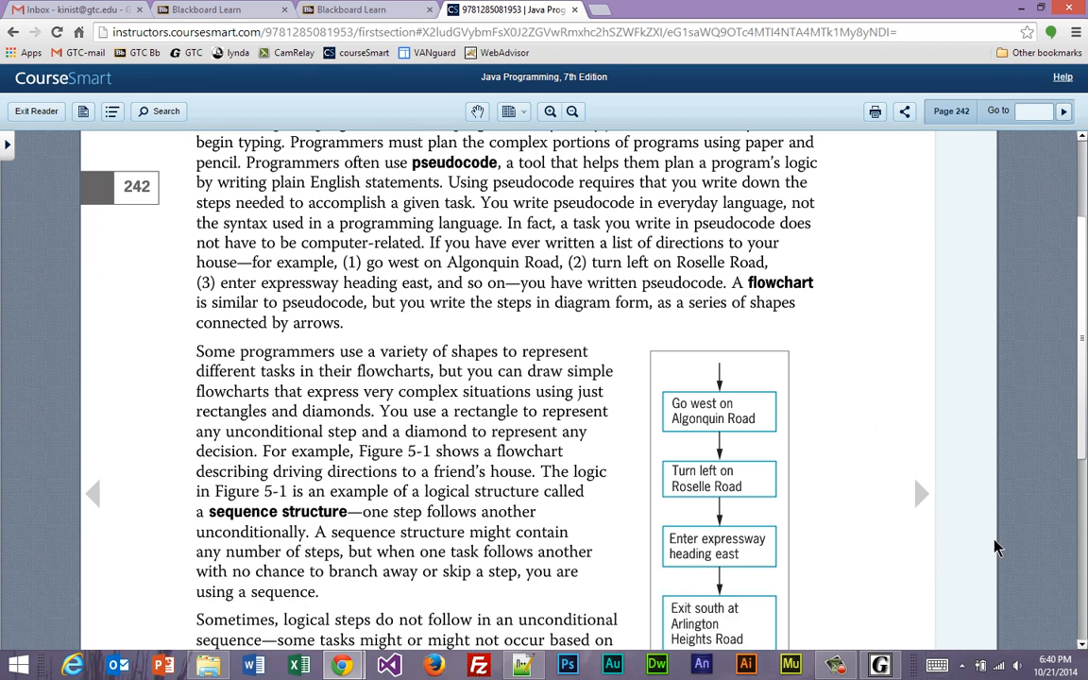
Step: Select the word 'pseudocode' in the first paragraph so the Note/Copy/Highlight options appear
double_click(444, 170)
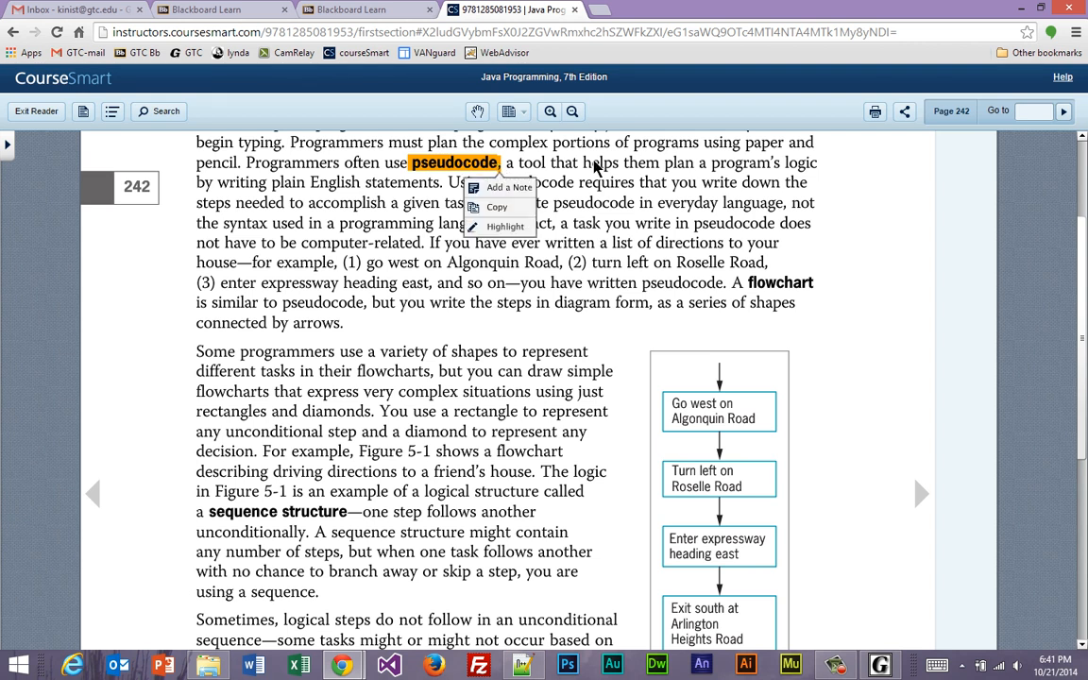
mouse_move(654, 183)
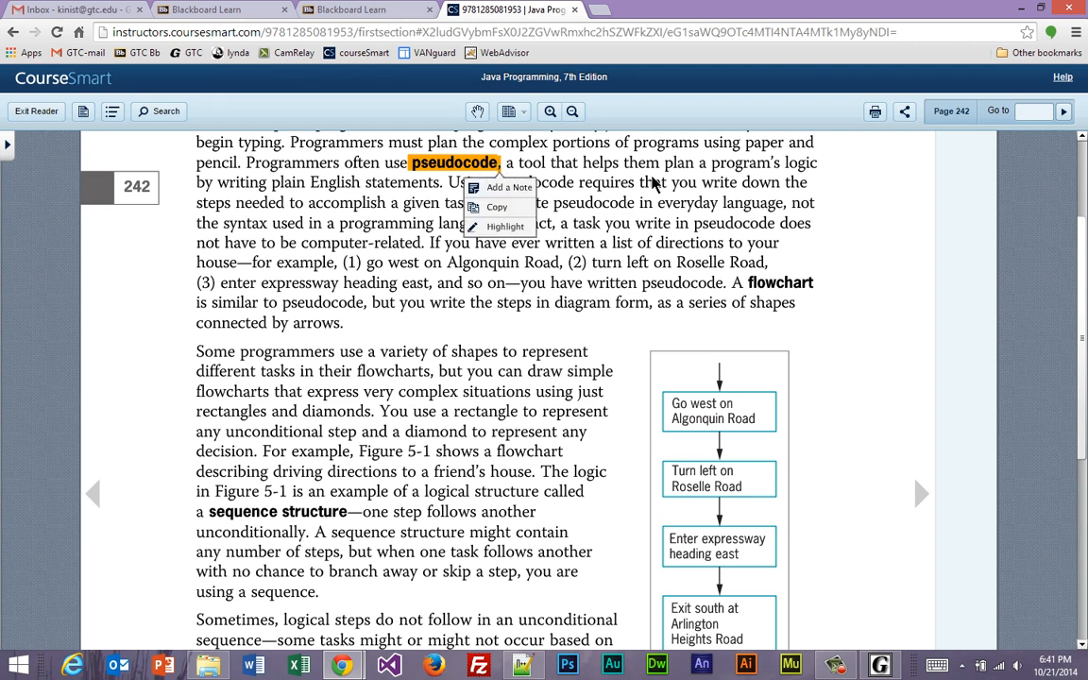
mouse_move(451, 113)
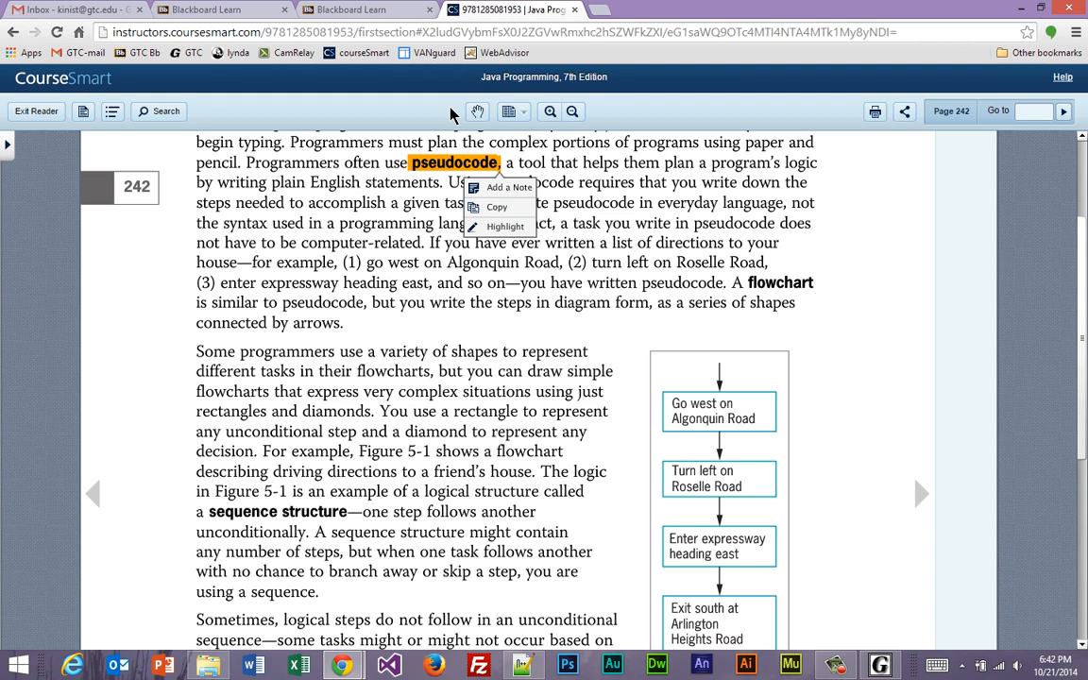
Step: Move down page 242 until the Figure 5-1 sequential-steps flowchart and its caption are visible
scroll("down", 3)
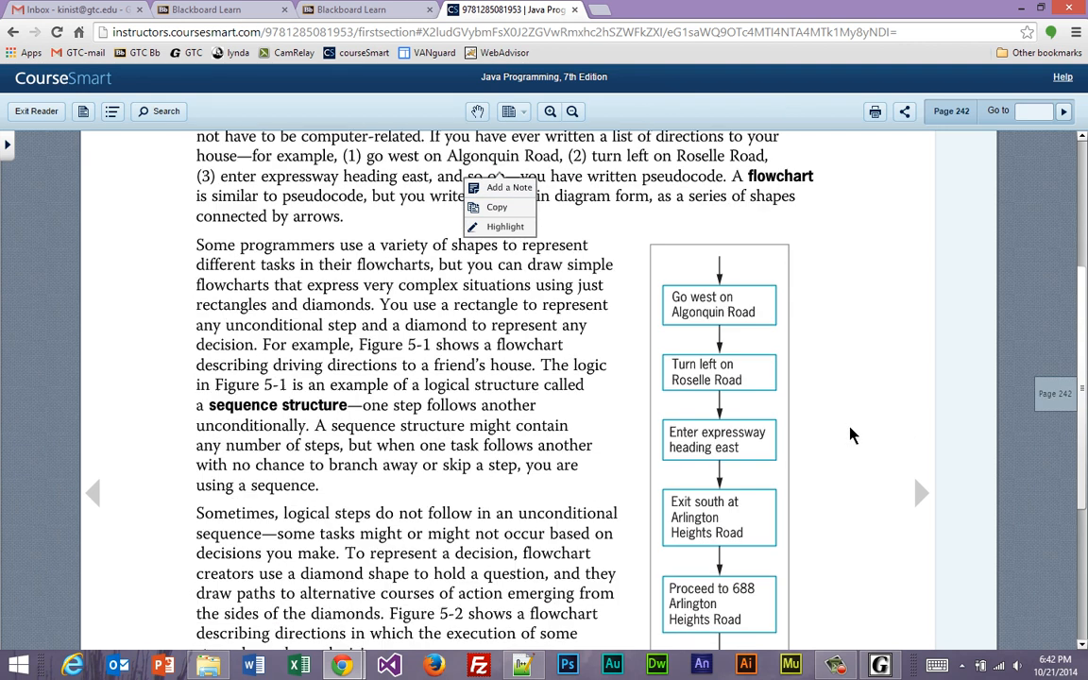
scroll("down", 3)
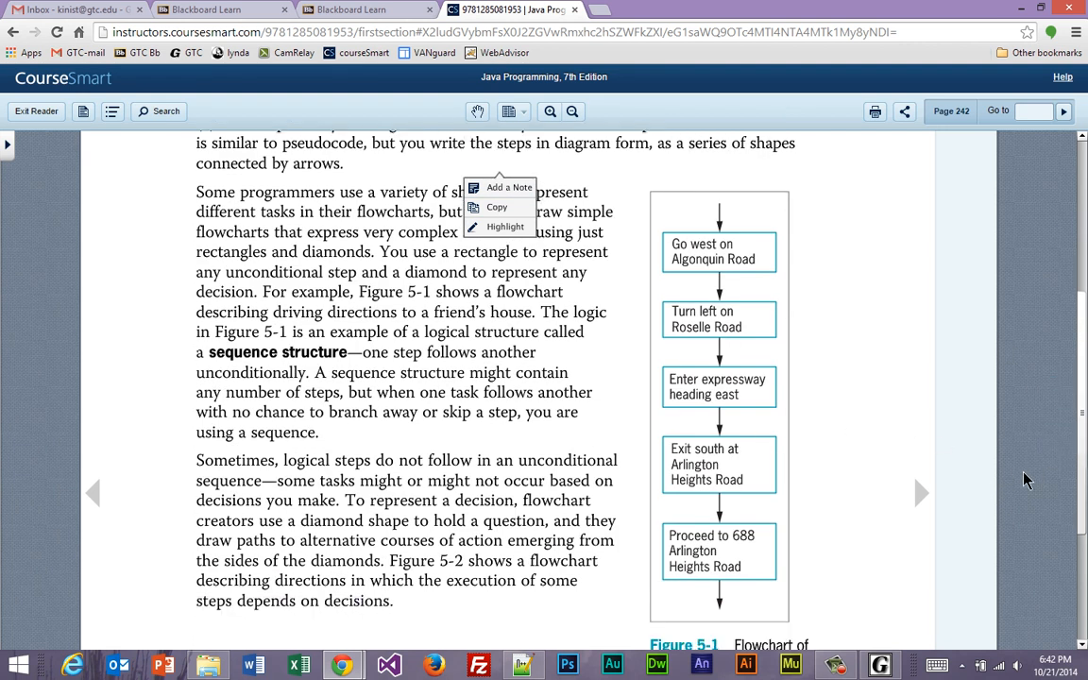
scroll("down", 3)
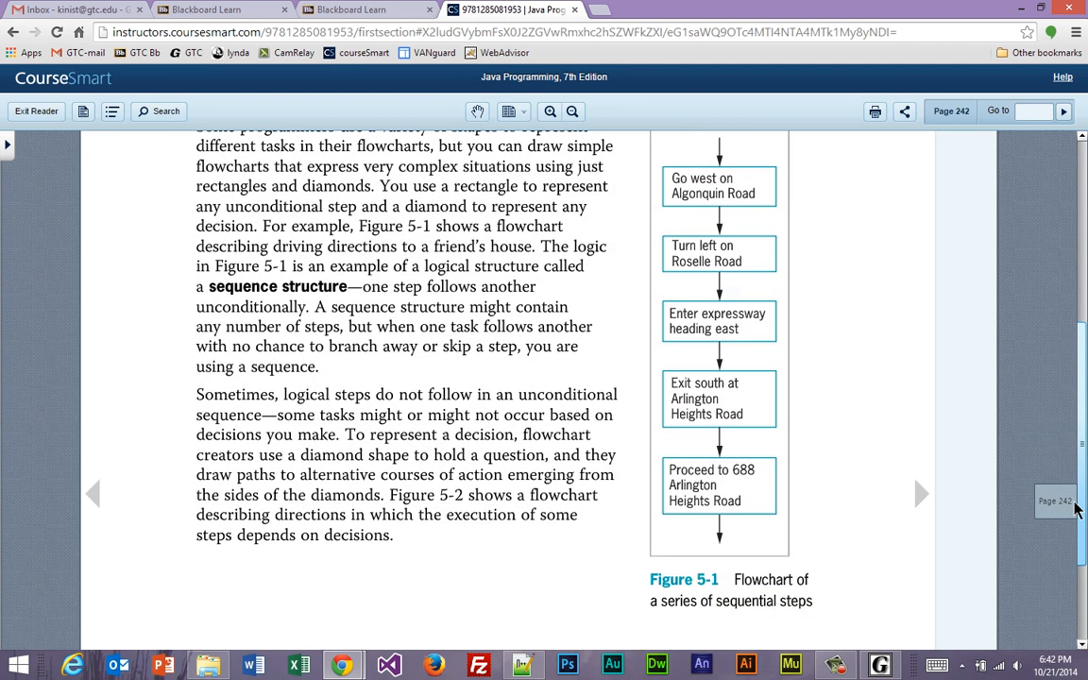
mouse_move(986, 499)
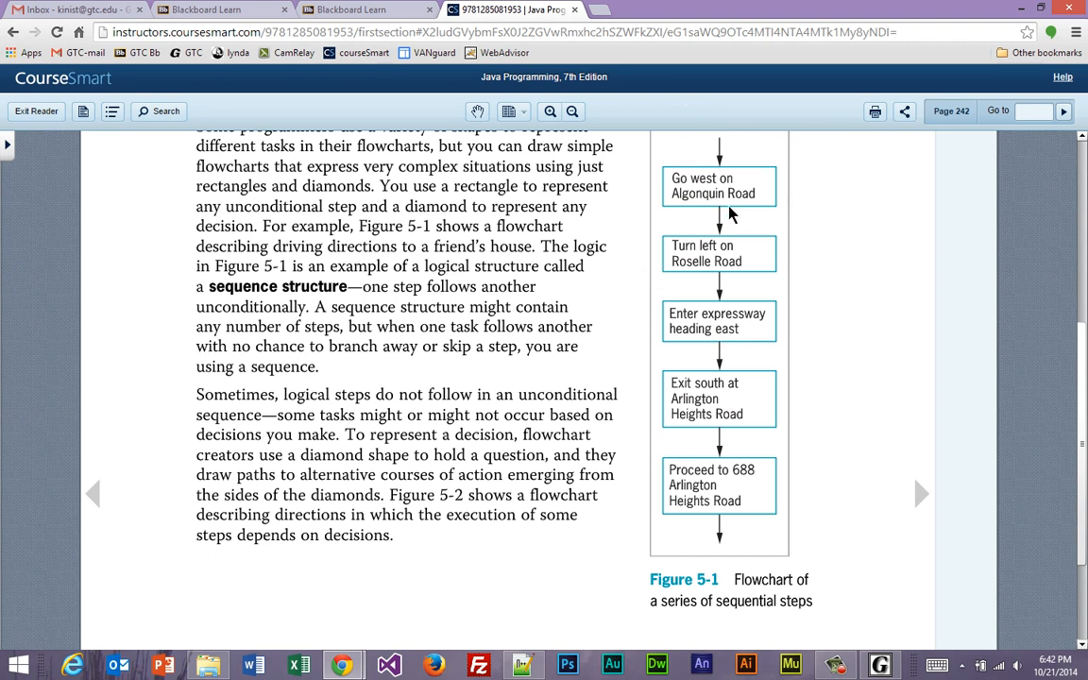
mouse_move(710, 529)
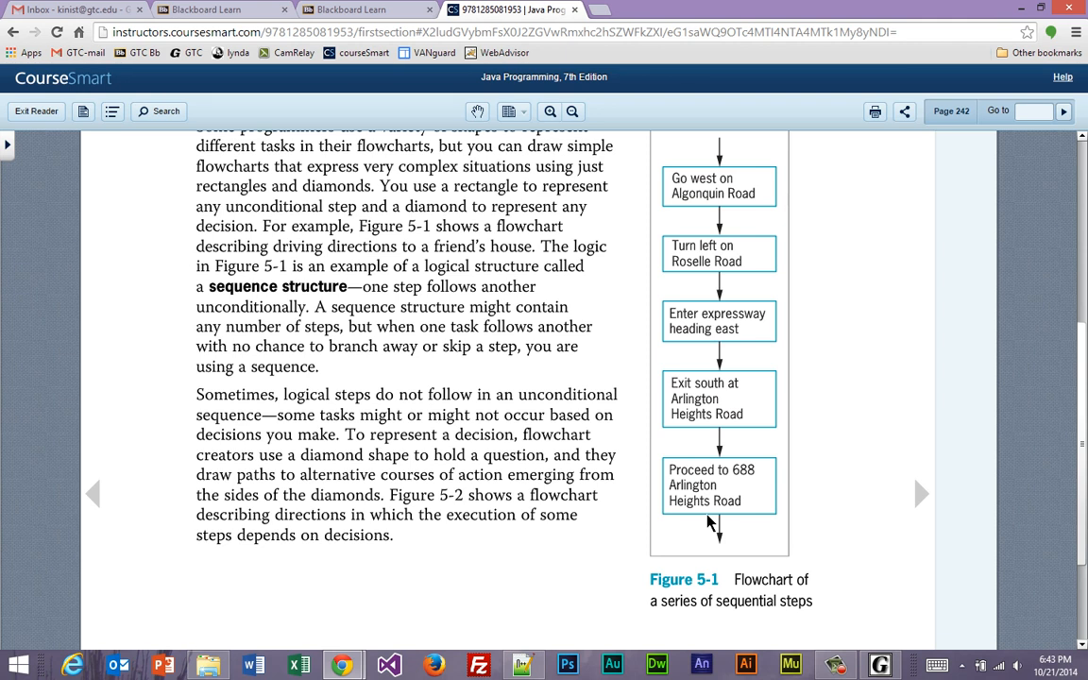
mouse_move(923, 495)
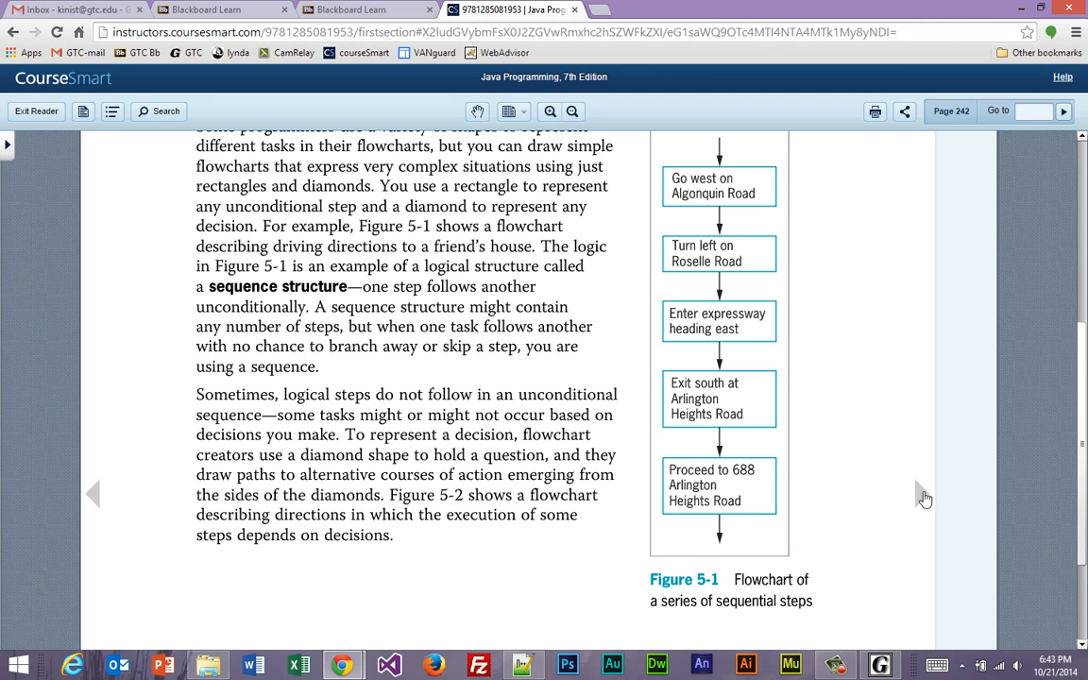
left_click(922, 493)
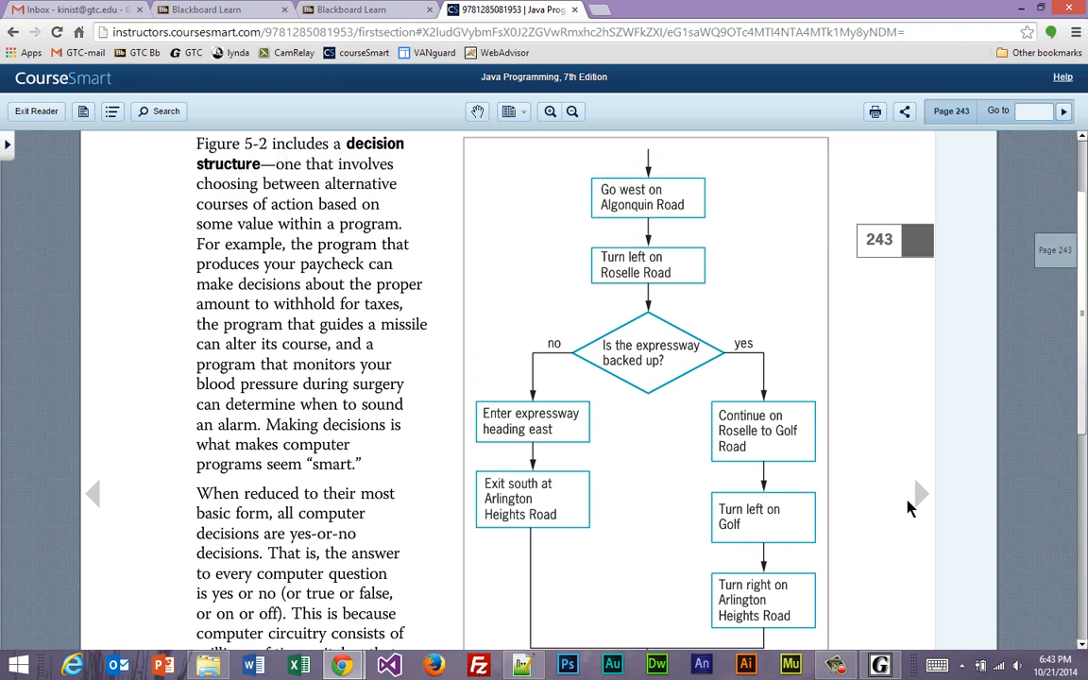
mouse_move(571, 487)
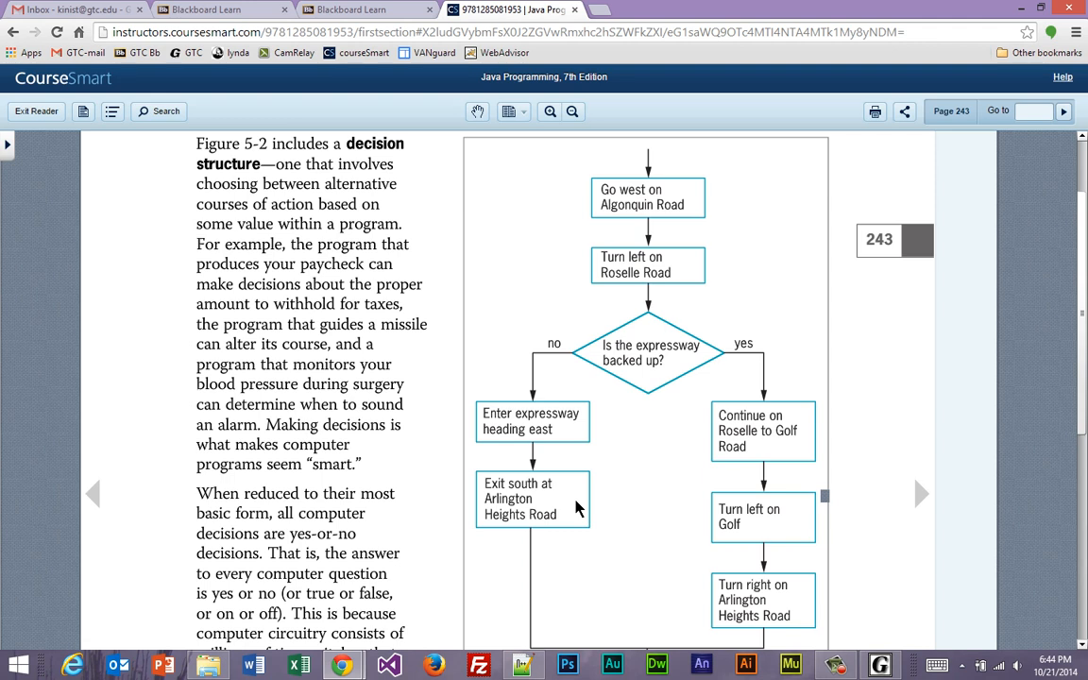
mouse_move(158, 453)
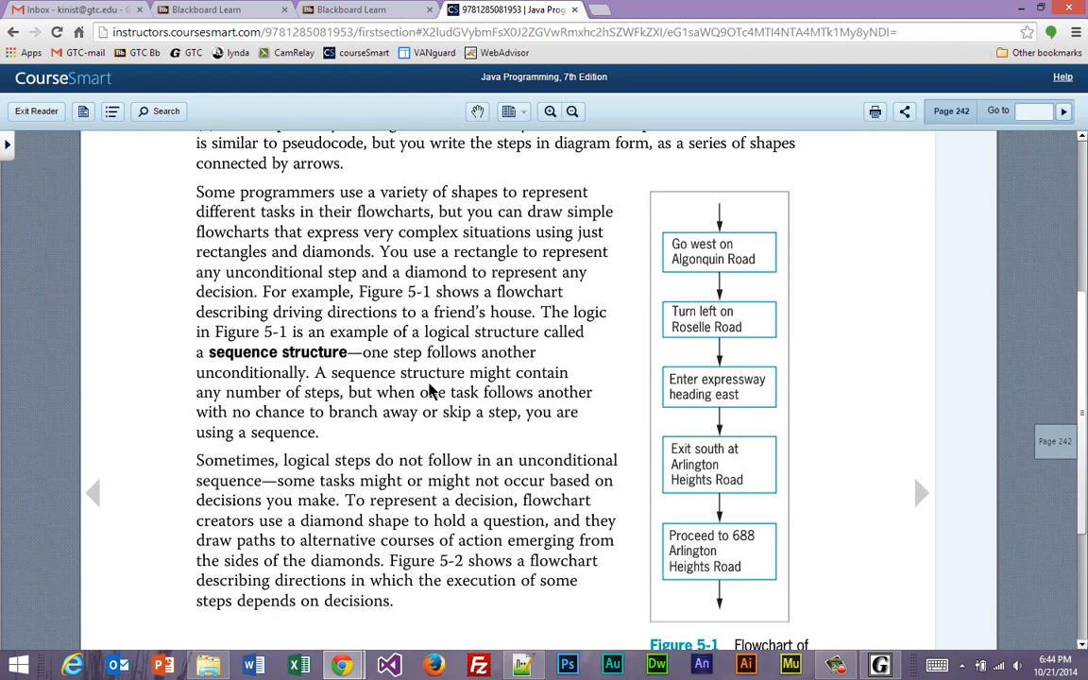
double_click(276, 353)
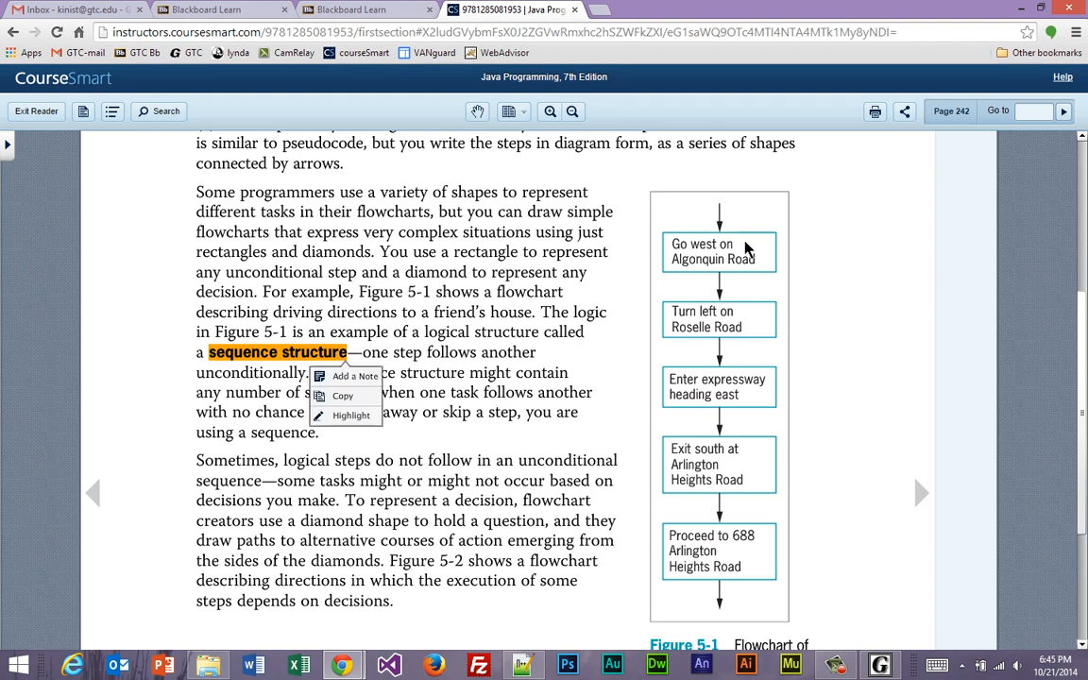
mouse_move(710, 533)
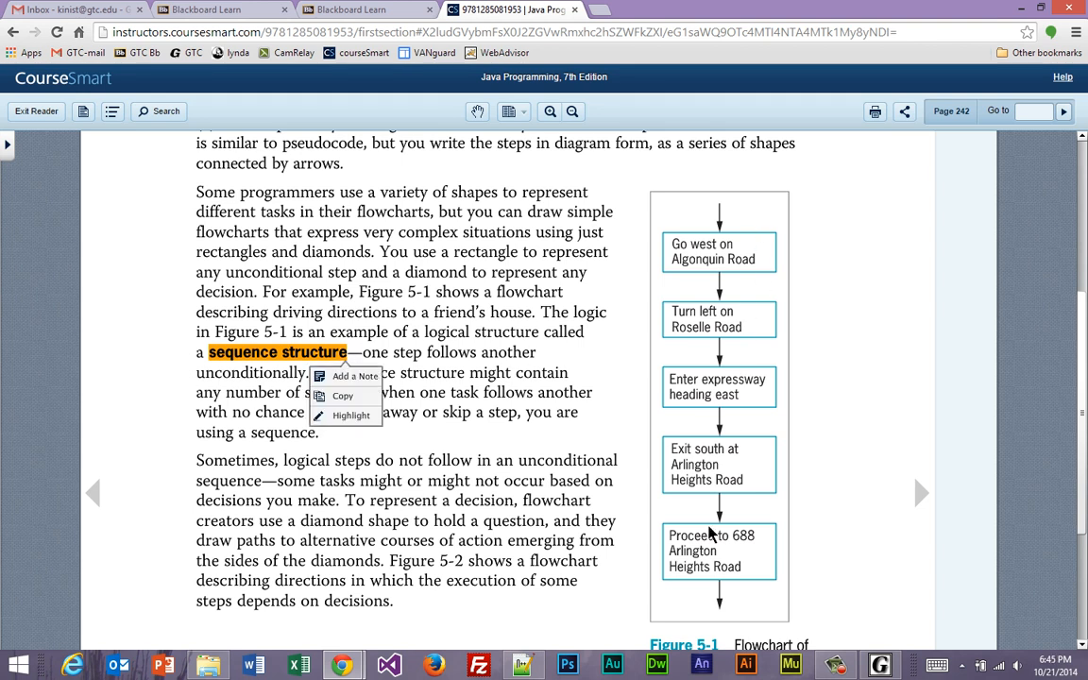
mouse_move(747, 340)
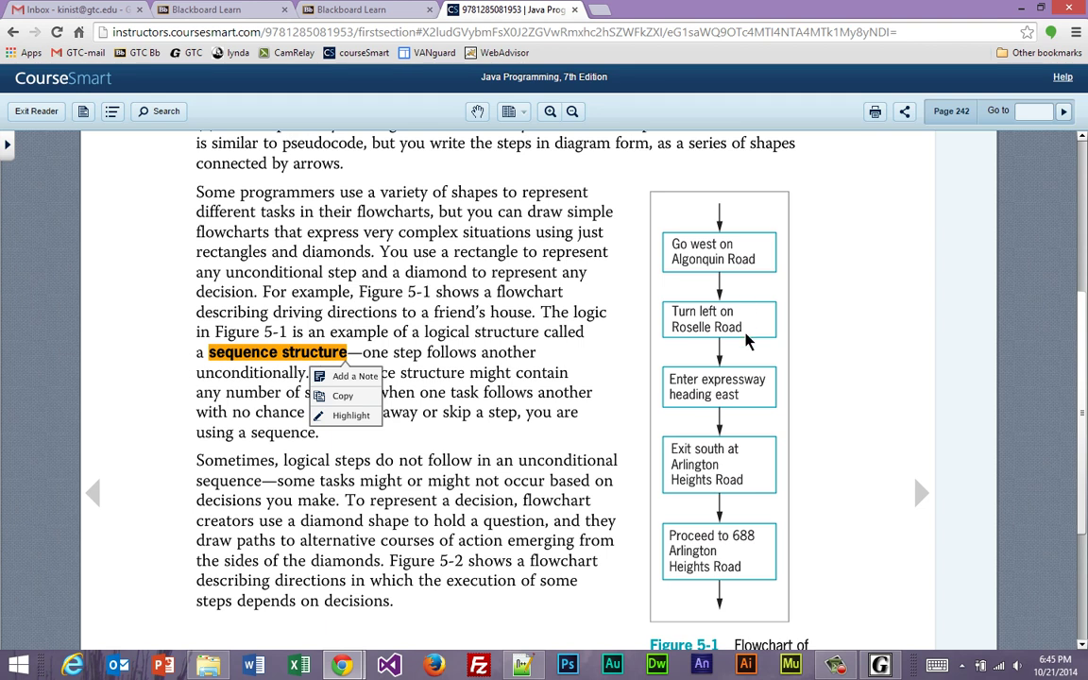
mouse_move(732, 374)
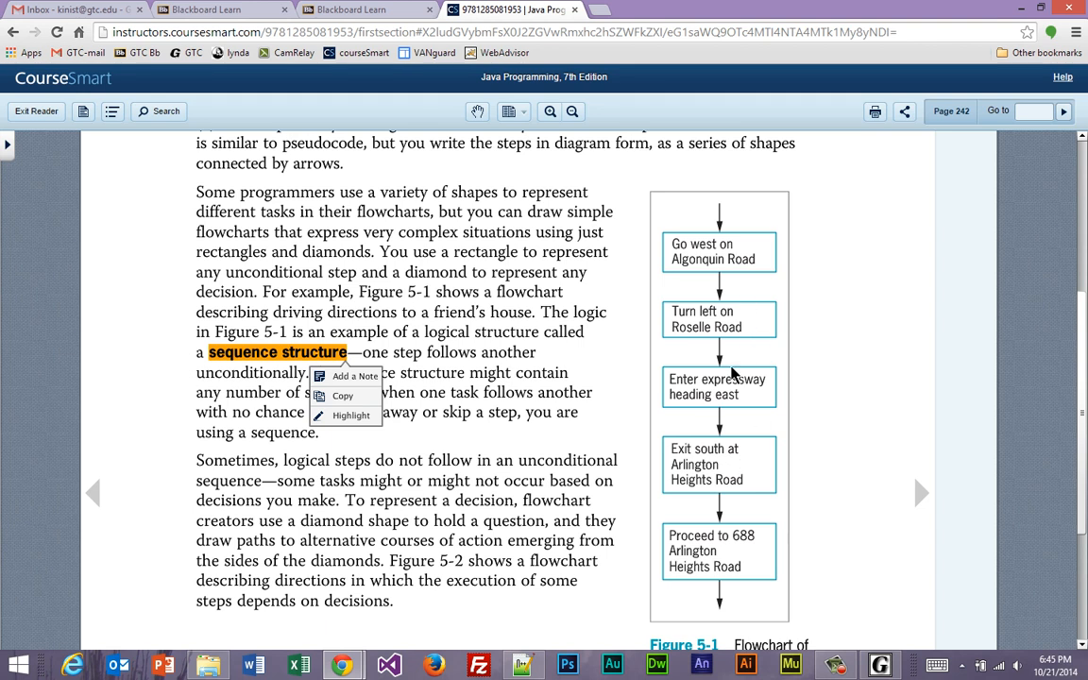
mouse_move(737, 487)
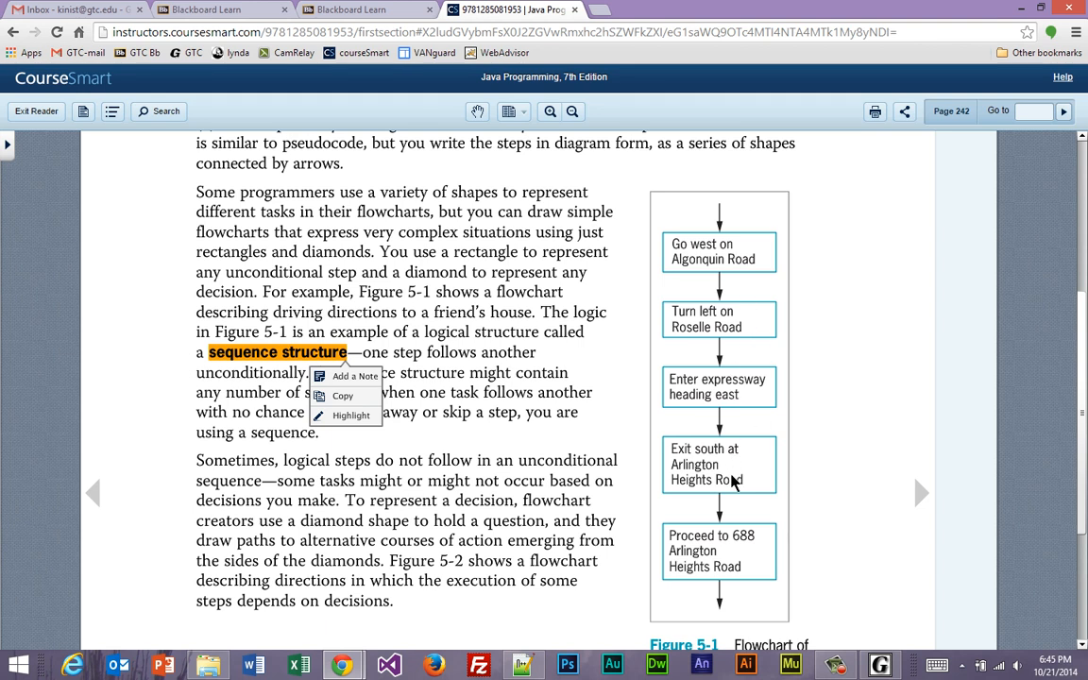
mouse_move(733, 619)
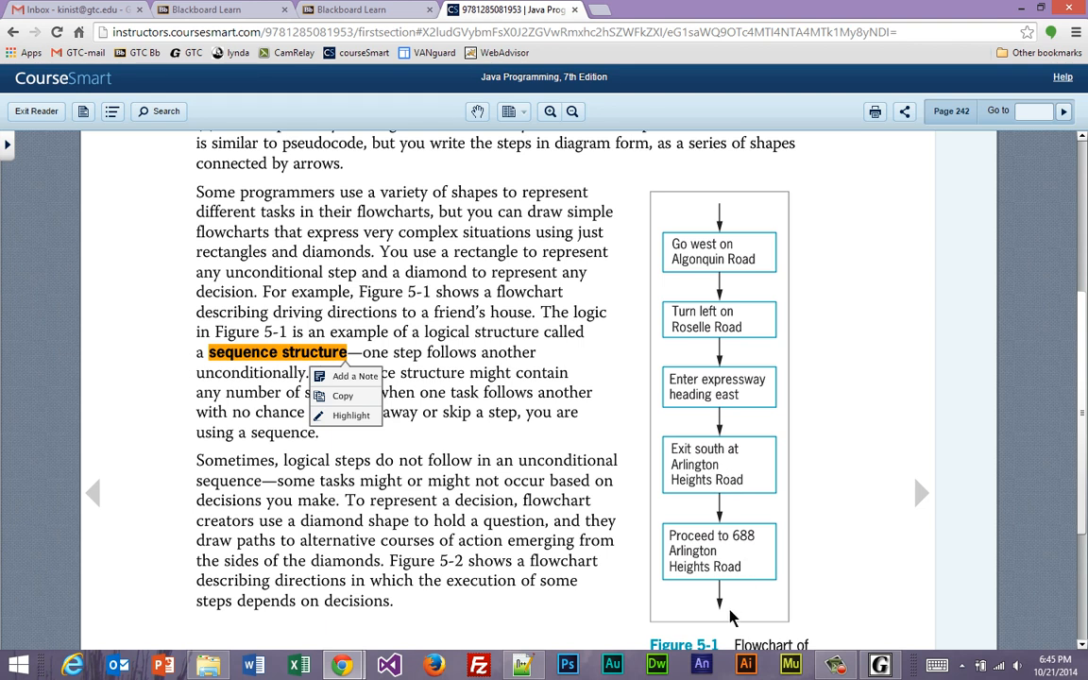
mouse_move(978, 589)
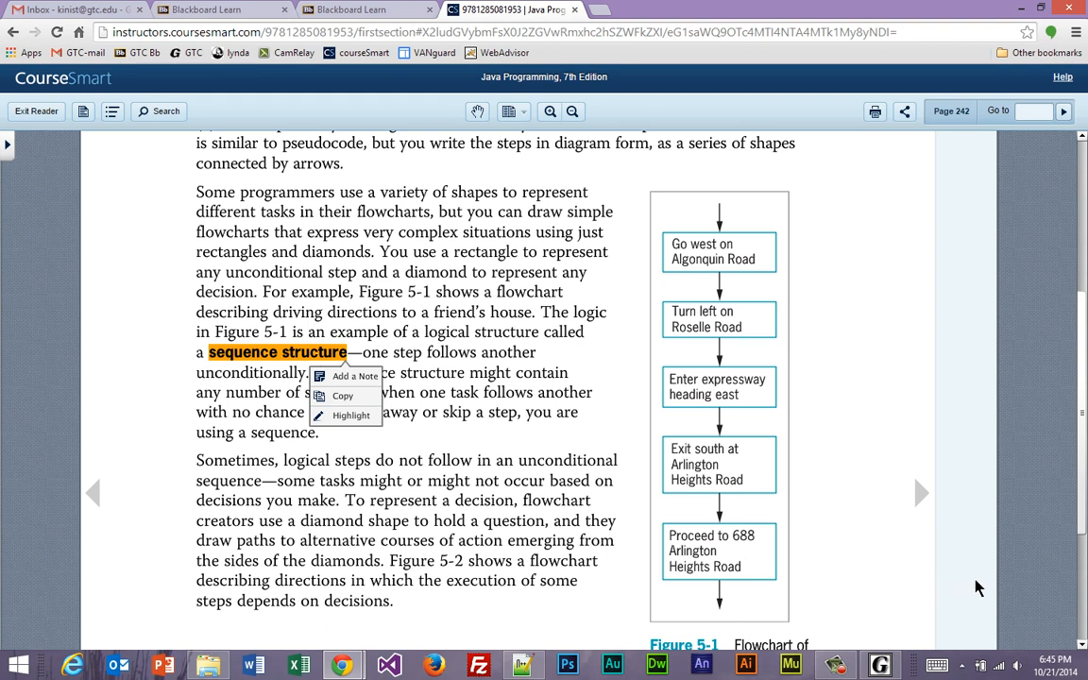
Step: Turn to page 243, check the term 'decision structure', and read down through Figure 5-2
left_click(922, 491)
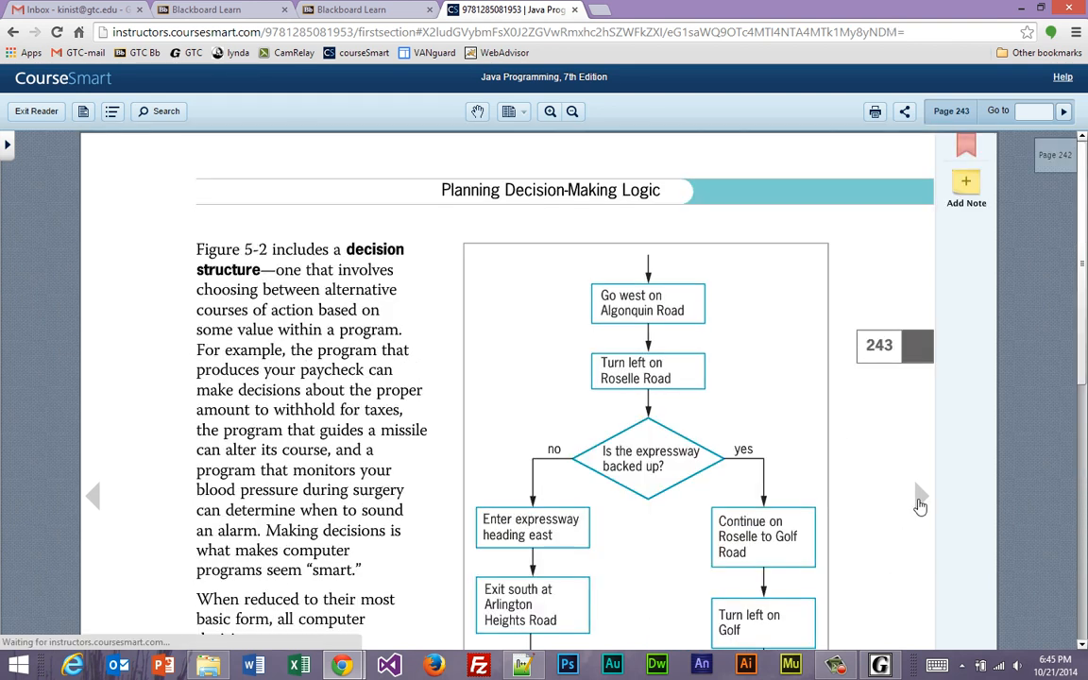
scroll("down", 3)
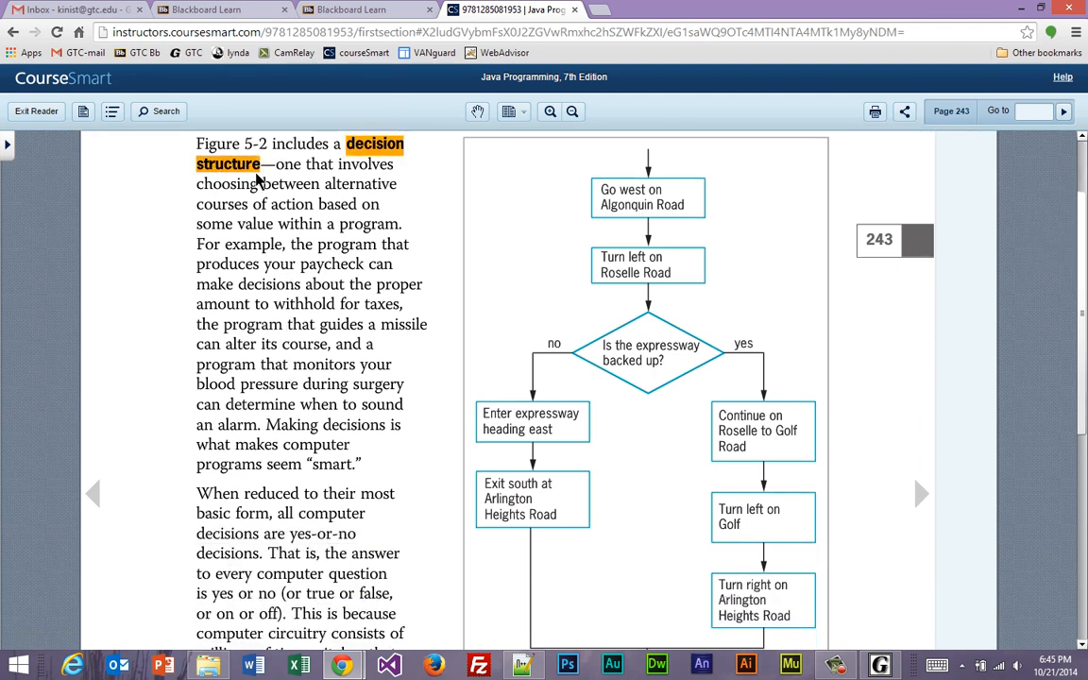
right_click(229, 162)
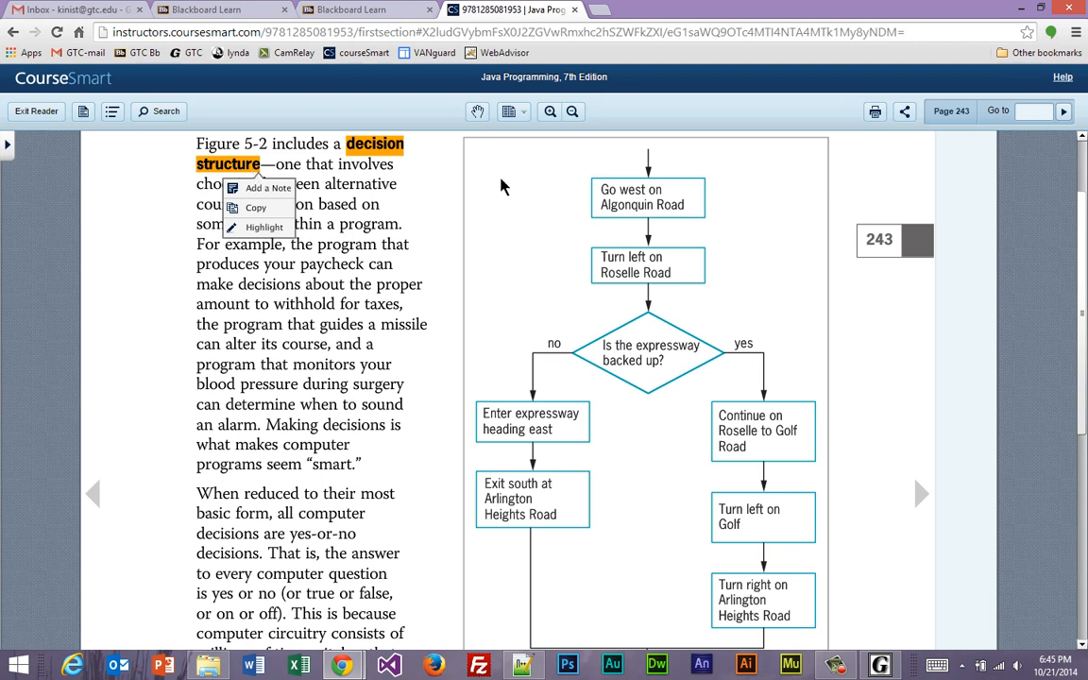
mouse_move(665, 193)
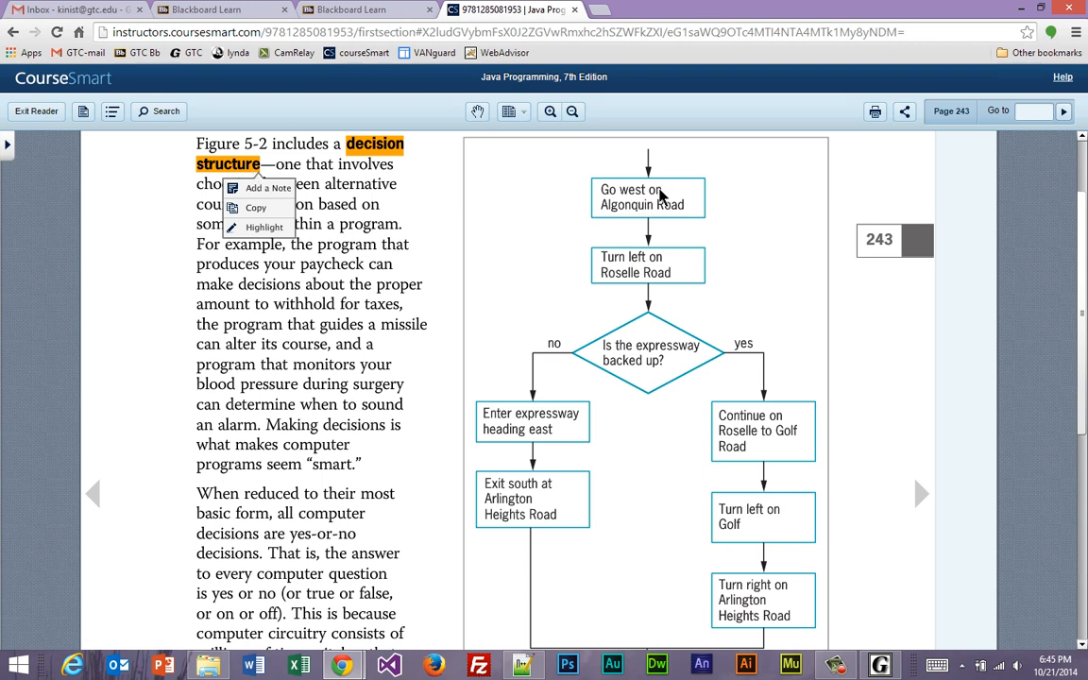
mouse_move(661, 276)
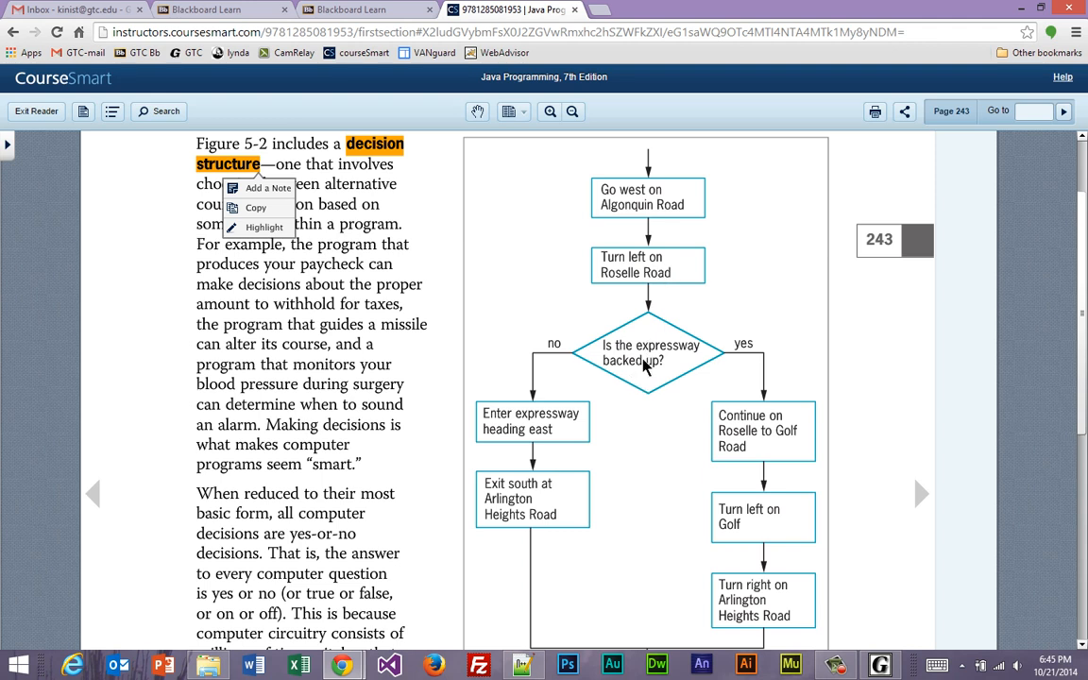
mouse_move(578, 367)
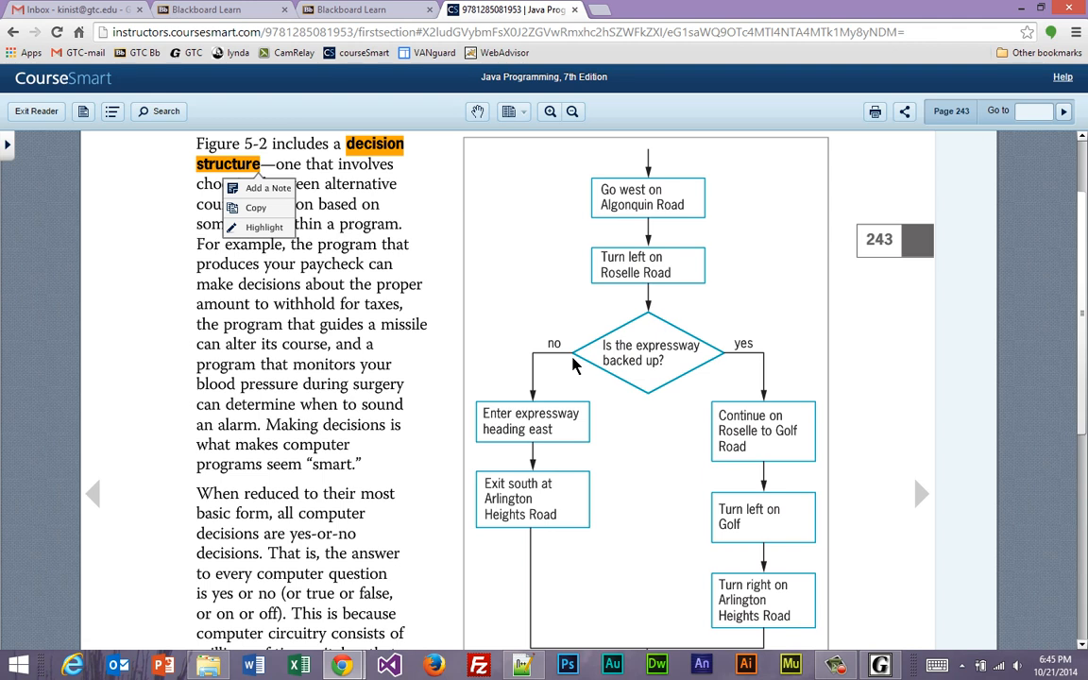
mouse_move(899, 446)
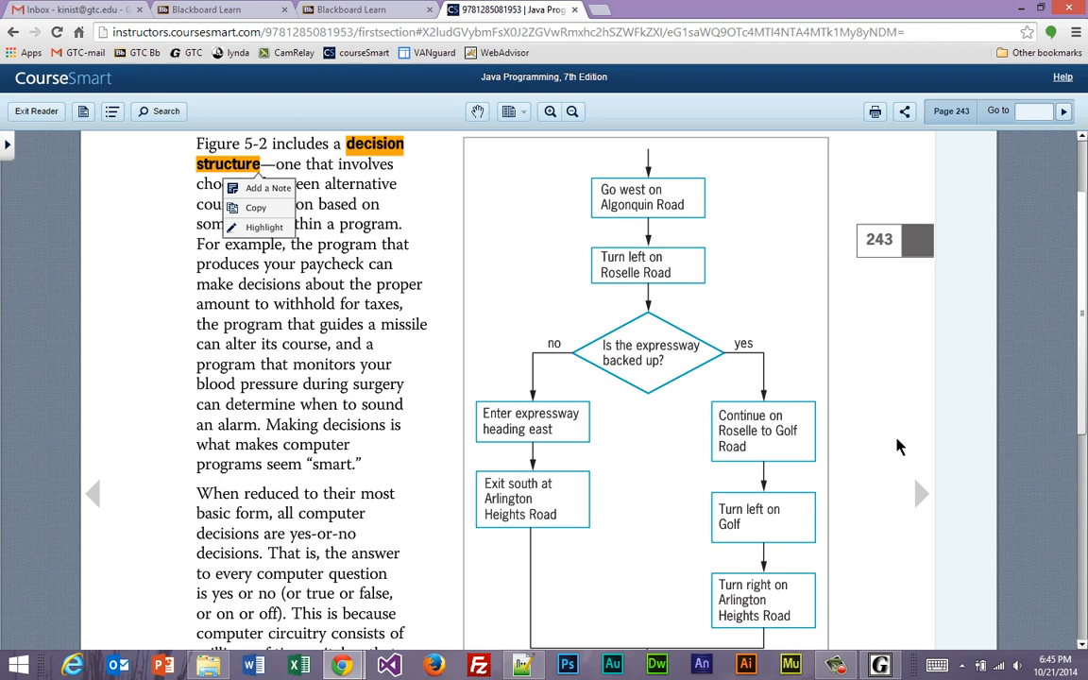
scroll("down", 3)
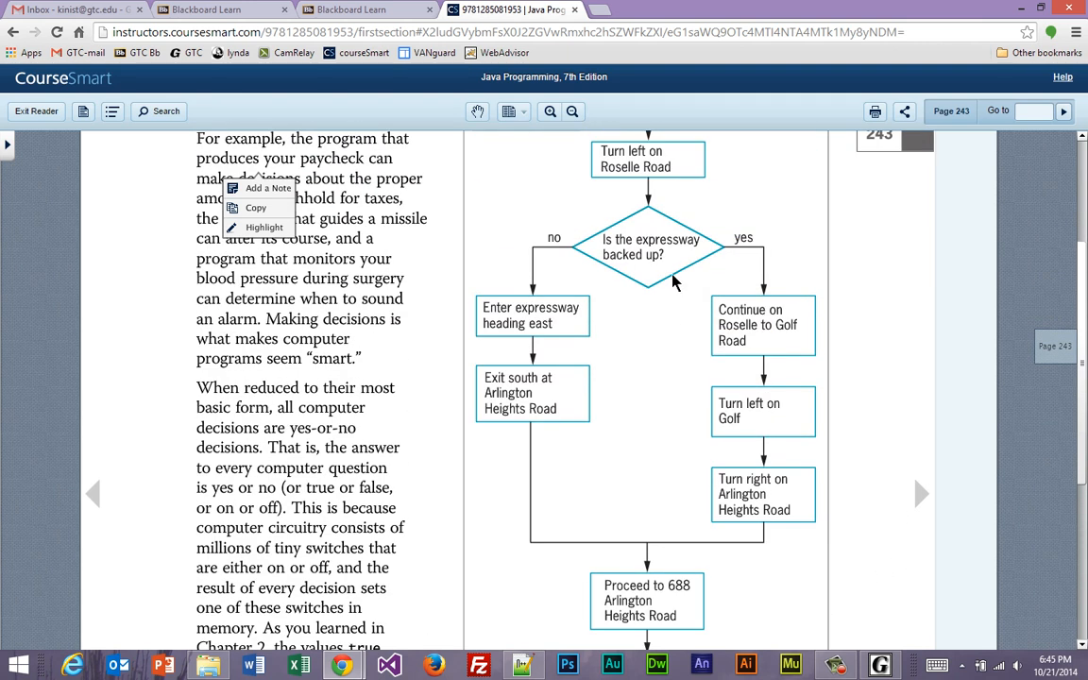
scroll("down", 3)
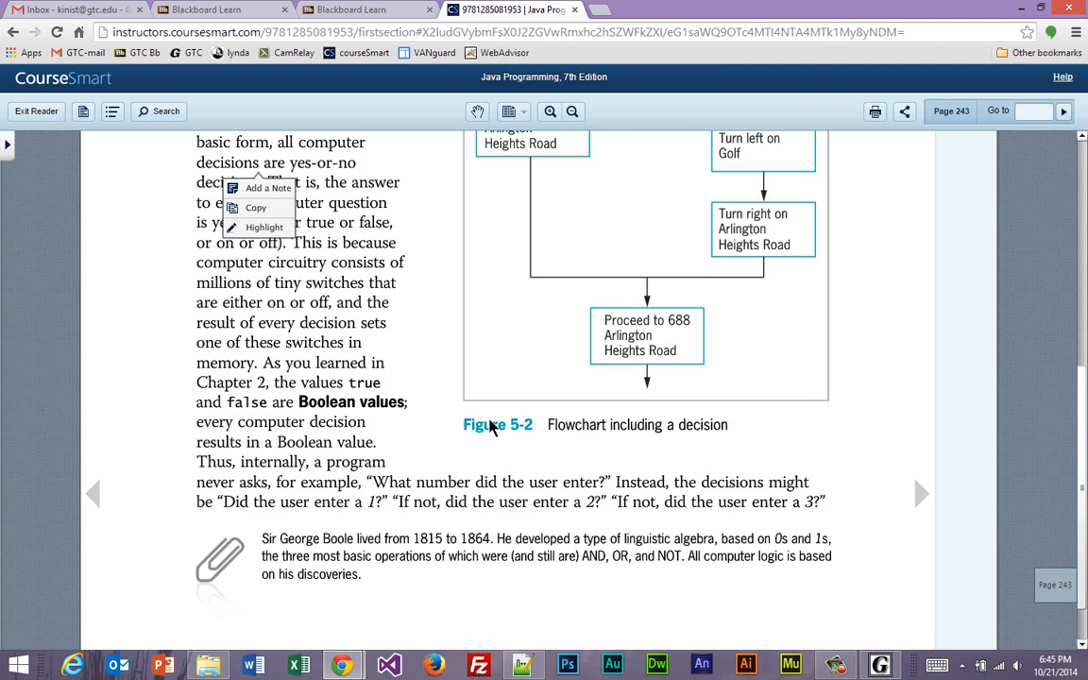
left_click(276, 226)
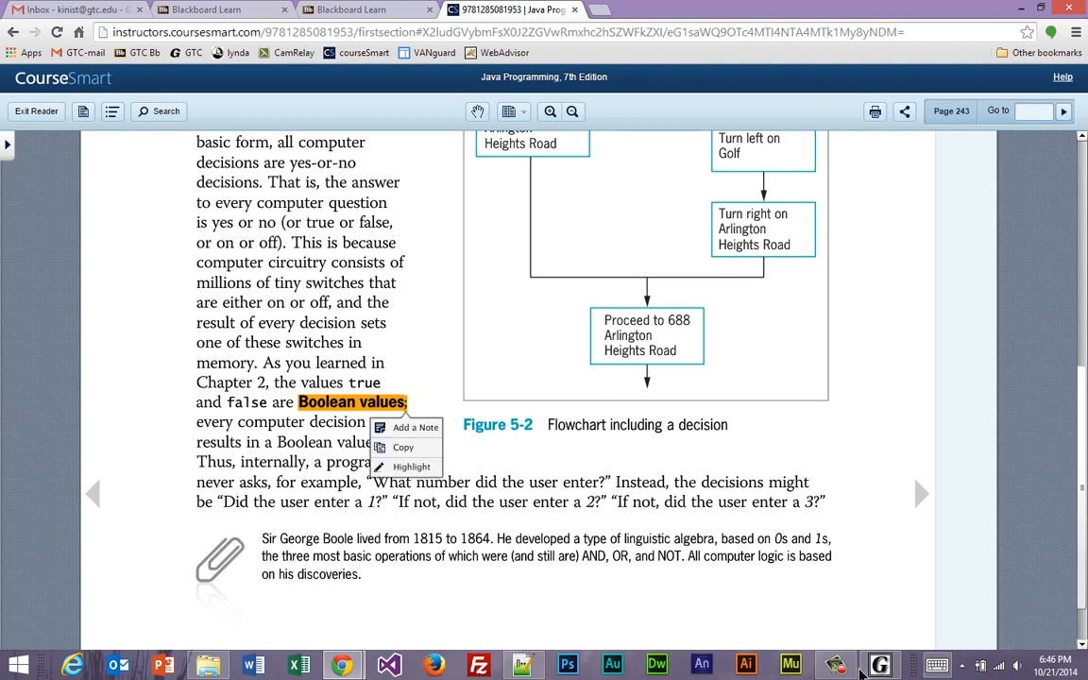
Step: Advance to page 244, the if and if…else Structures section
left_click(922, 493)
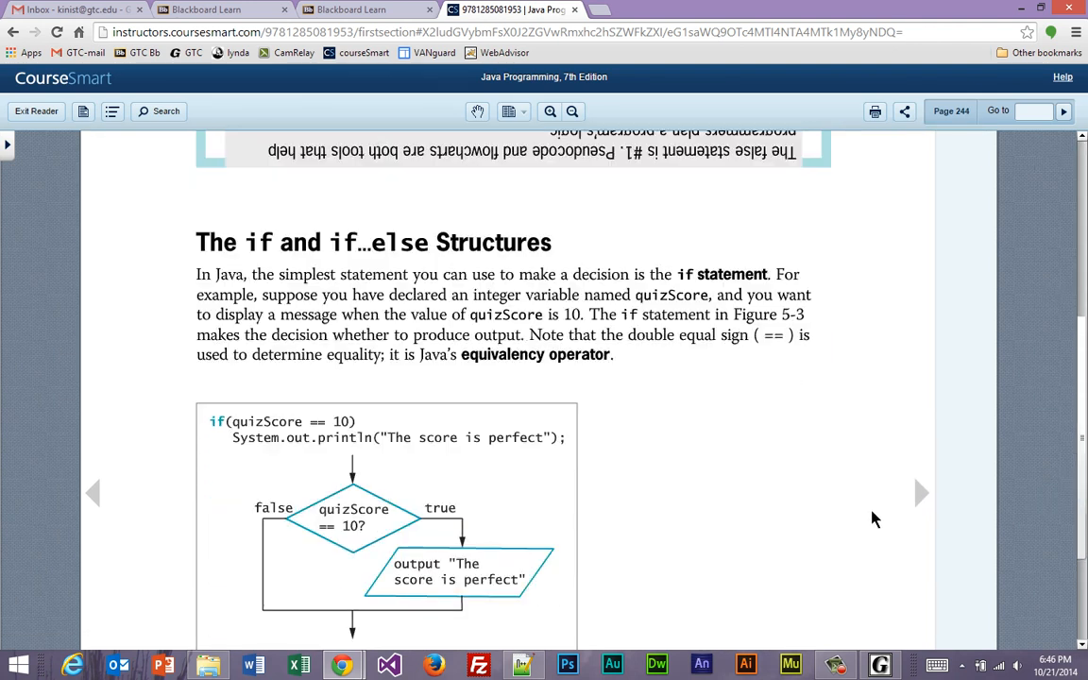
Step: Select the == operator and code text in the if-statement example, then reveal all of Figure 5-3
scroll("down", 3)
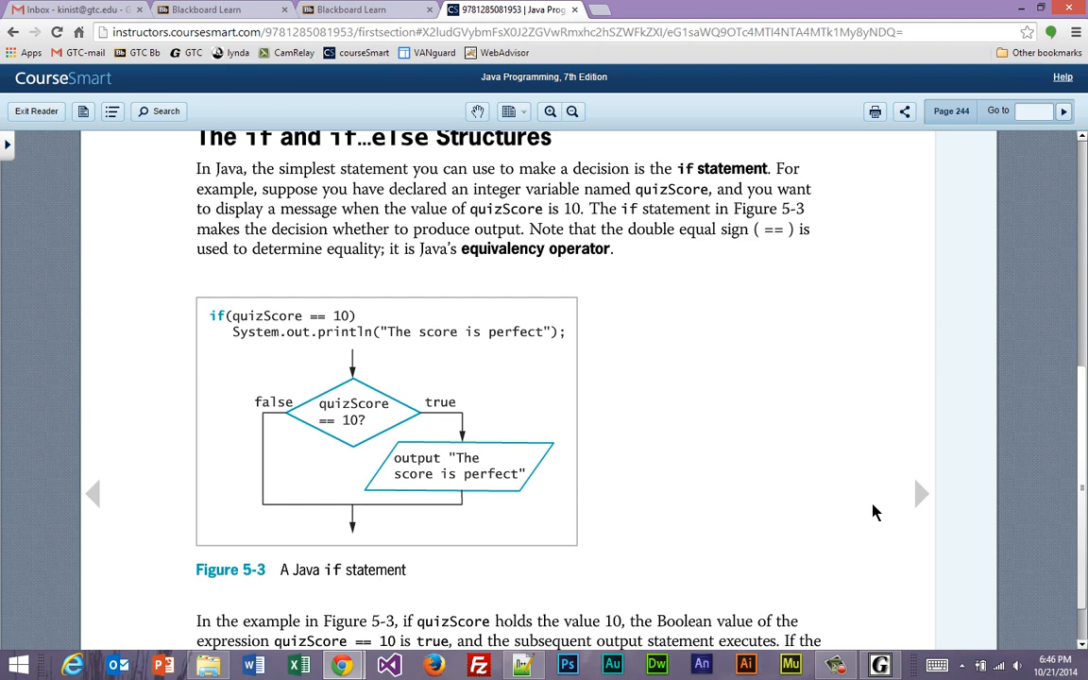
double_click(317, 315)
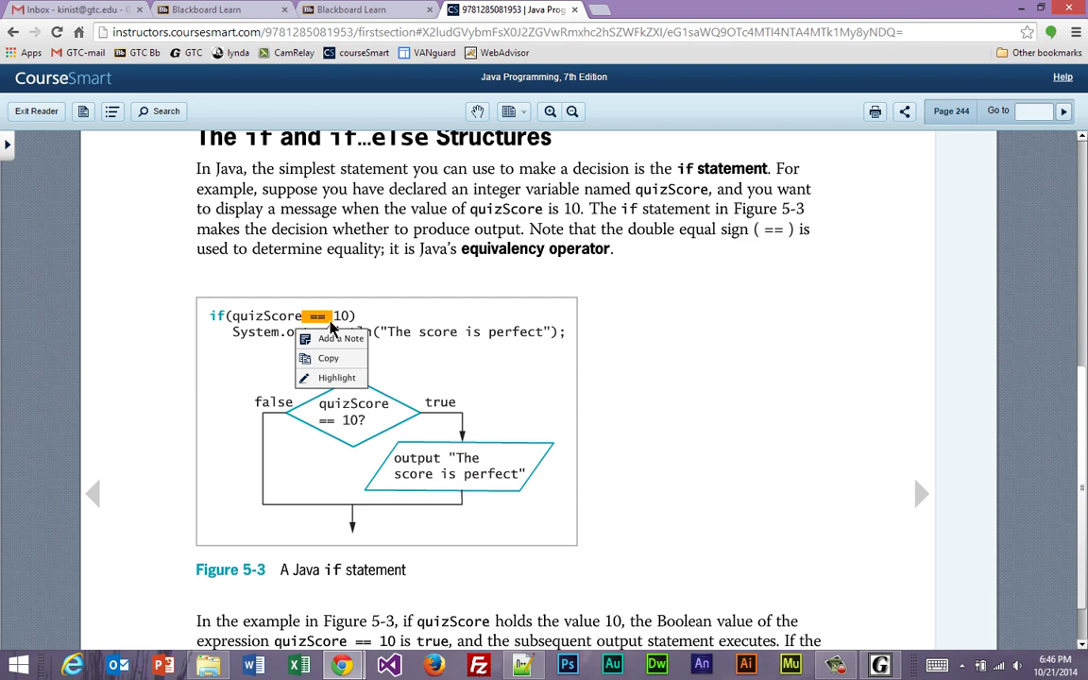
left_click(411, 357)
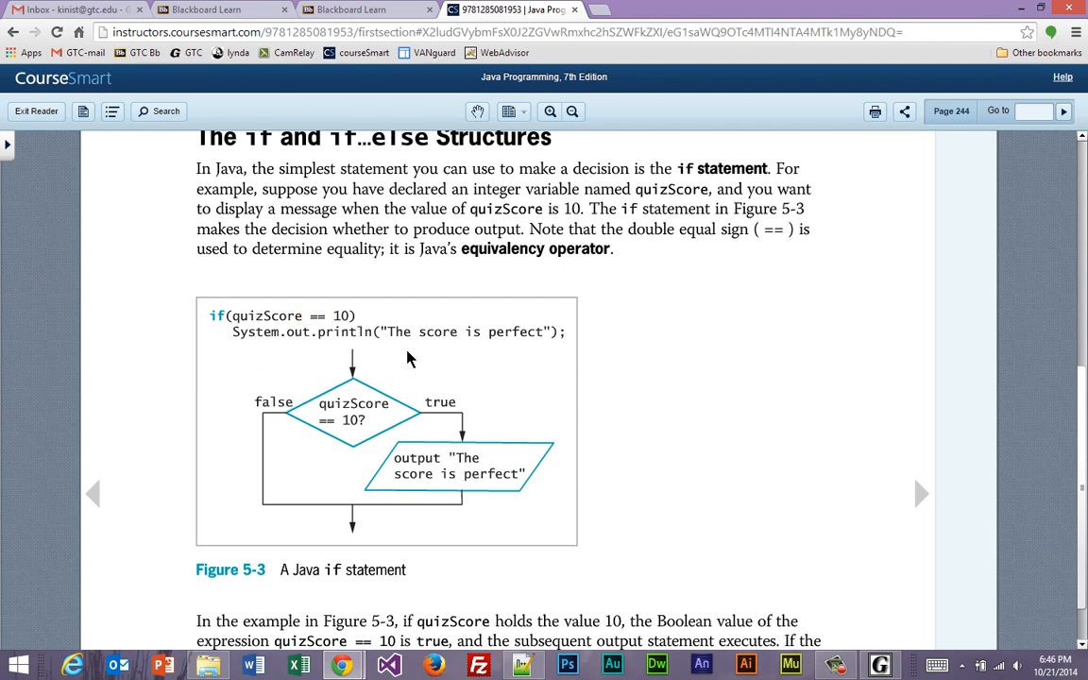
mouse_move(235, 325)
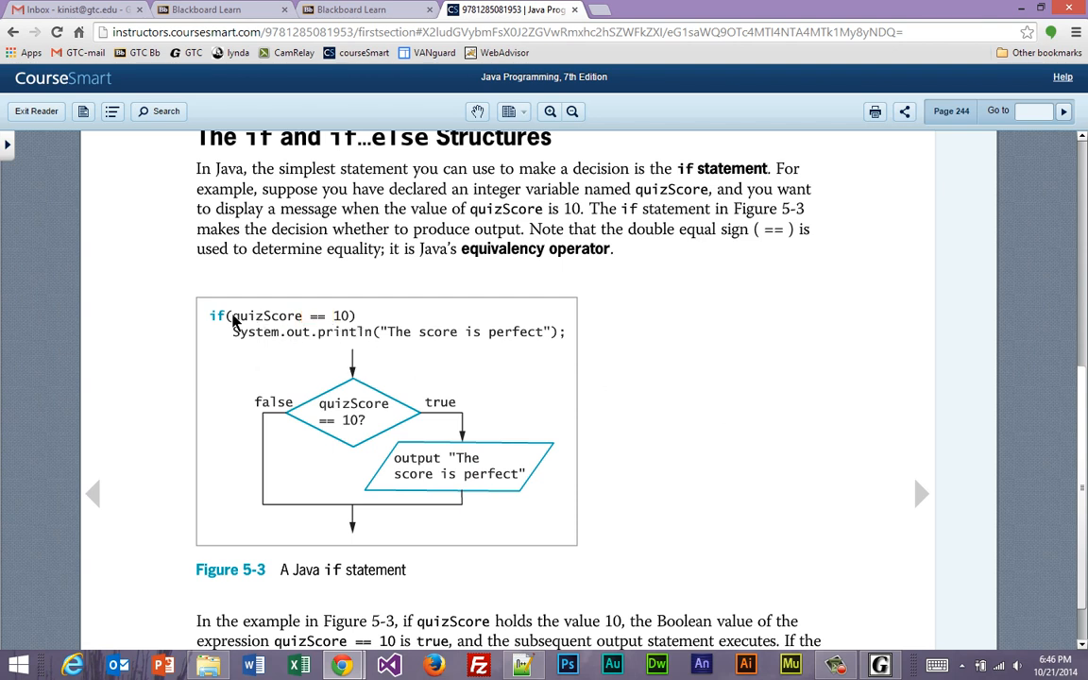
mouse_move(309, 317)
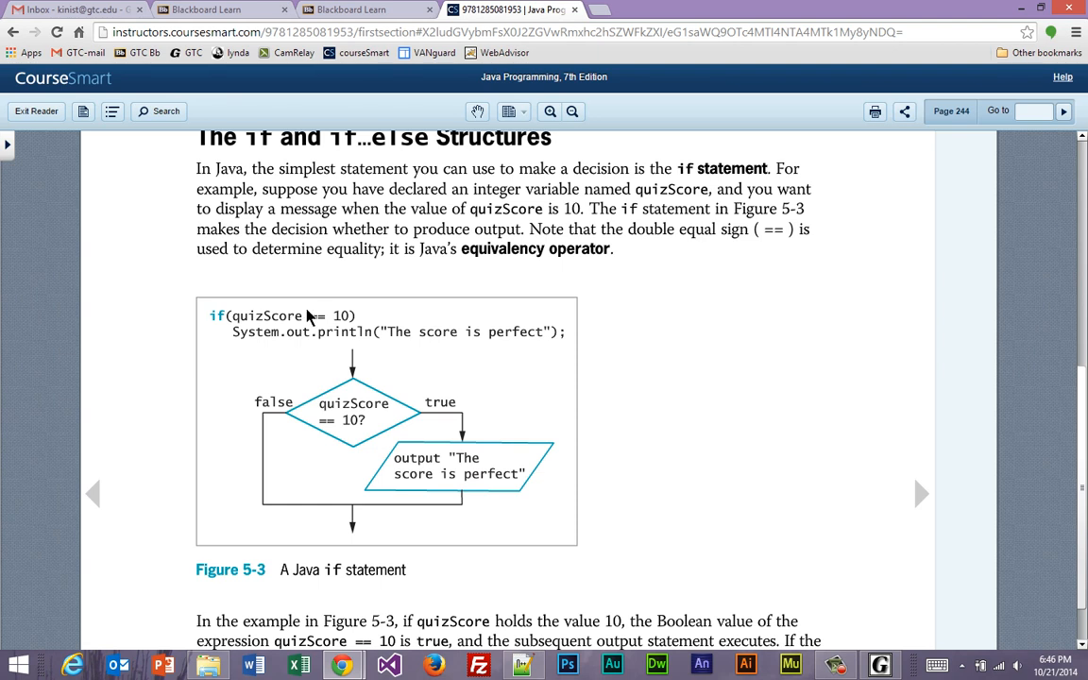
mouse_move(325, 333)
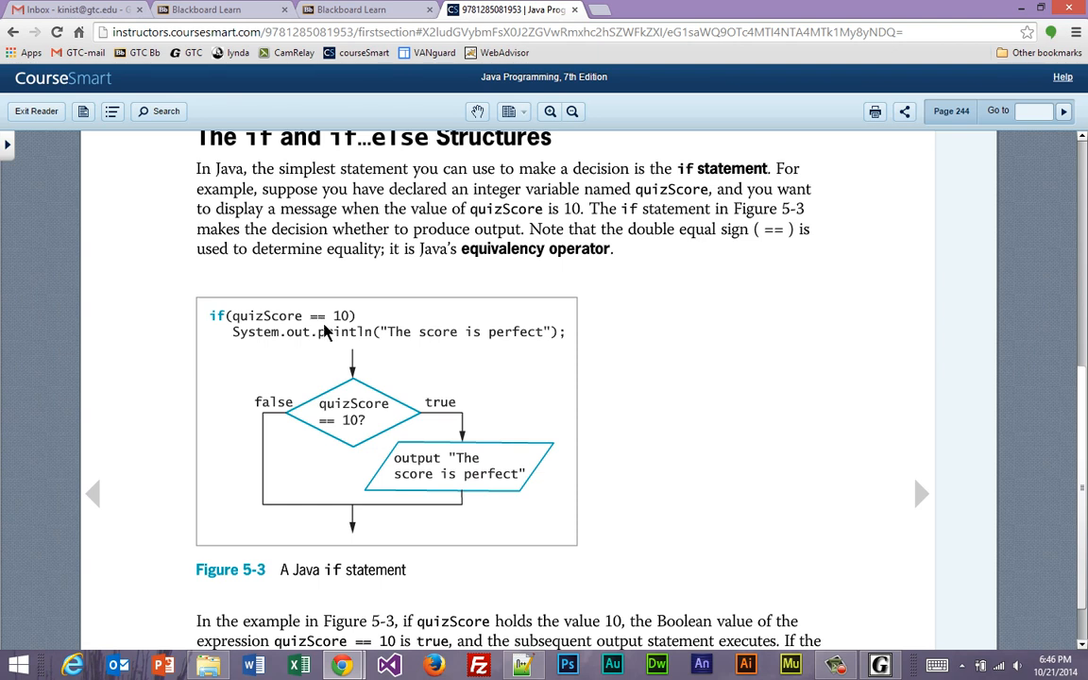
mouse_move(272, 337)
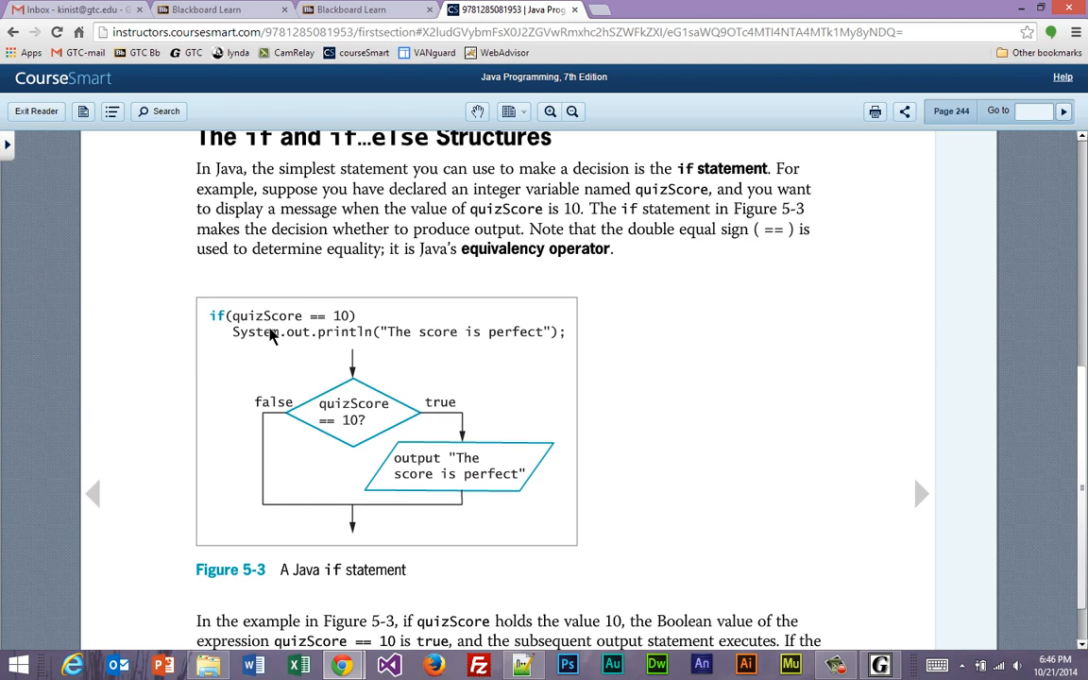
double_click(253, 316)
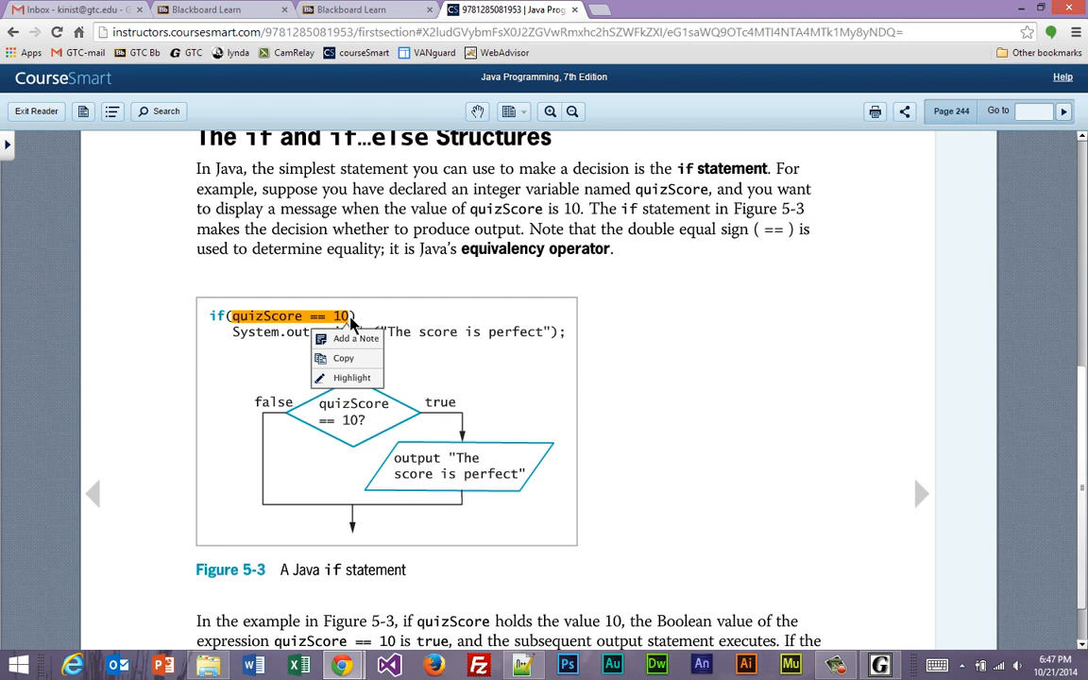
mouse_move(529, 419)
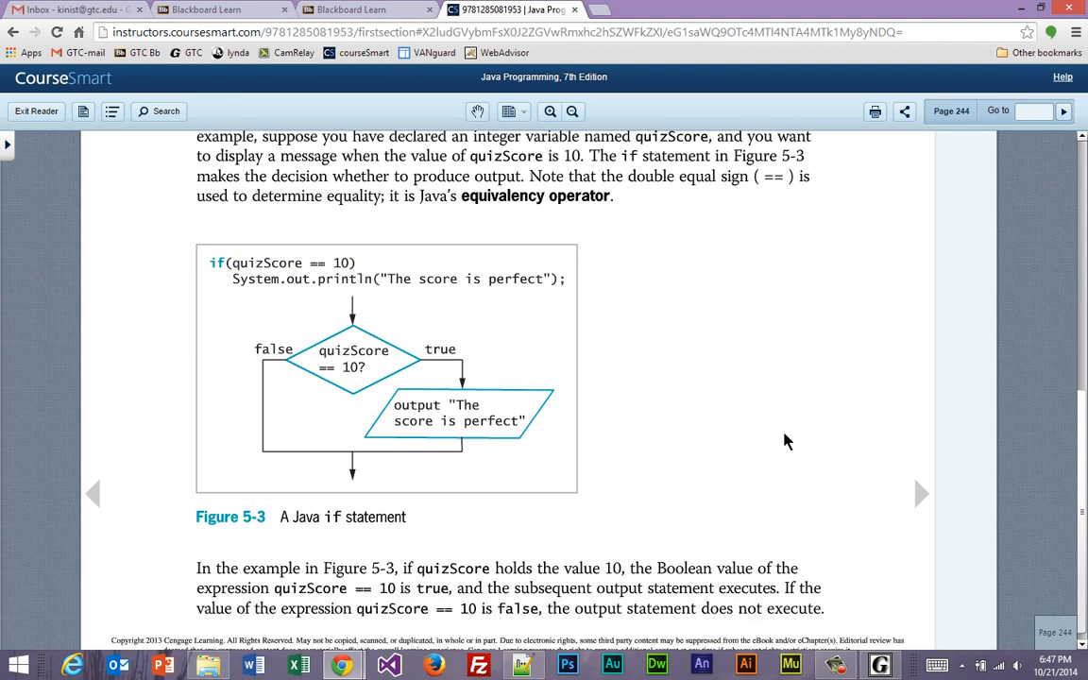
scroll("down", 3)
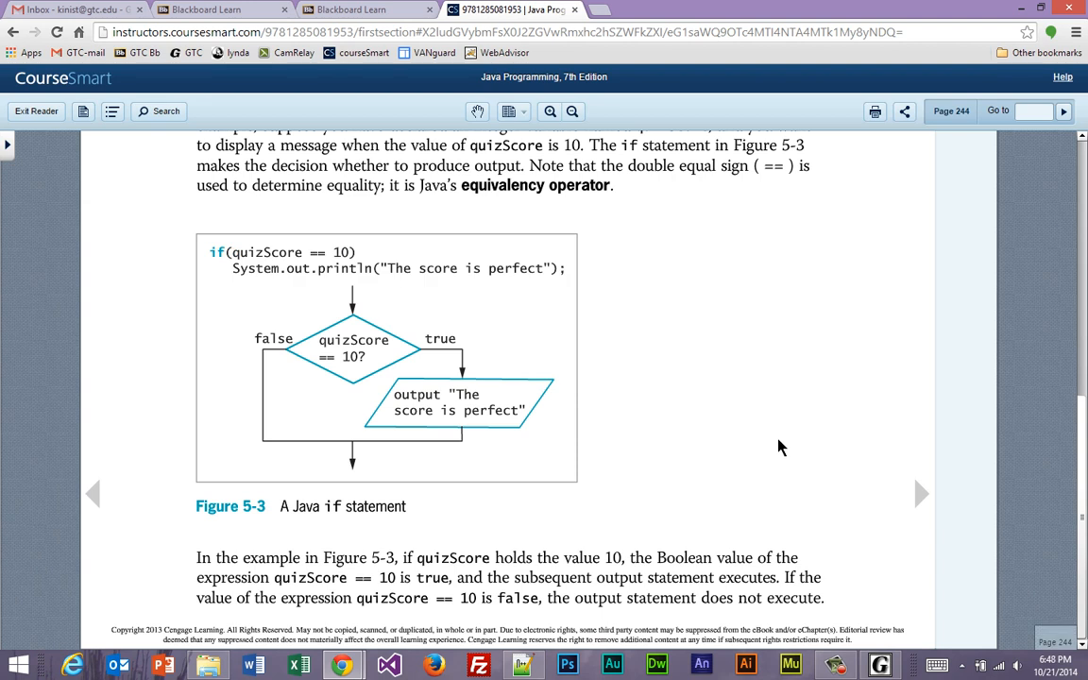
mouse_move(423, 245)
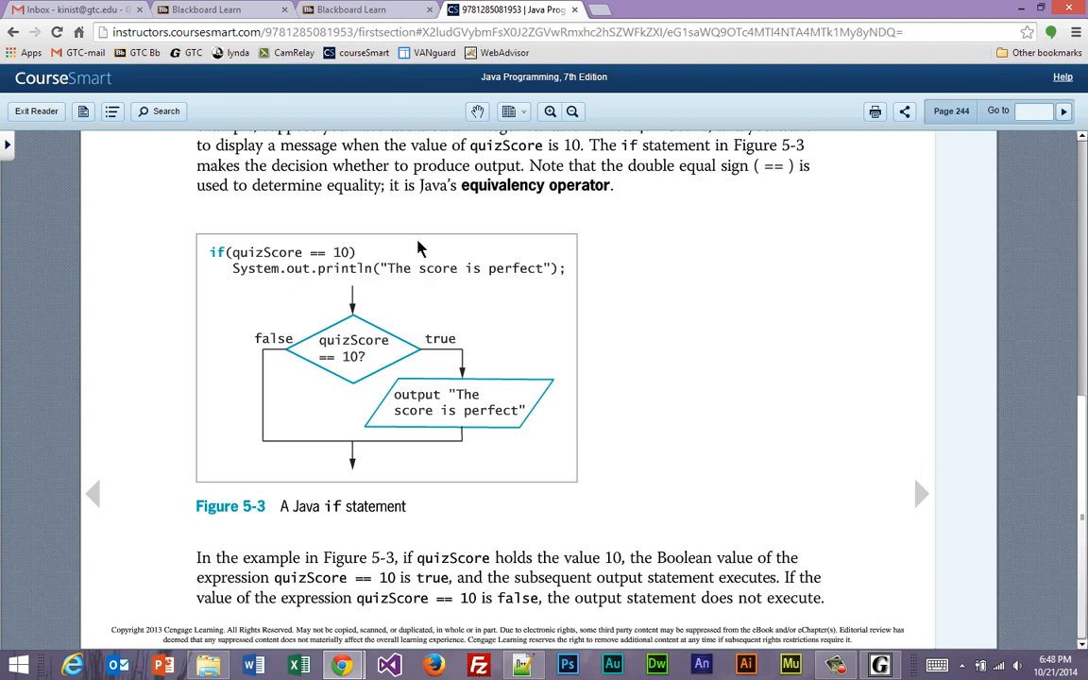
mouse_move(214, 306)
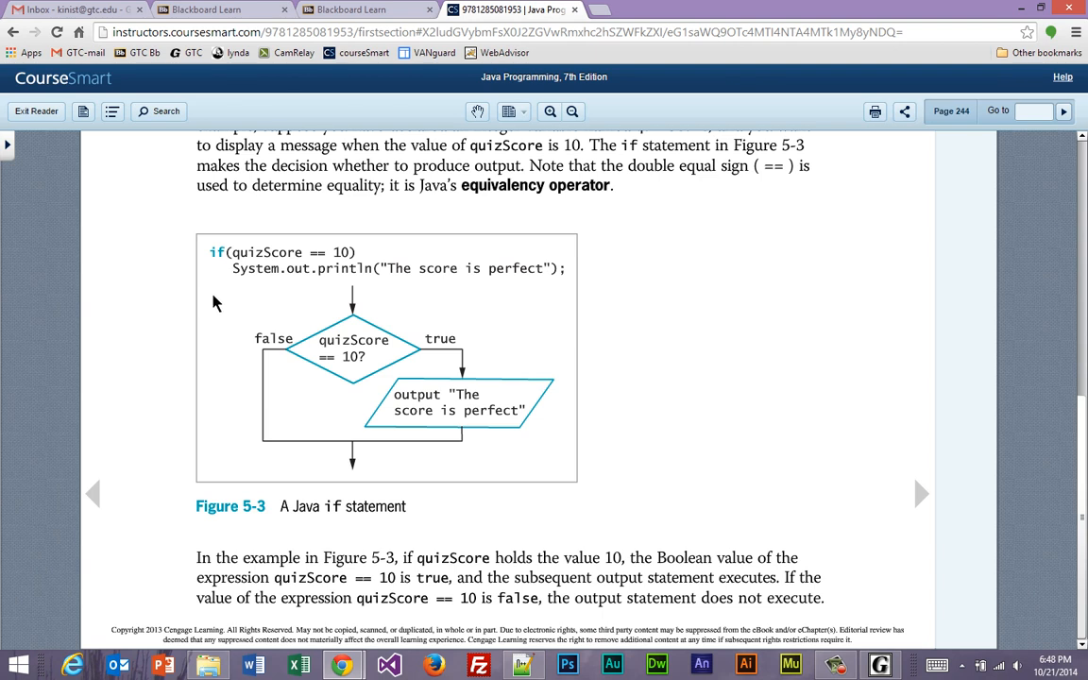
mouse_move(179, 313)
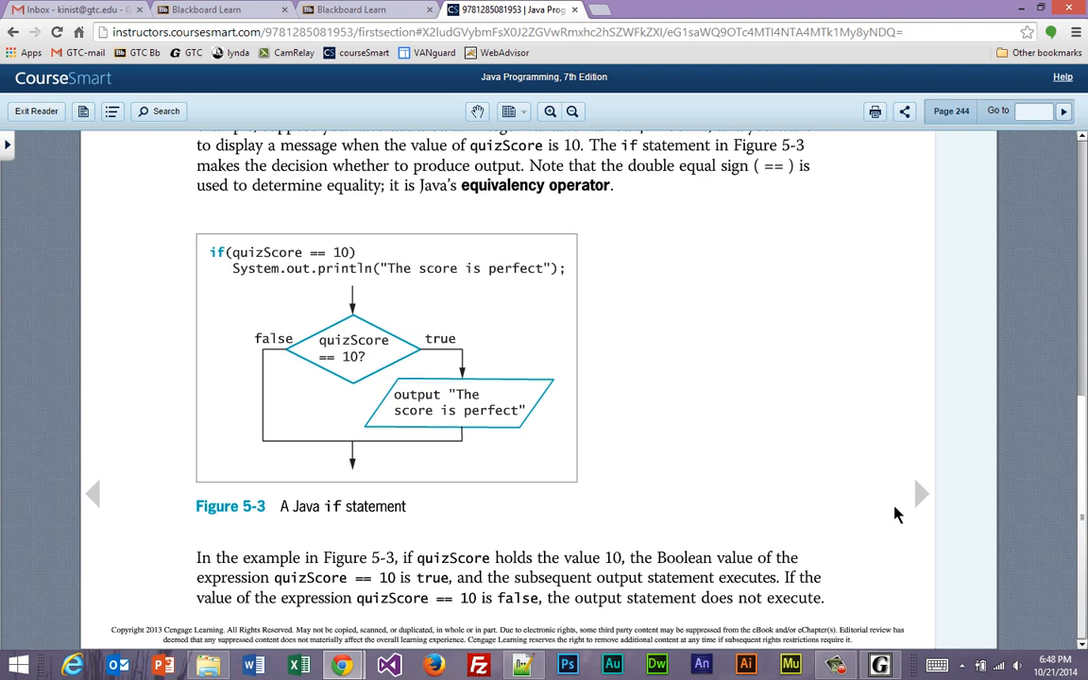
mouse_move(922, 498)
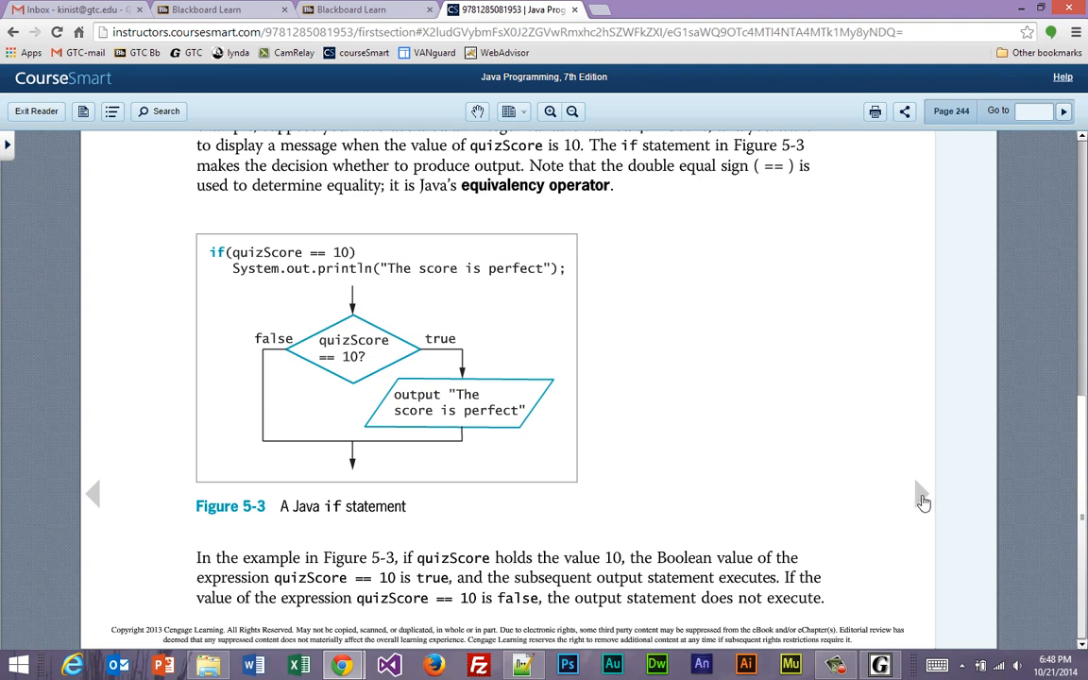
Step: Revisit Figure 5-3 on page 244, select a line of its text, then advance to page 245
left_click(921, 495)
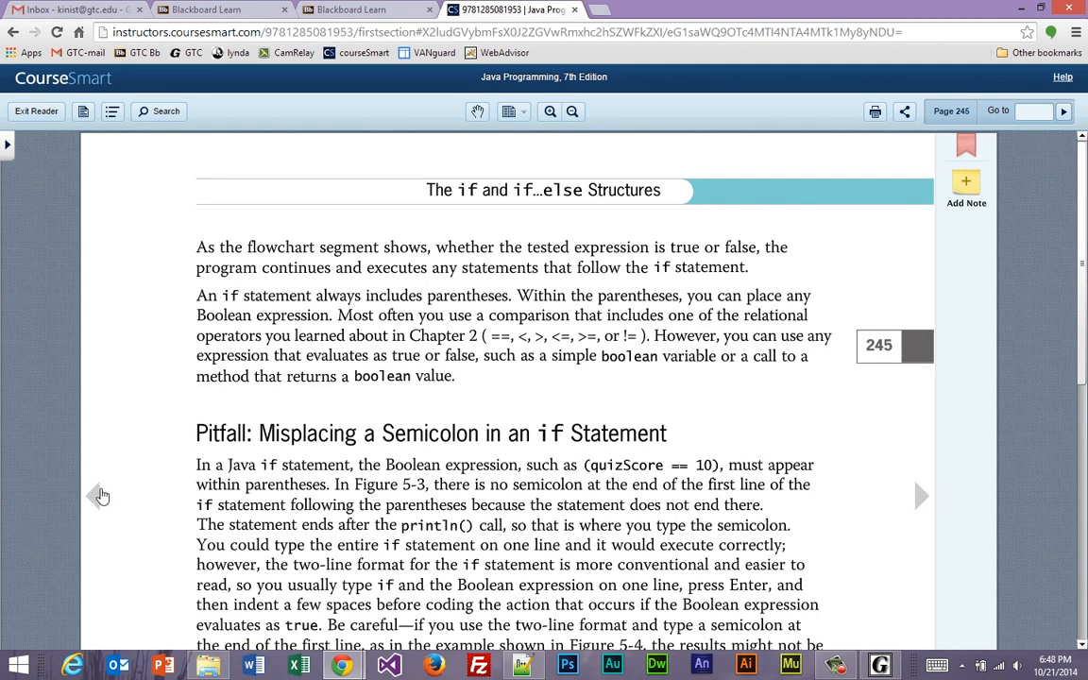
left_click(102, 495)
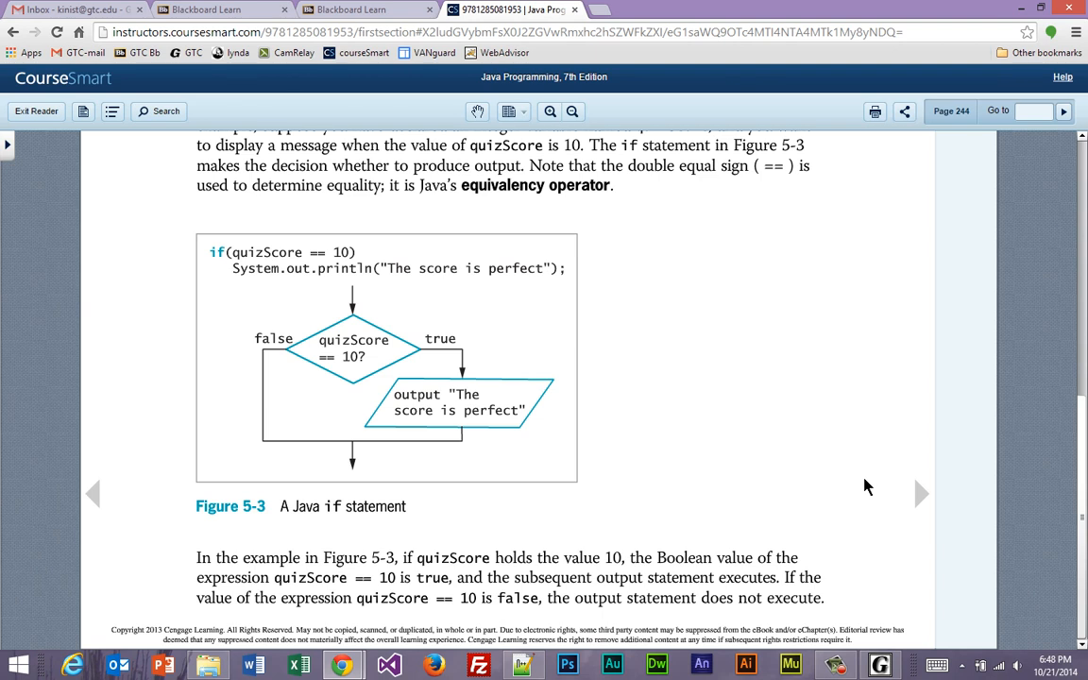
mouse_move(208, 265)
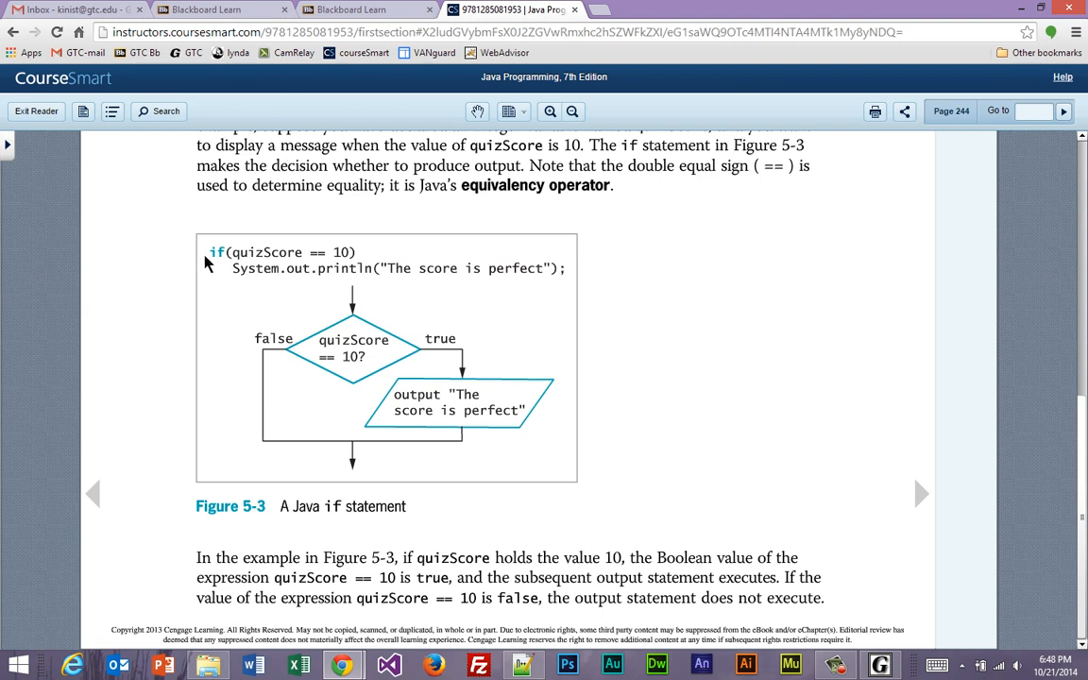
left_click_drag(207, 253, 566, 268)
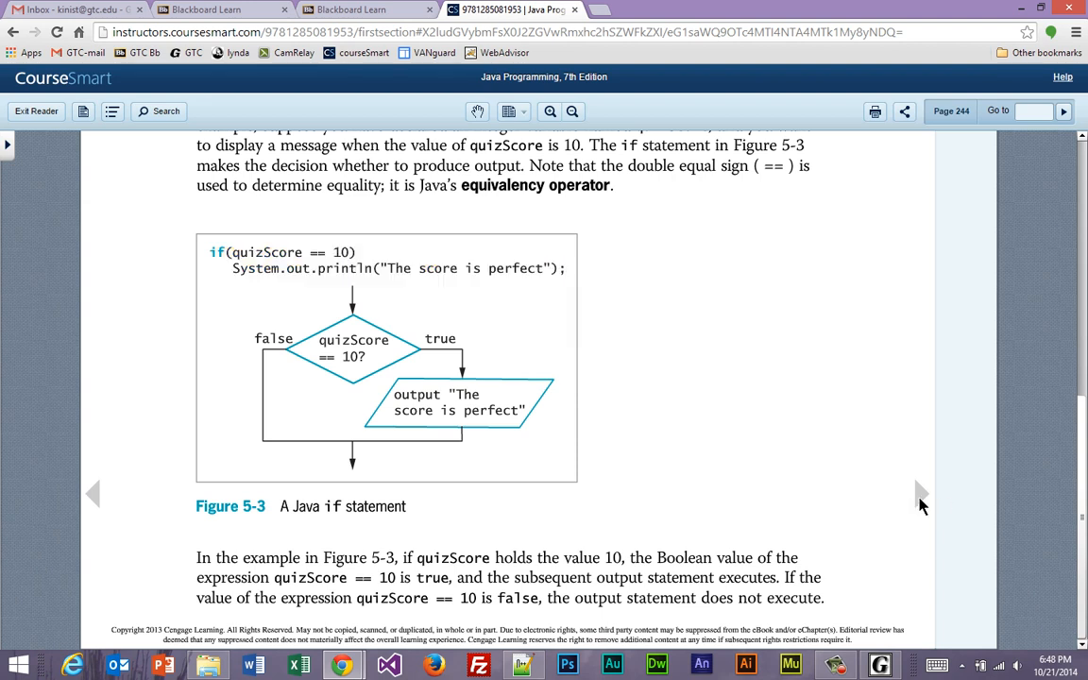
left_click(919, 493)
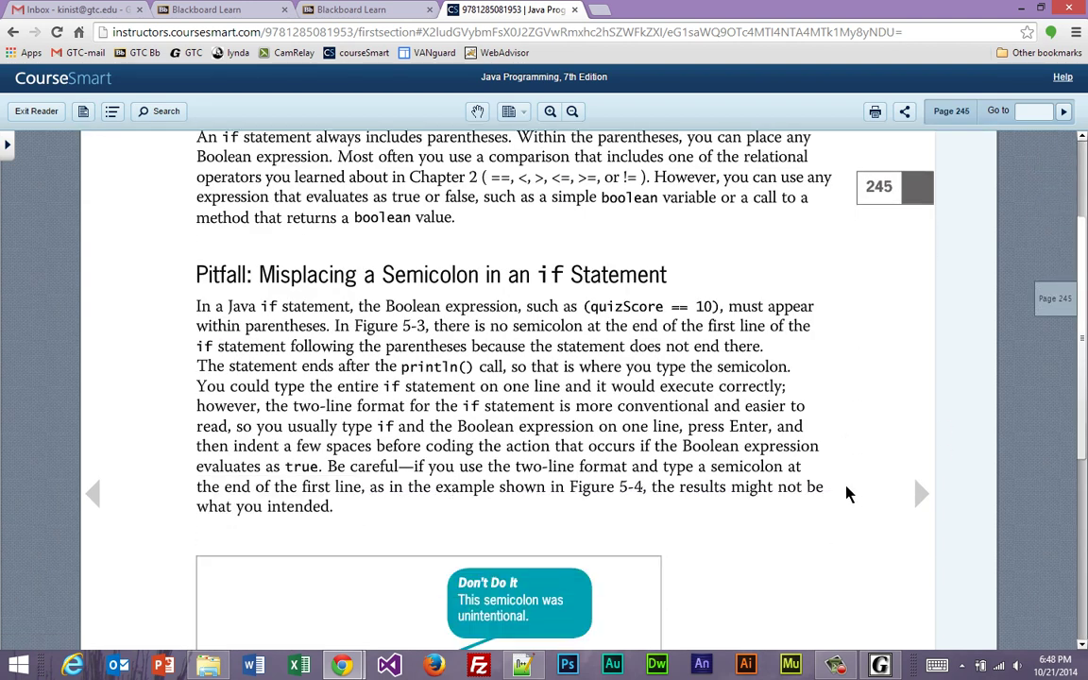
Step: Bring Figure 5-4, the logic with an extra semicolon after the if condition, fully into view
scroll("down", 3)
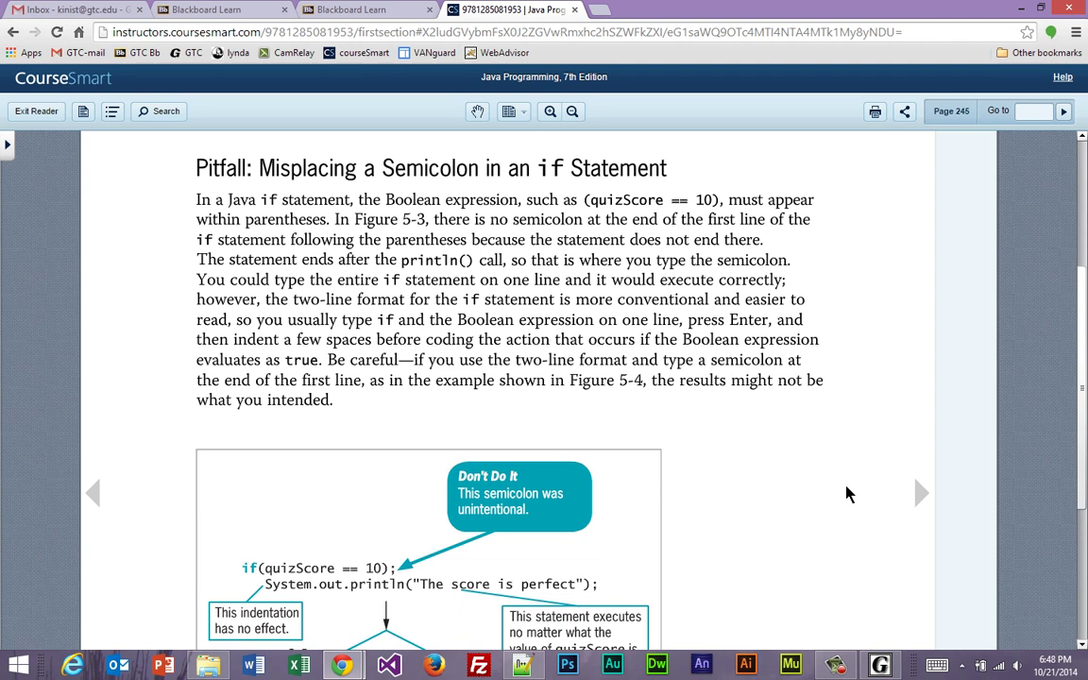
mouse_move(393, 544)
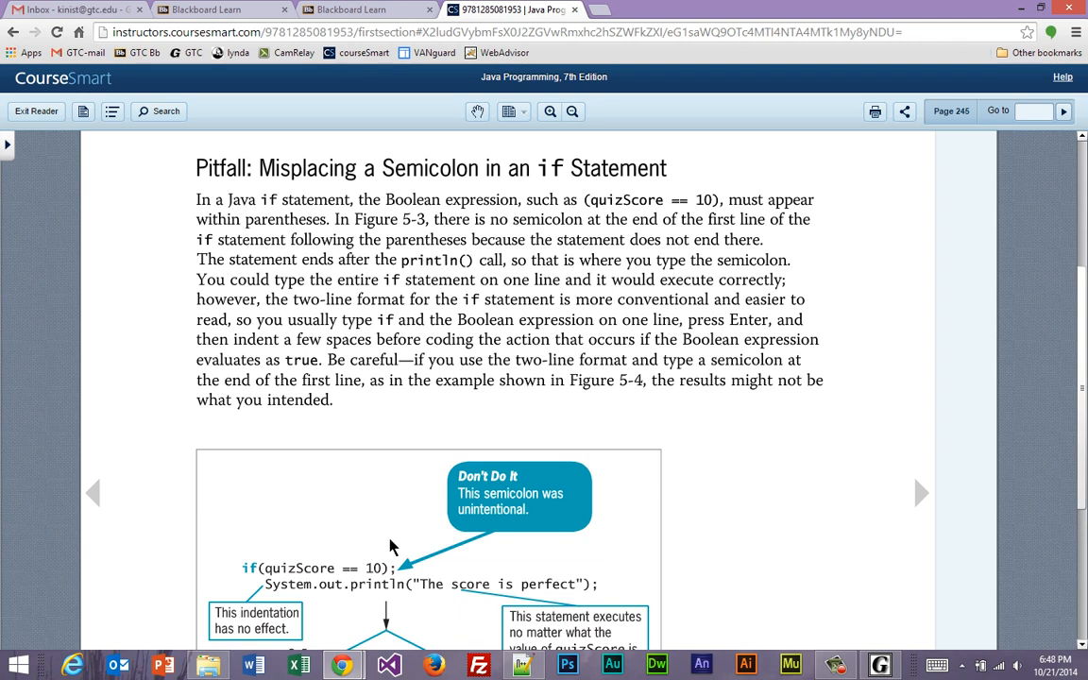
mouse_move(939, 595)
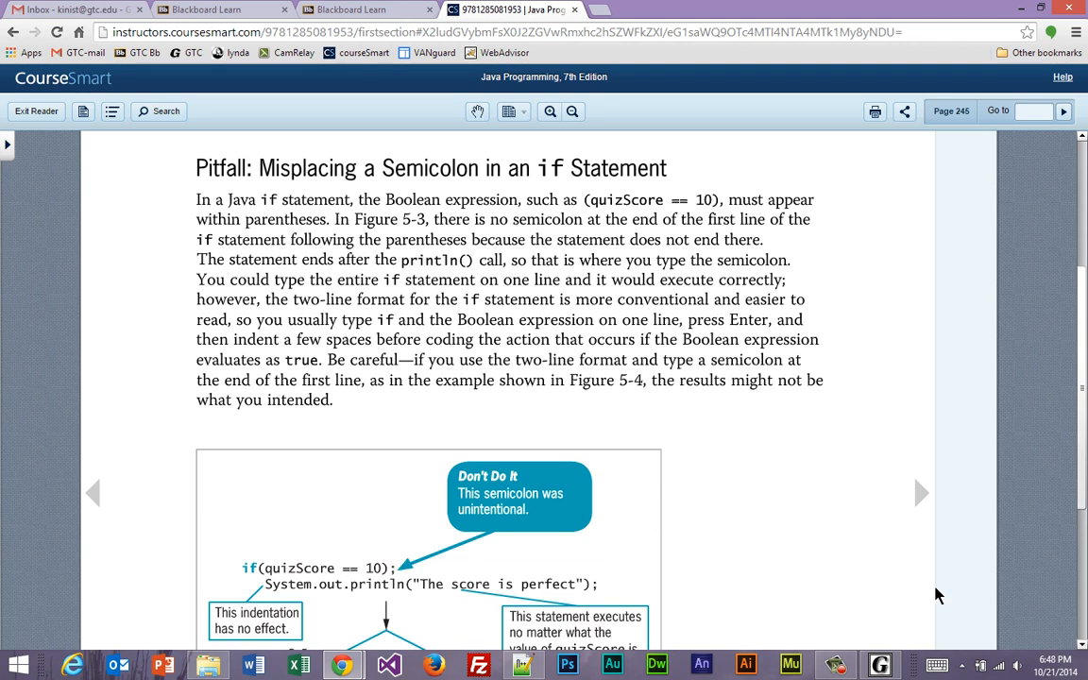
scroll("down", 3)
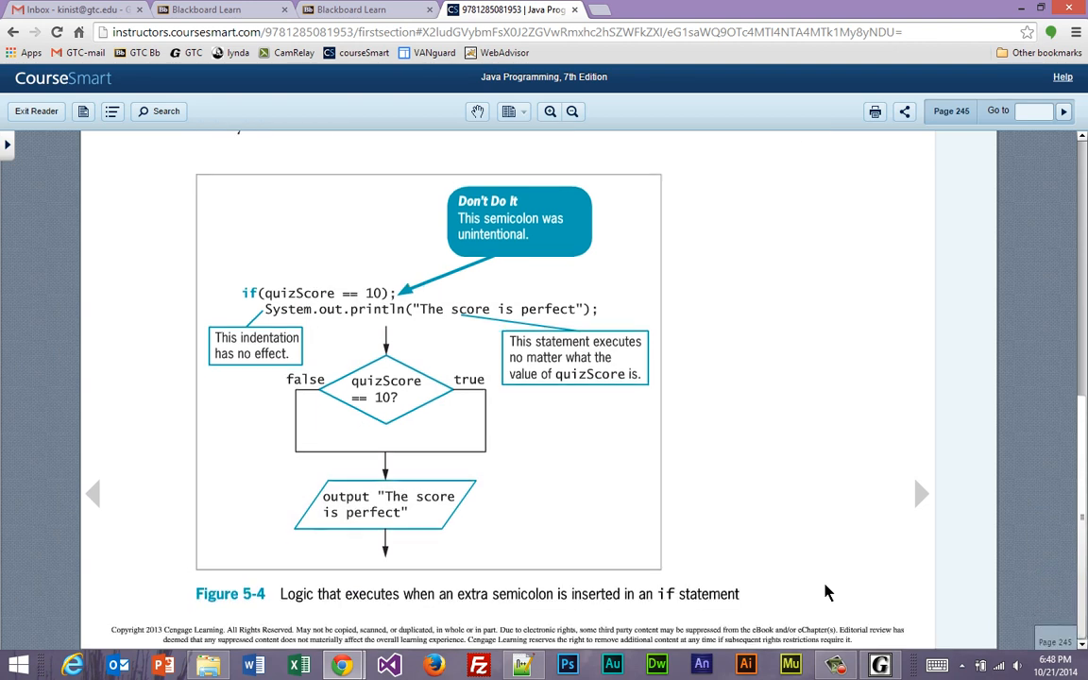
mouse_move(401, 300)
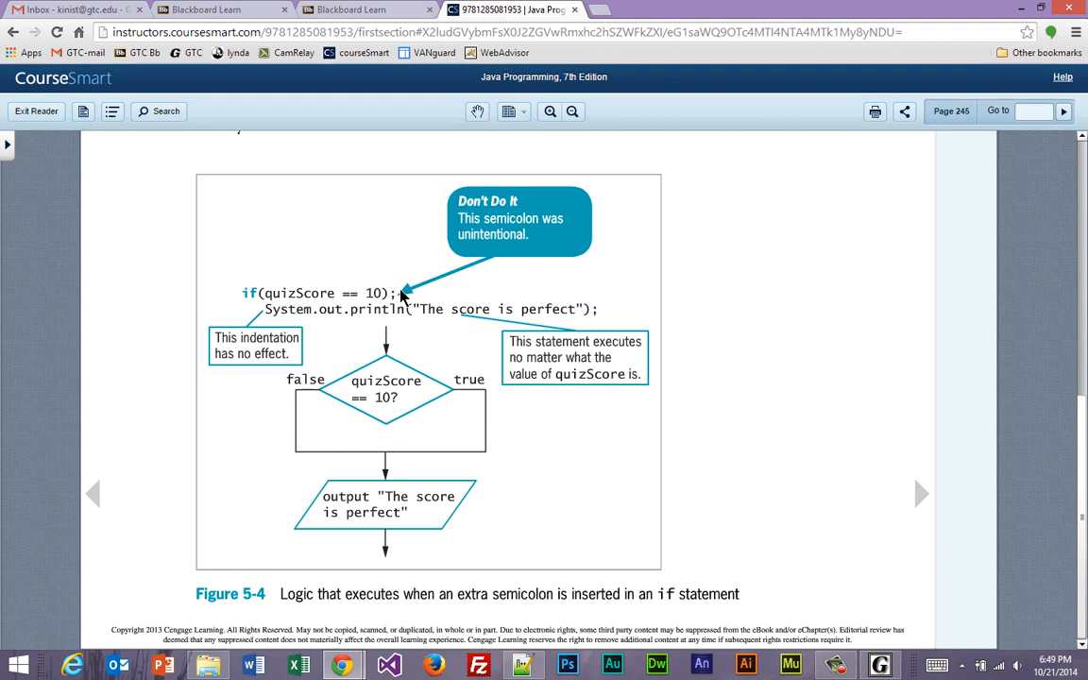
mouse_move(396, 285)
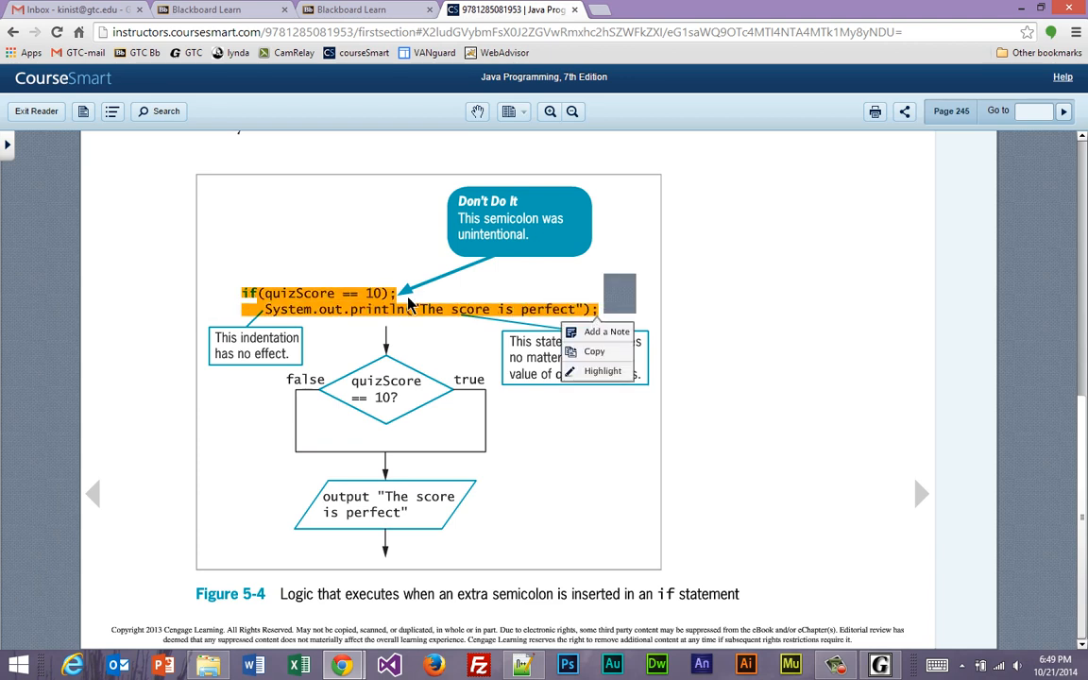
mouse_move(404, 298)
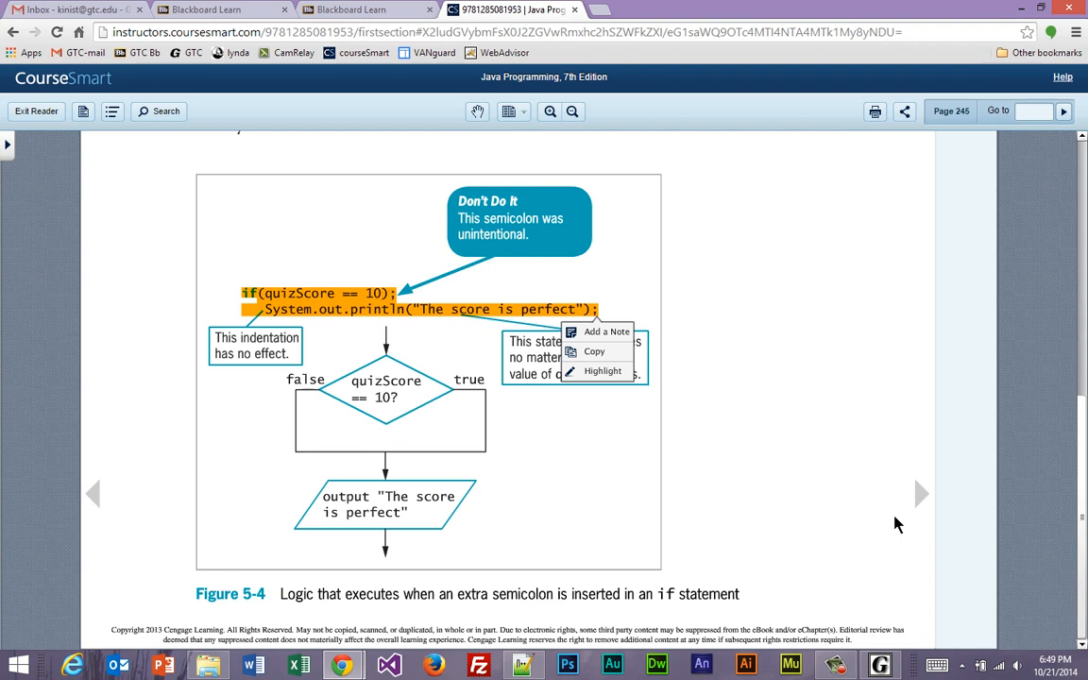
mouse_move(960, 493)
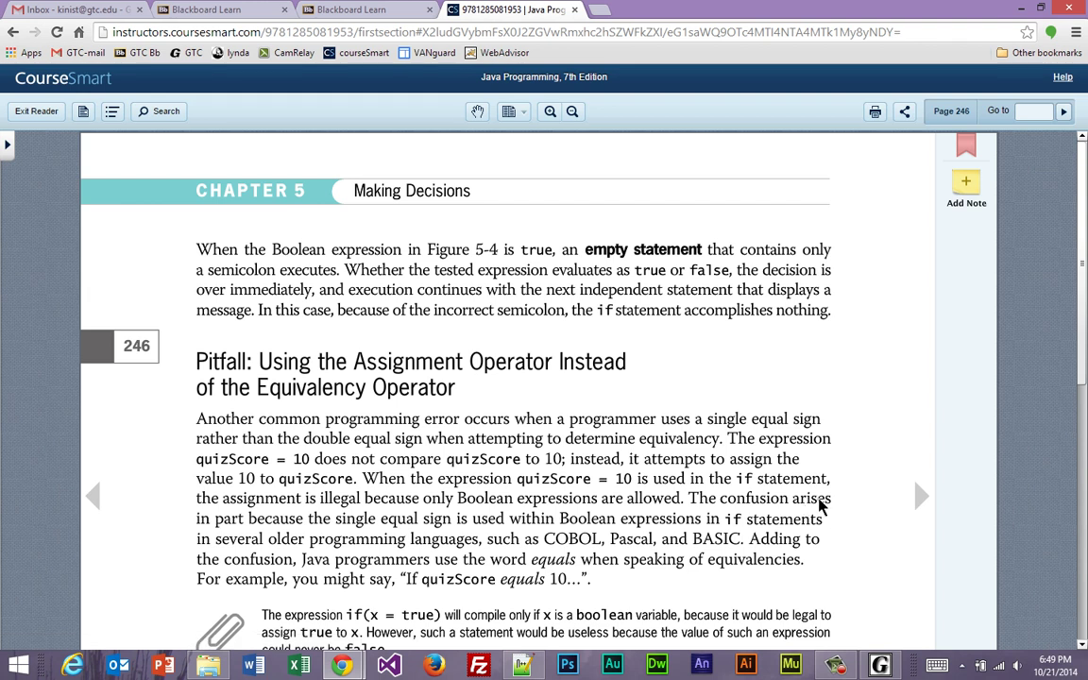
mouse_move(699, 508)
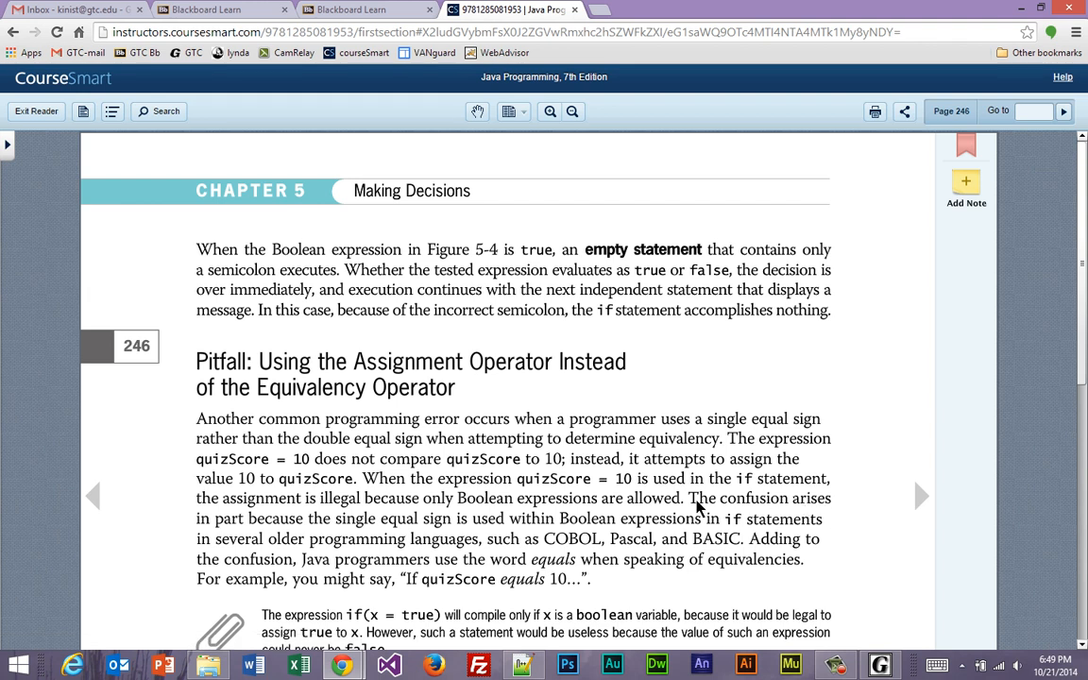
mouse_move(87, 493)
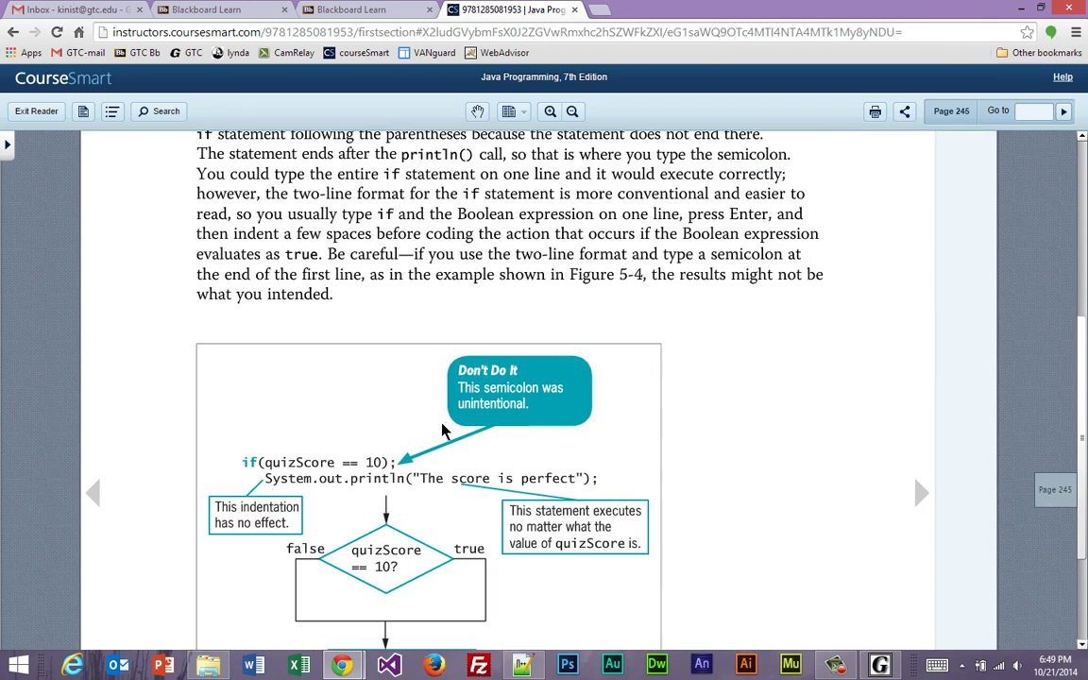
mouse_move(394, 462)
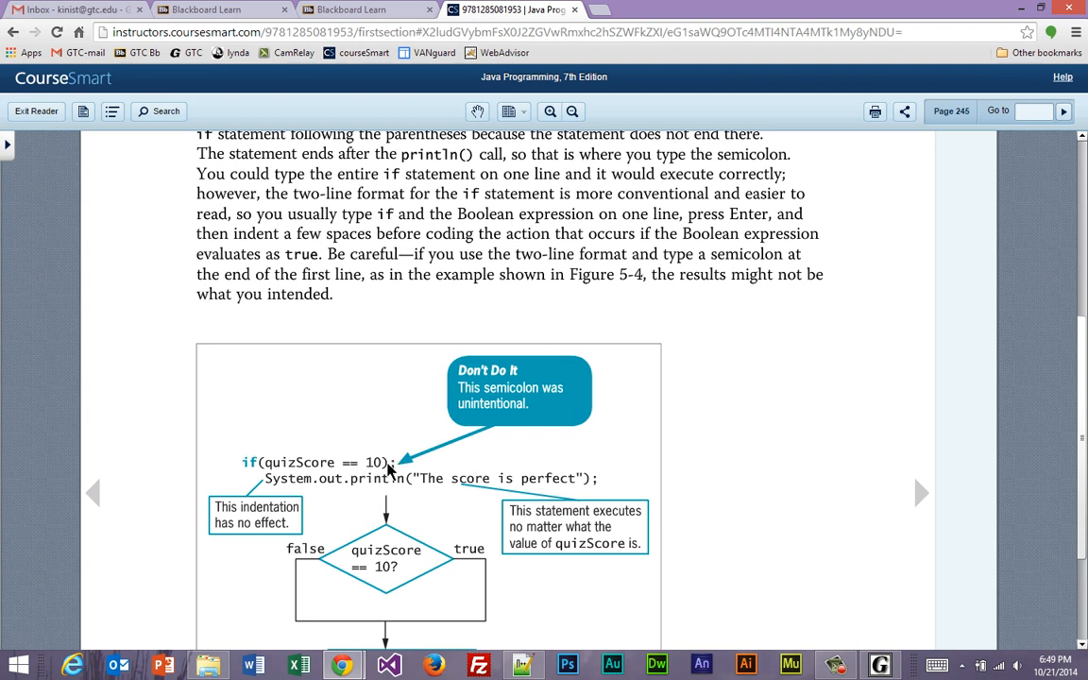
left_click(92, 491)
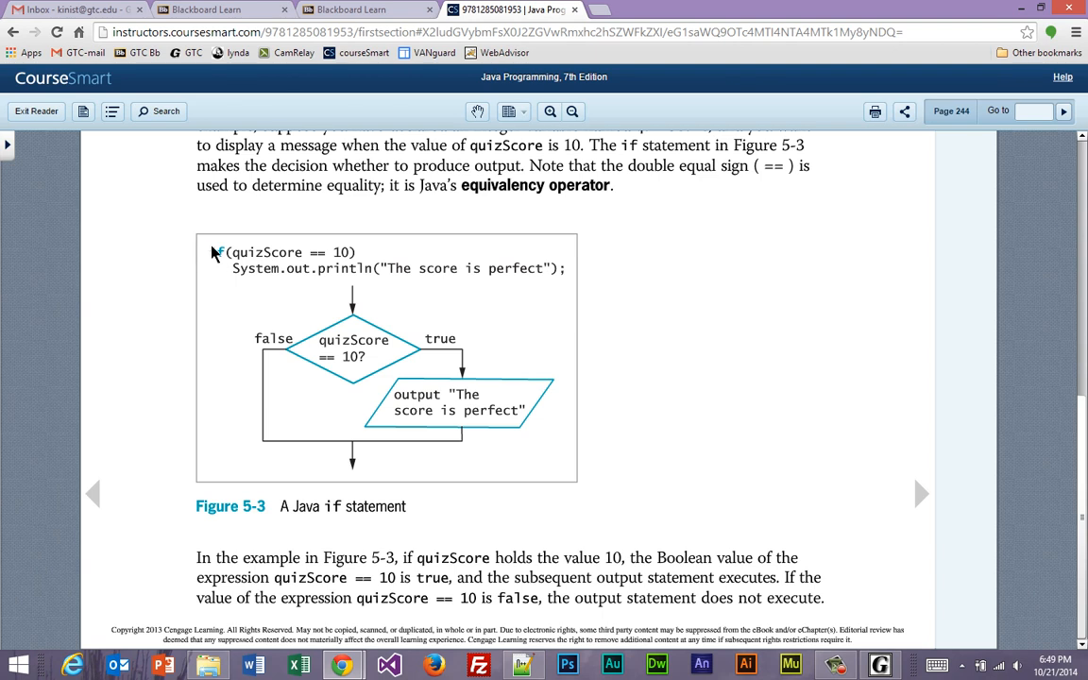
left_click_drag(212, 251, 564, 268)
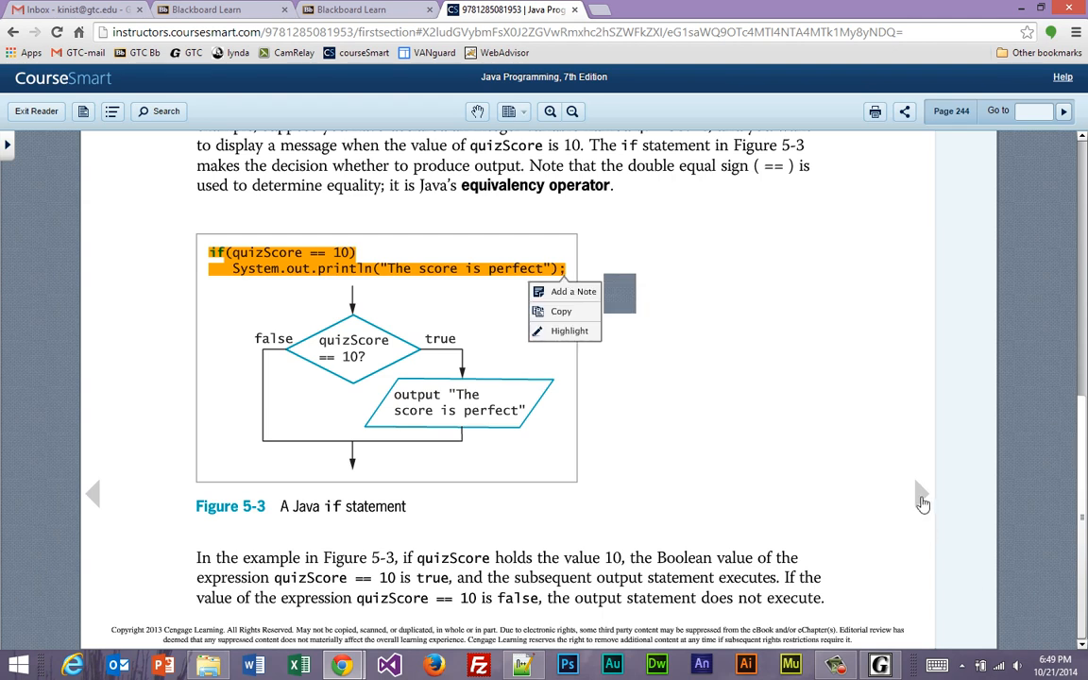
left_click(922, 501)
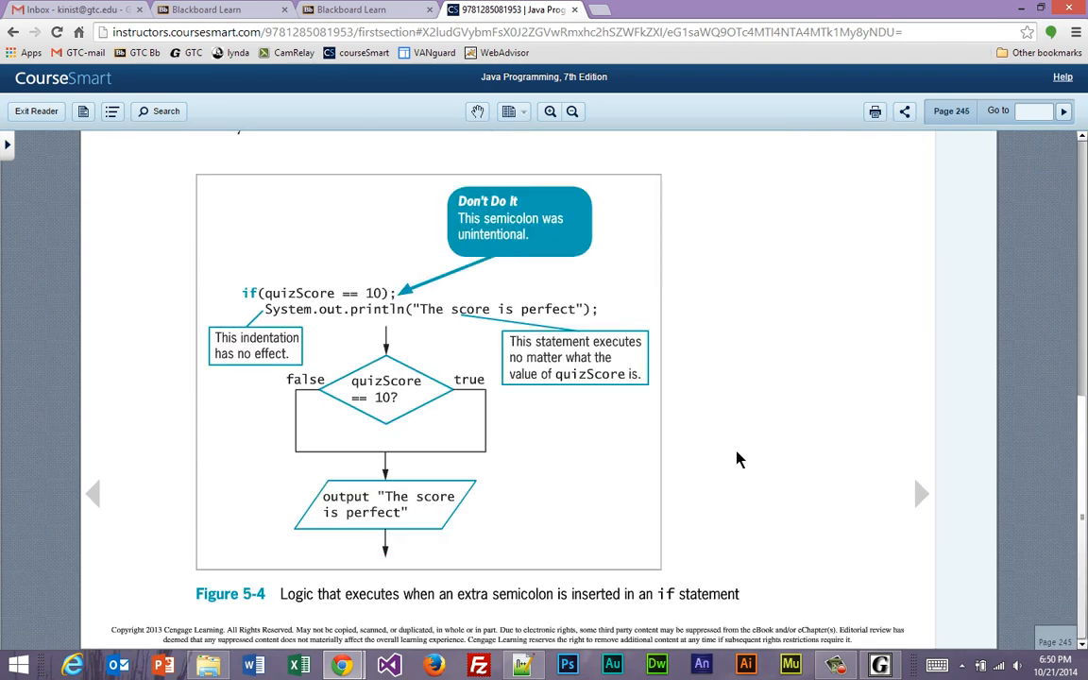
mouse_move(921, 495)
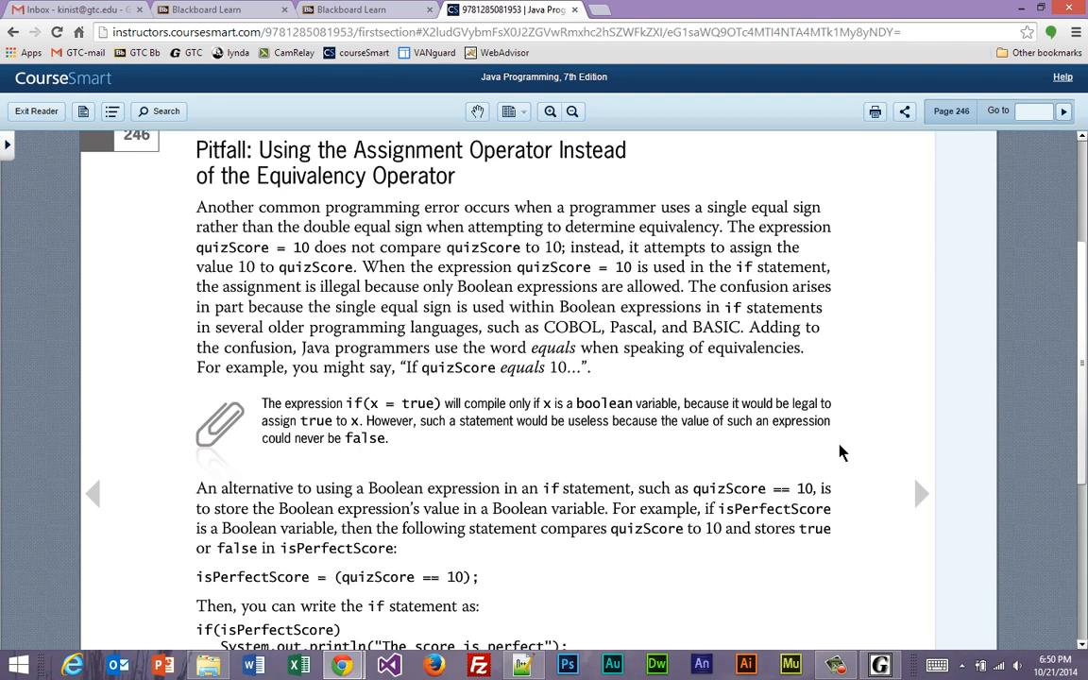
Step: Read down to the isPerfectScore Boolean example, select the word 'isPerfectScore', and dismiss its popup
scroll("down", 3)
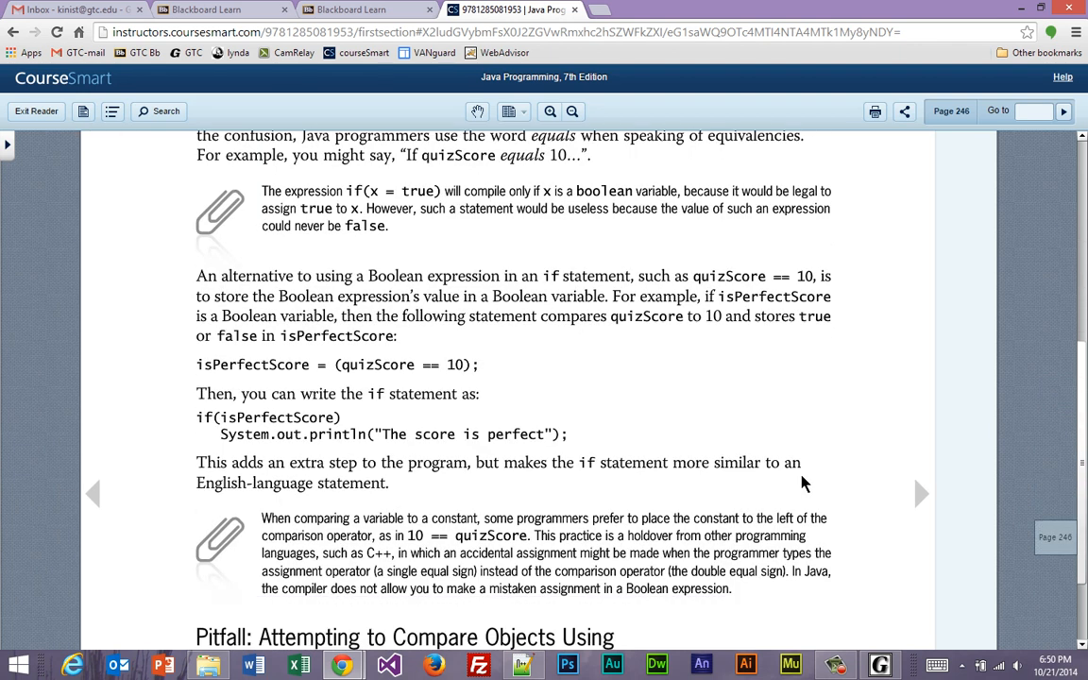
scroll("down", 3)
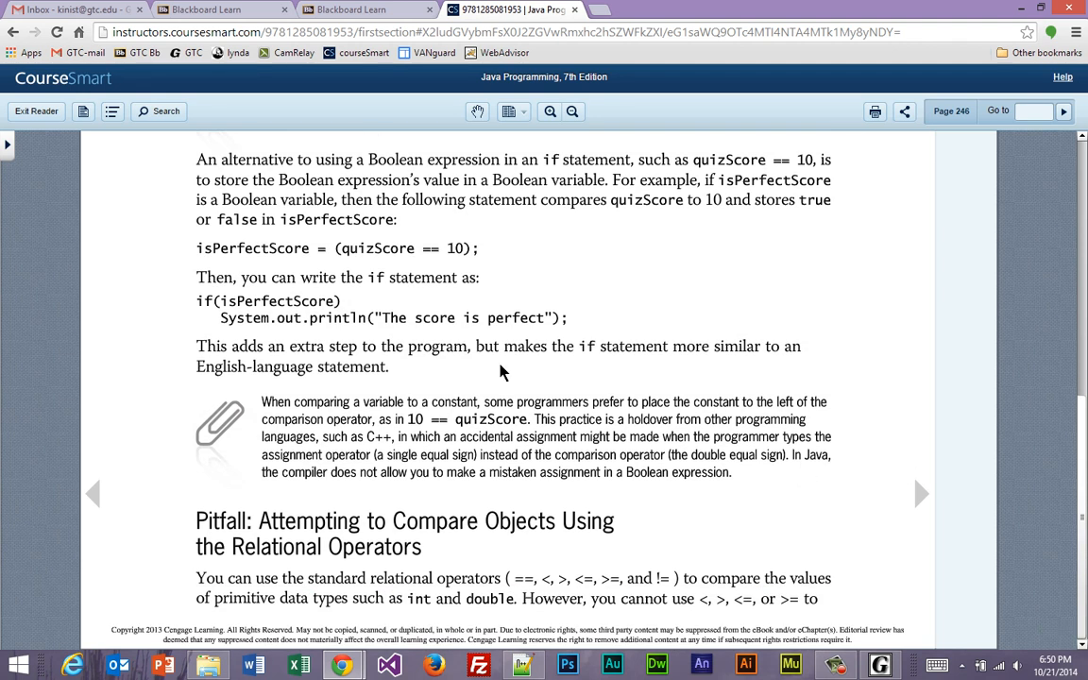
mouse_move(355, 276)
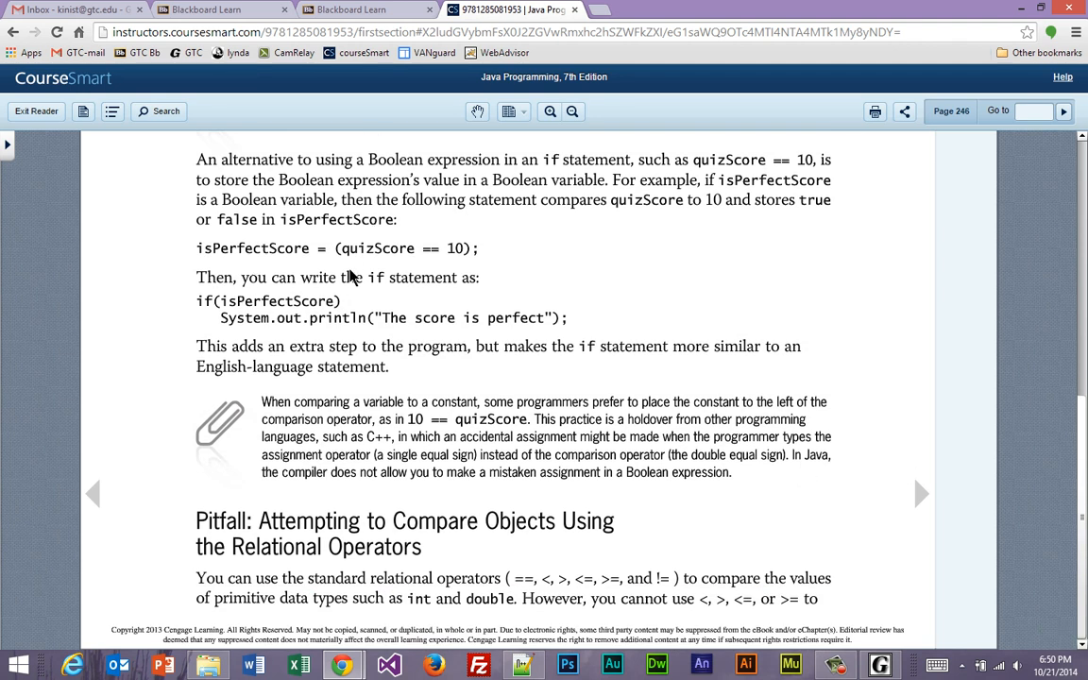
left_click_drag(196, 247, 481, 247)
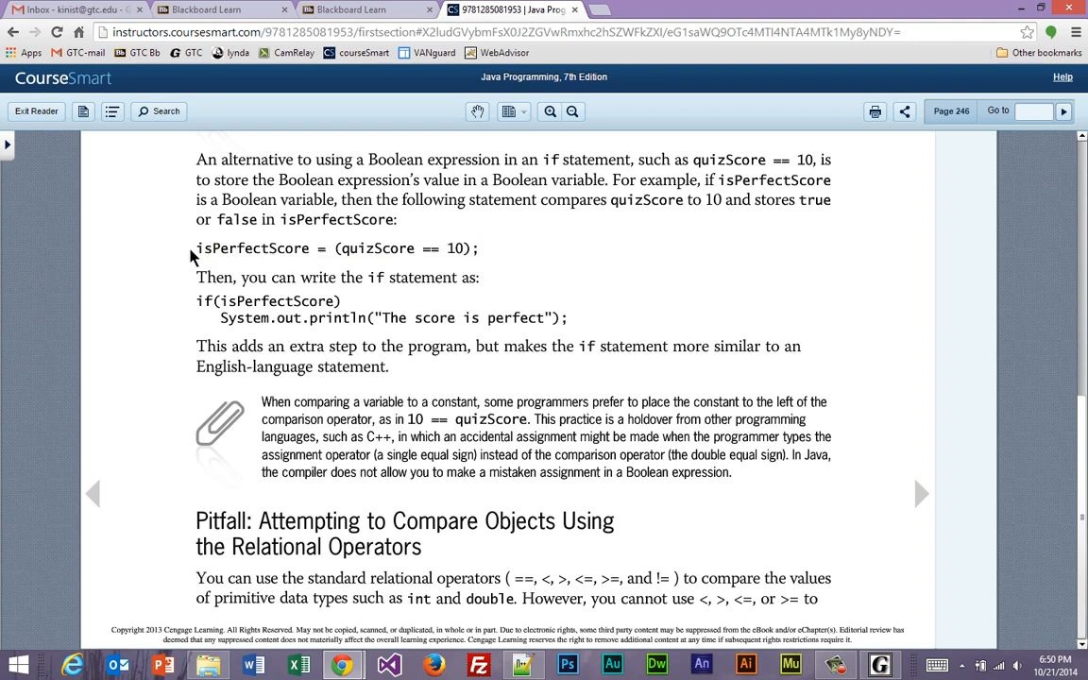
double_click(252, 248)
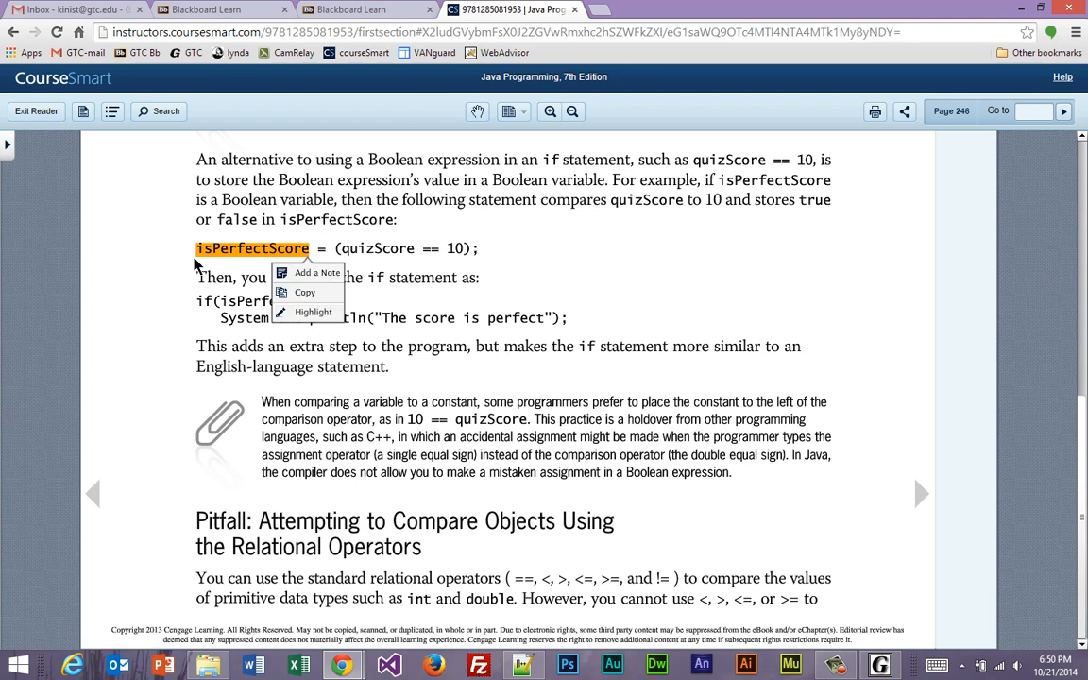
mouse_move(530, 255)
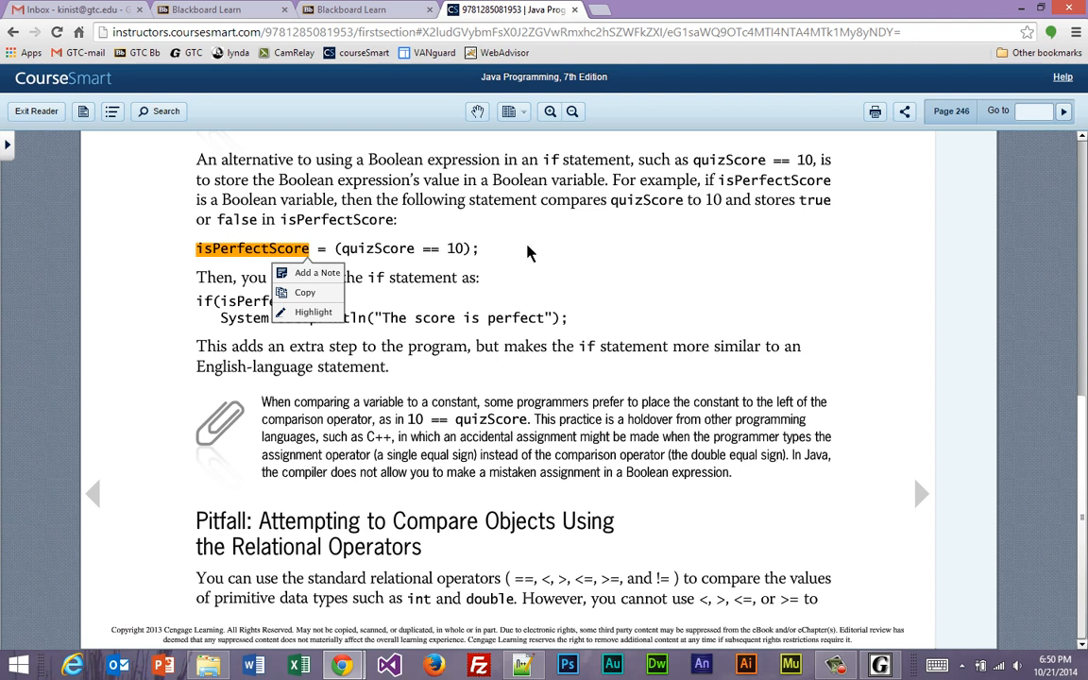
left_click(529, 253)
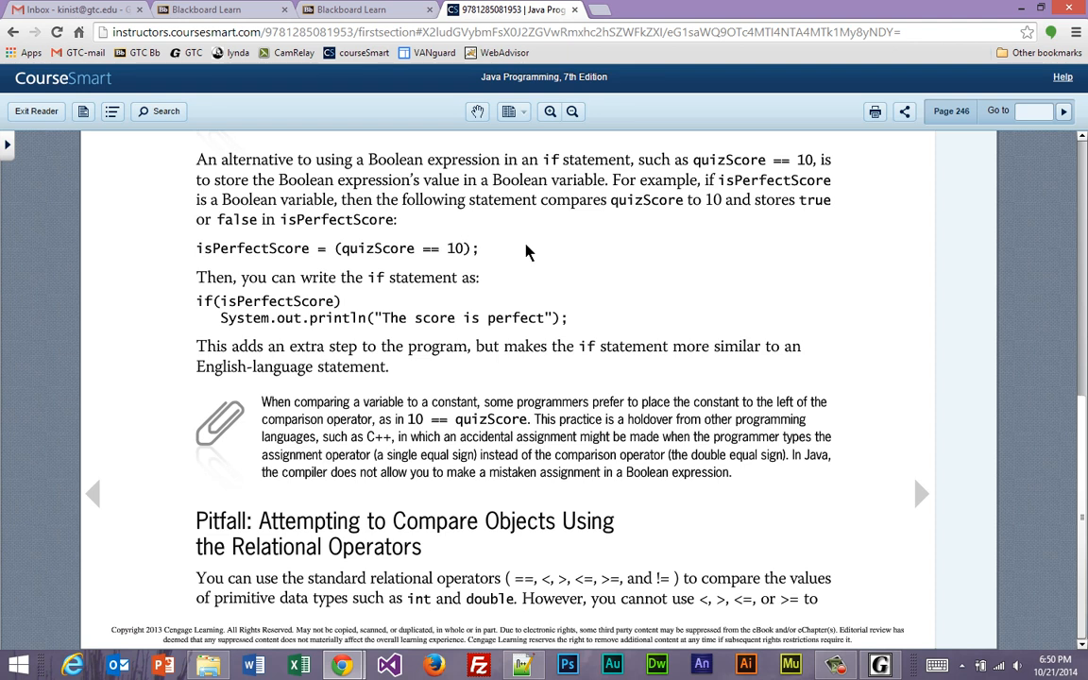
mouse_move(374, 253)
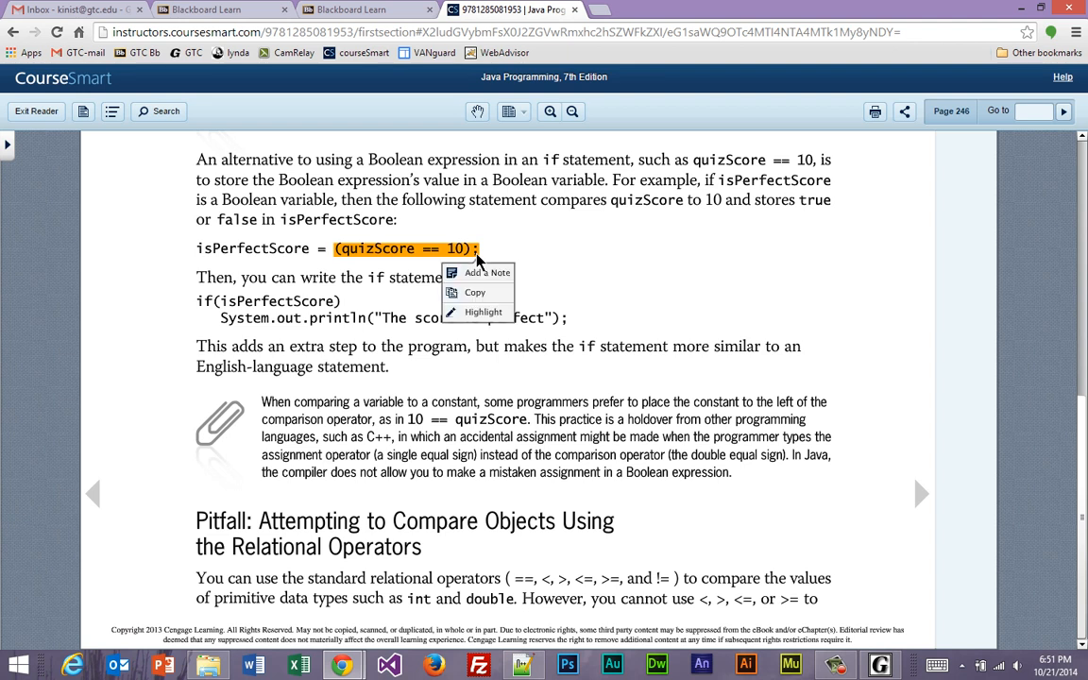
mouse_move(314, 257)
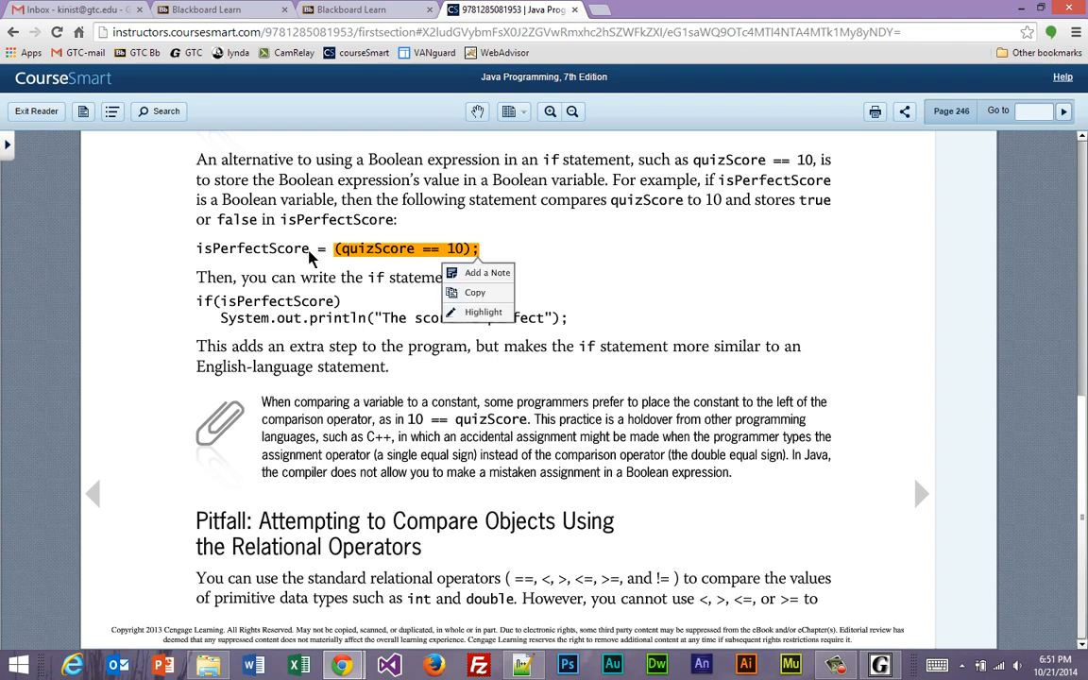
mouse_move(333, 303)
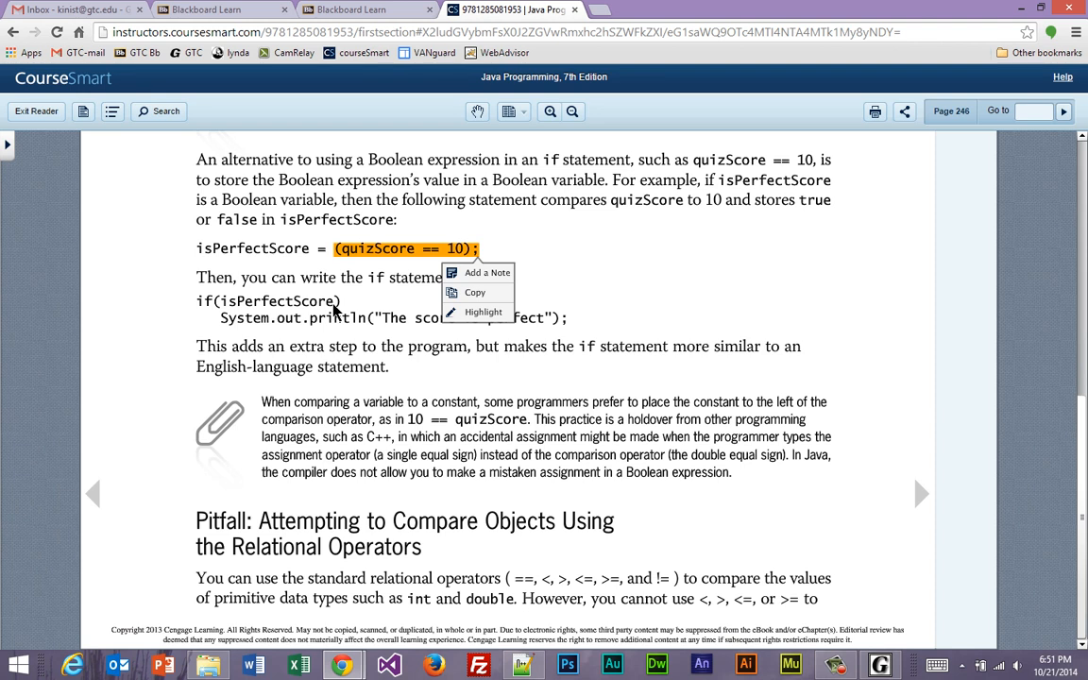
mouse_move(287, 303)
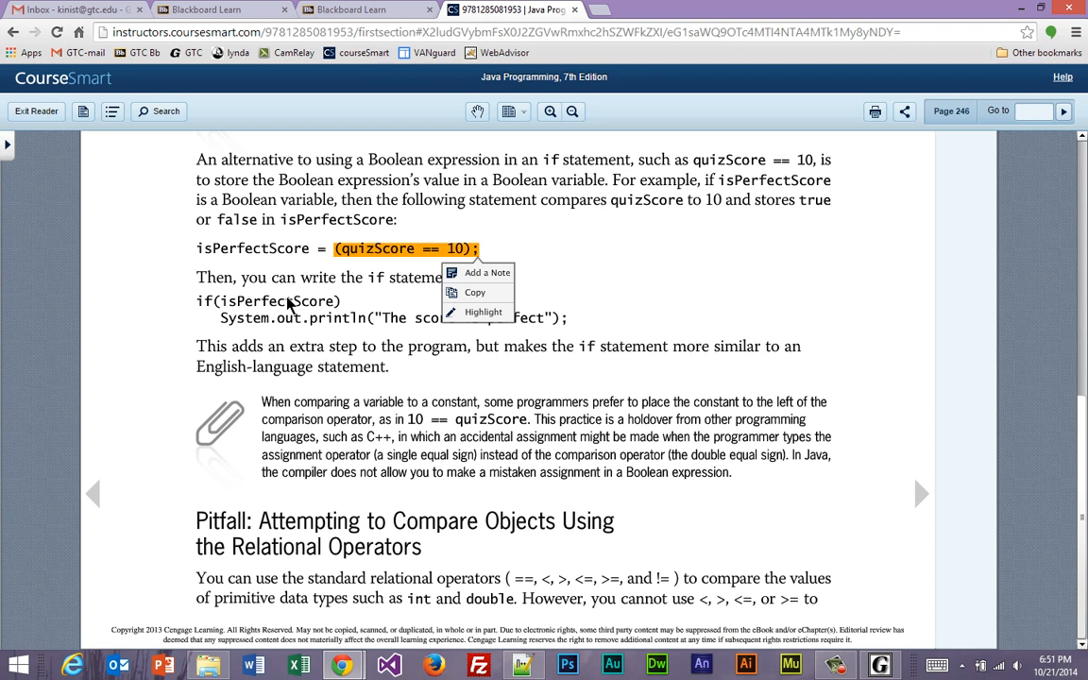
mouse_move(280, 306)
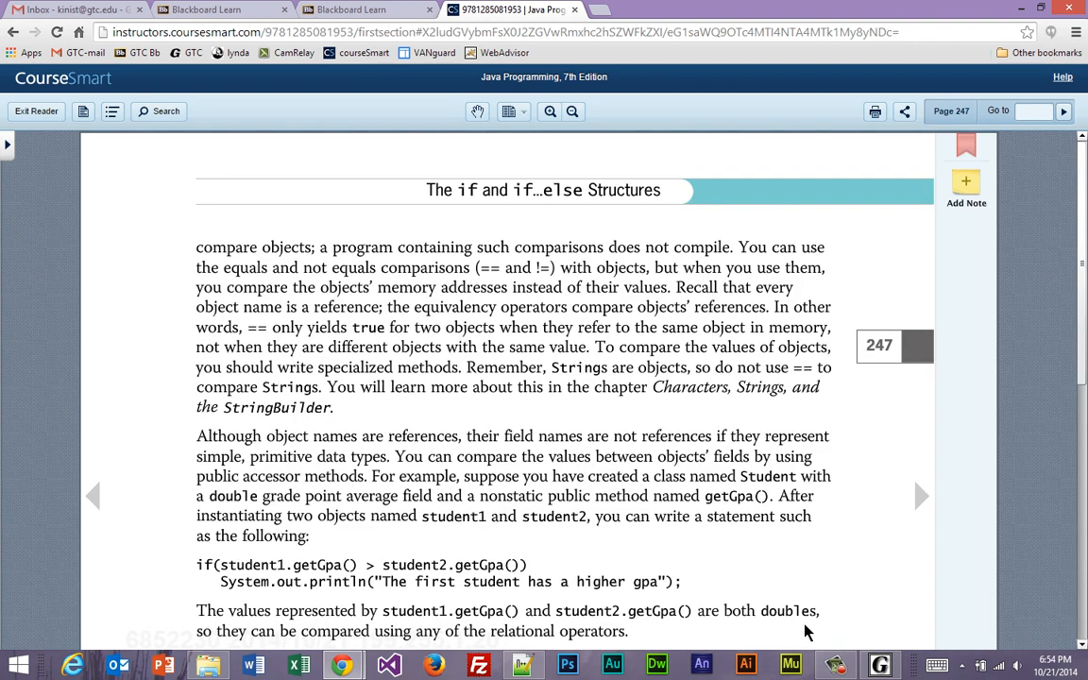
Step: Read down page 247, then advance to page 248 showing Figure 5-5's if…else flowchart
scroll("down", 3)
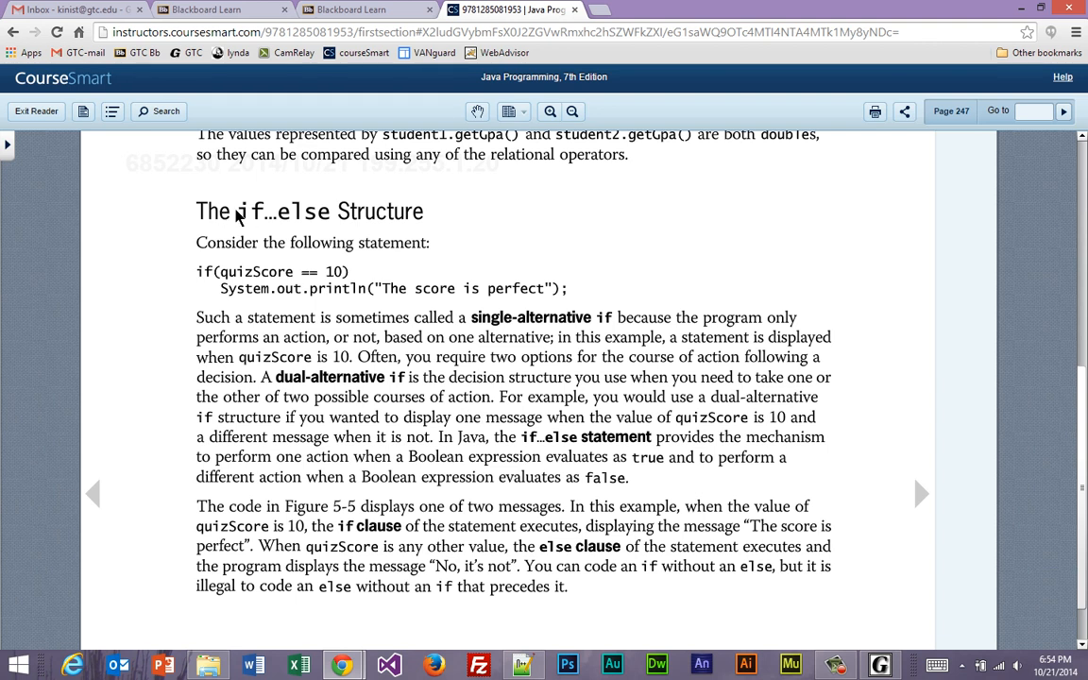
scroll("down", 3)
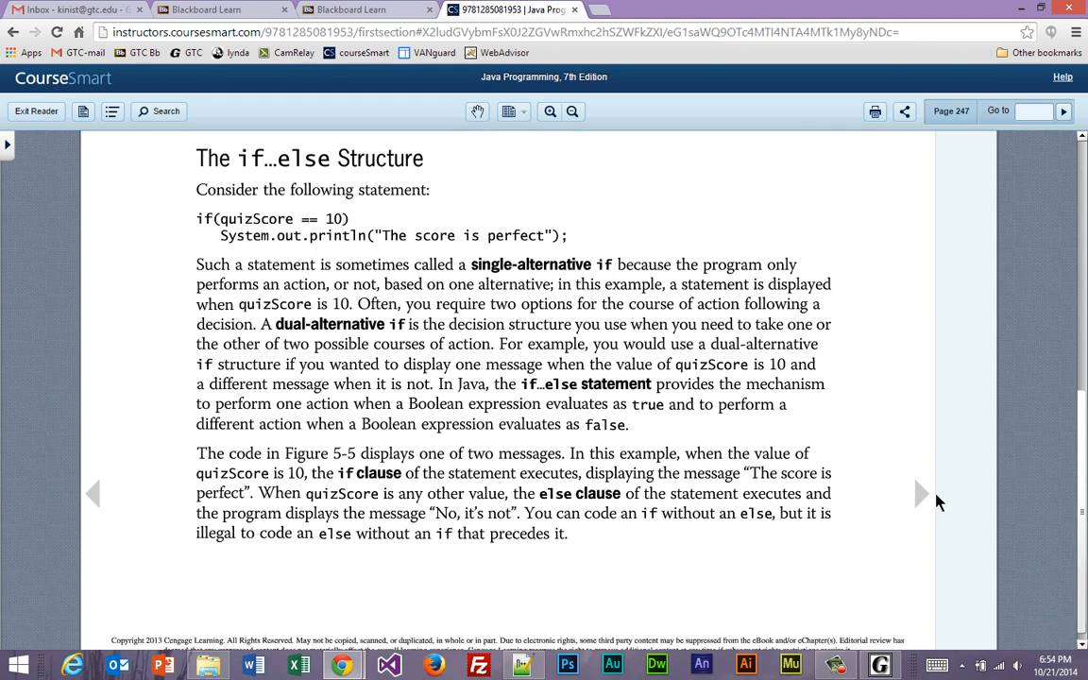
left_click(922, 491)
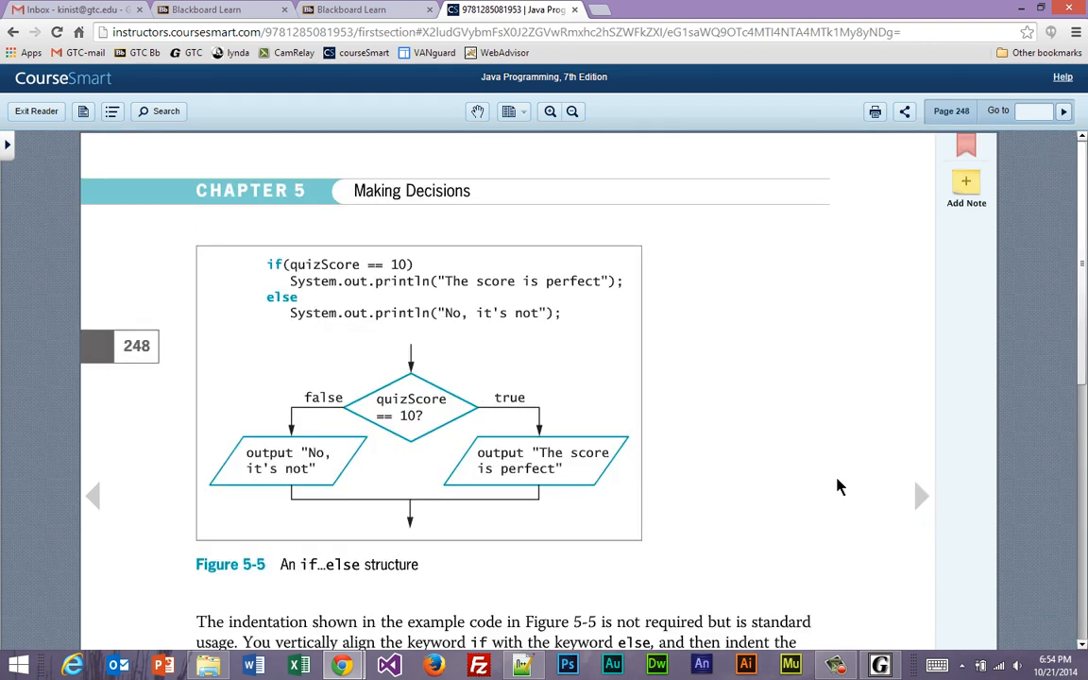
scroll("down", 3)
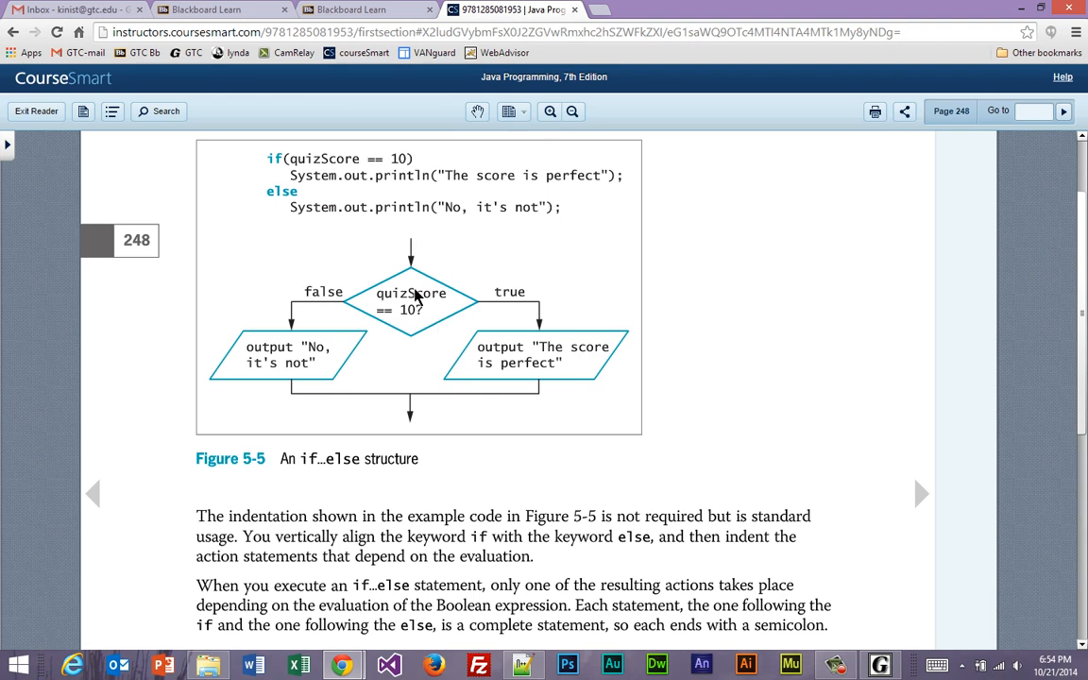
mouse_move(440, 321)
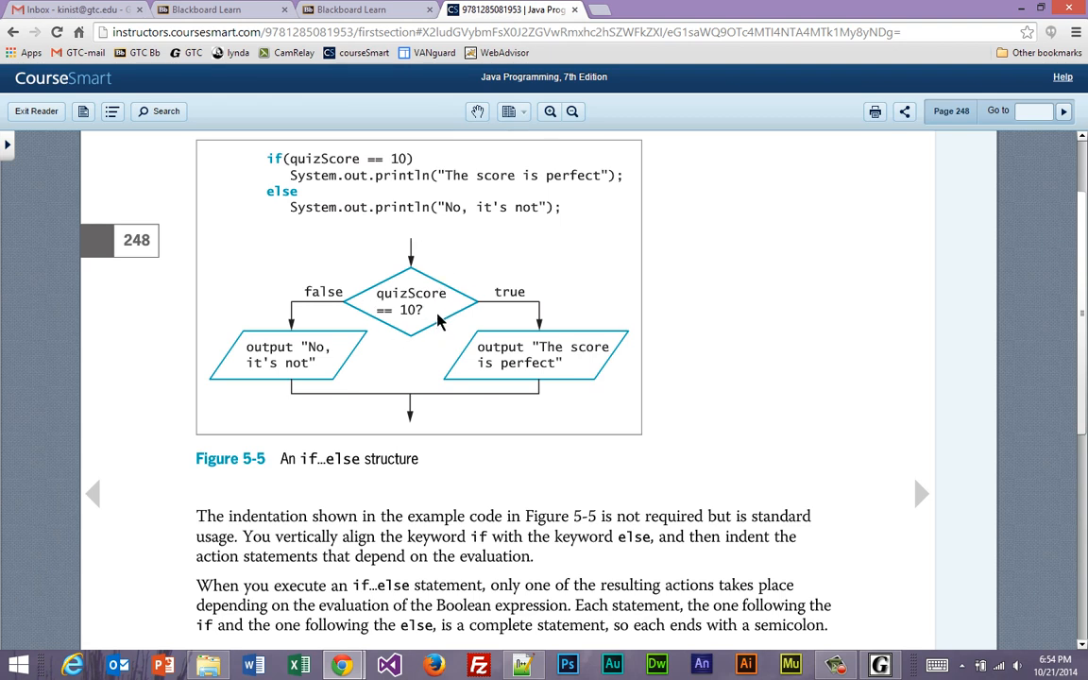
mouse_move(611, 370)
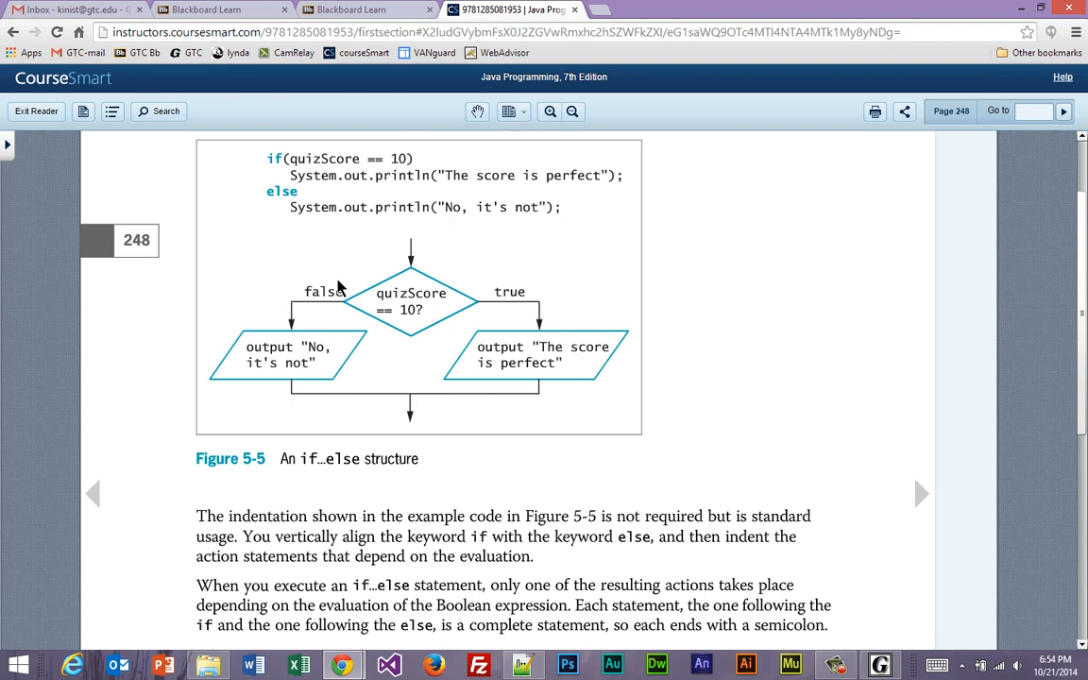
mouse_move(340, 297)
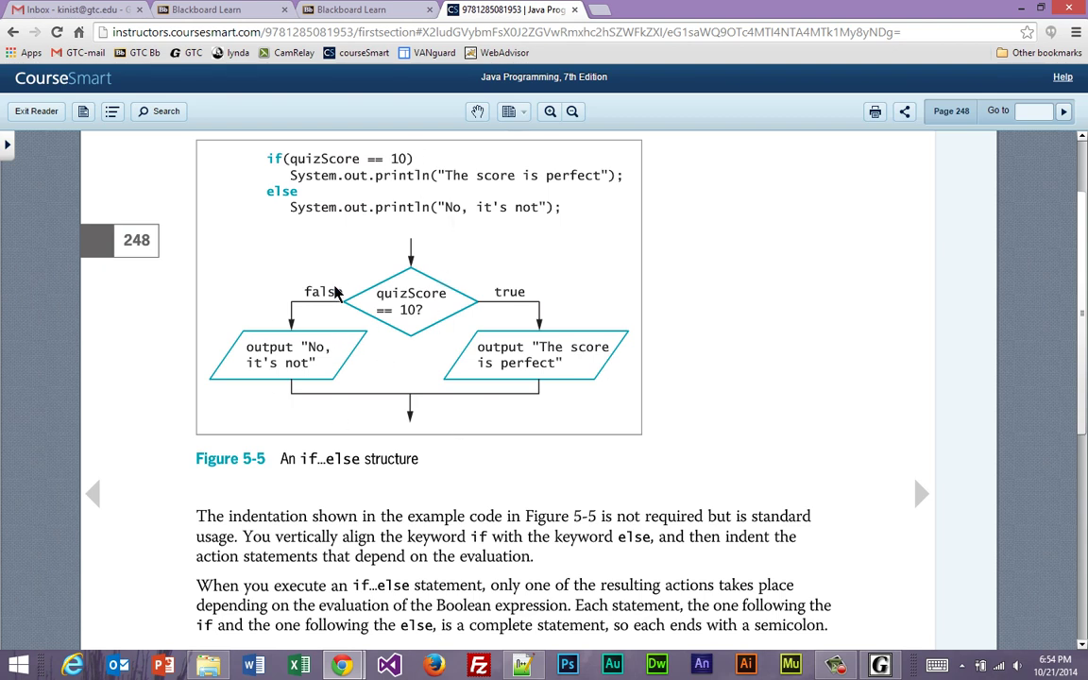
mouse_move(281, 423)
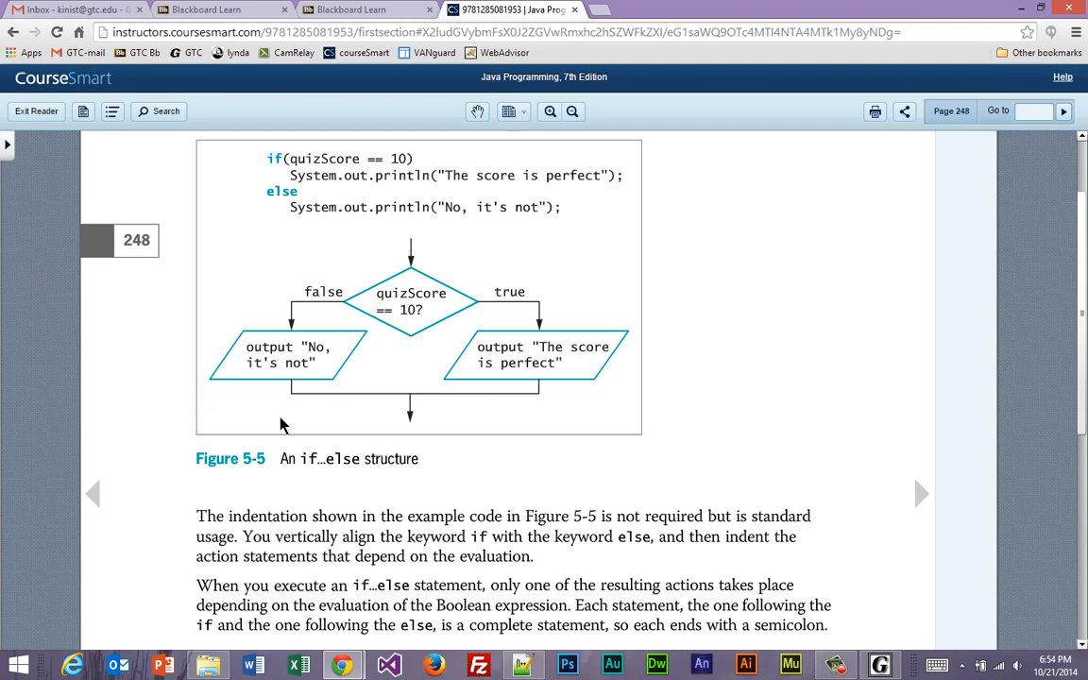
mouse_move(294, 419)
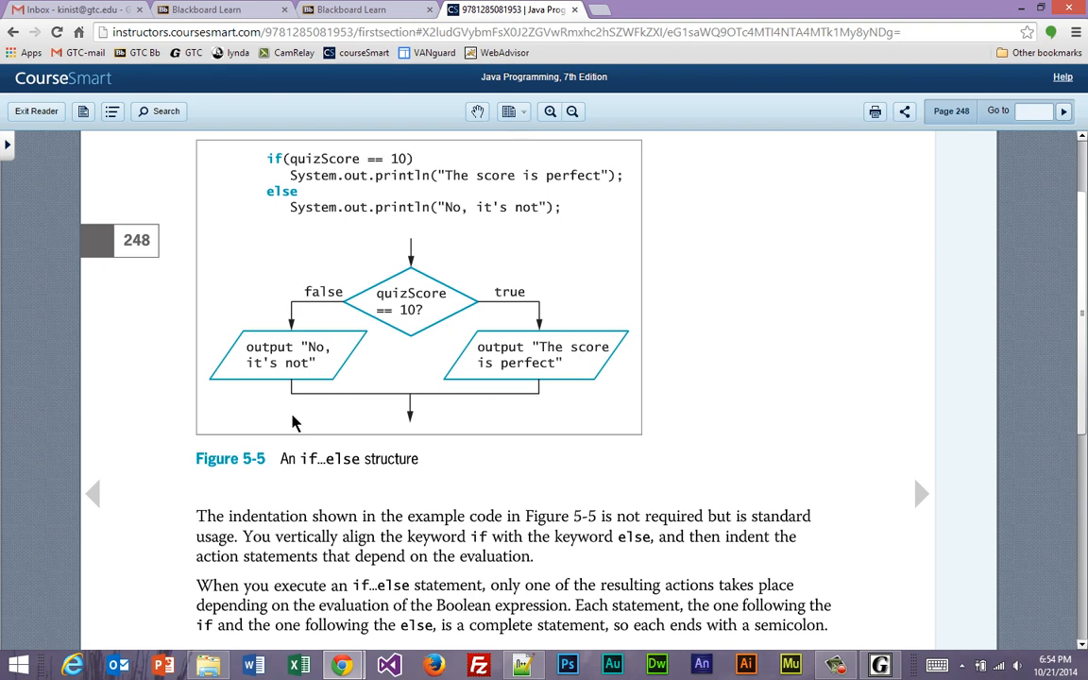
mouse_move(338, 308)
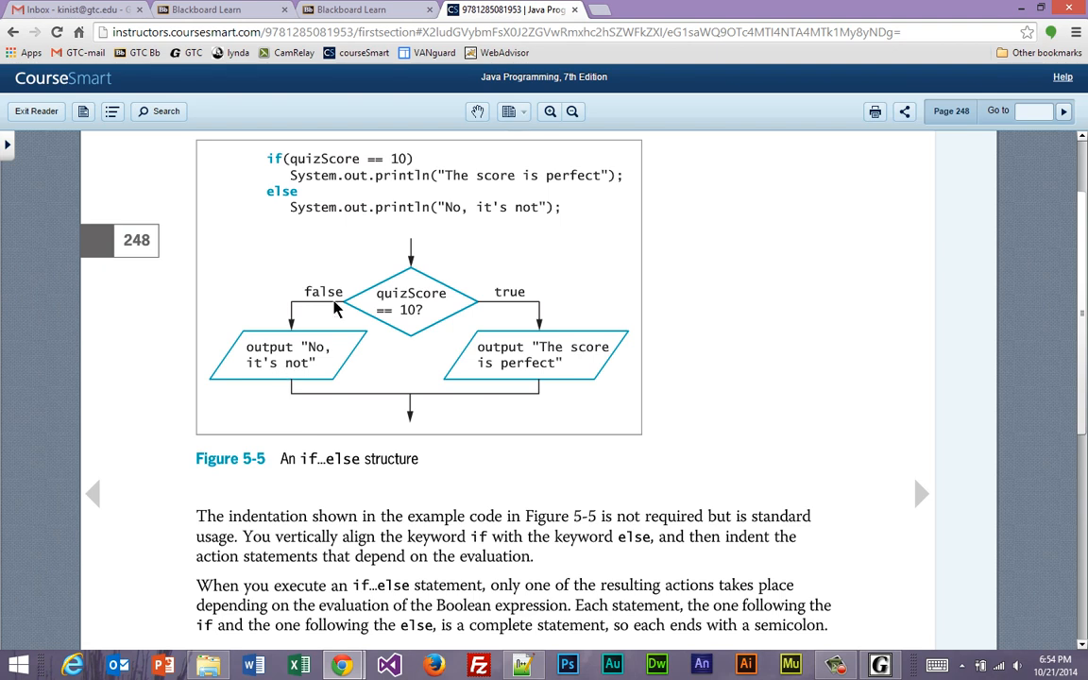
mouse_move(437, 305)
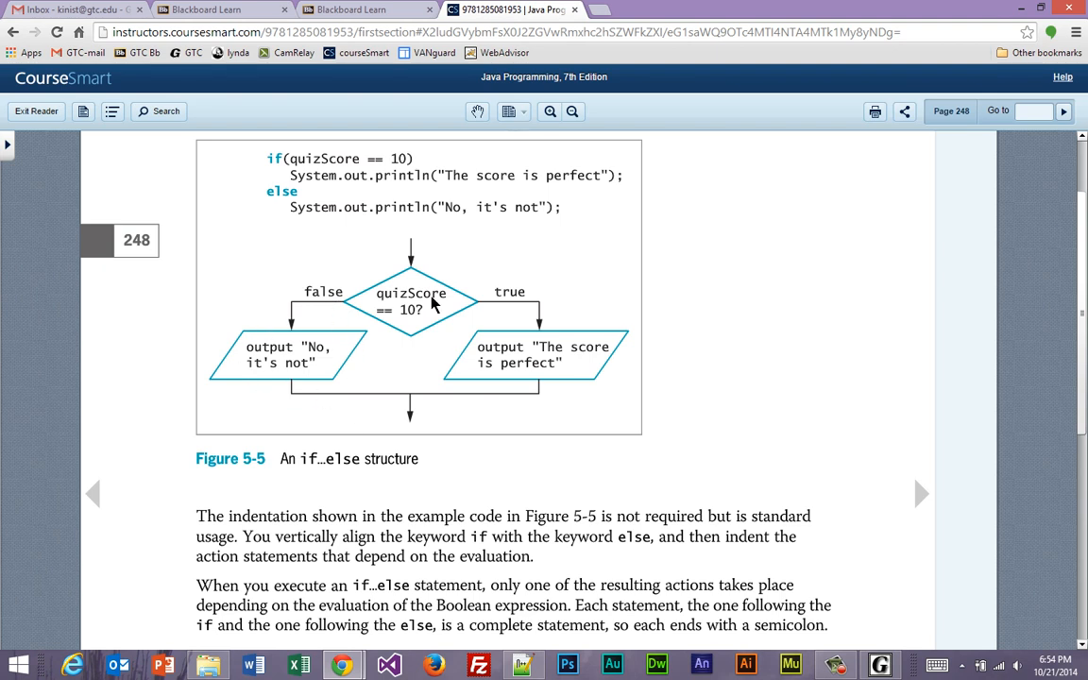
mouse_move(419, 491)
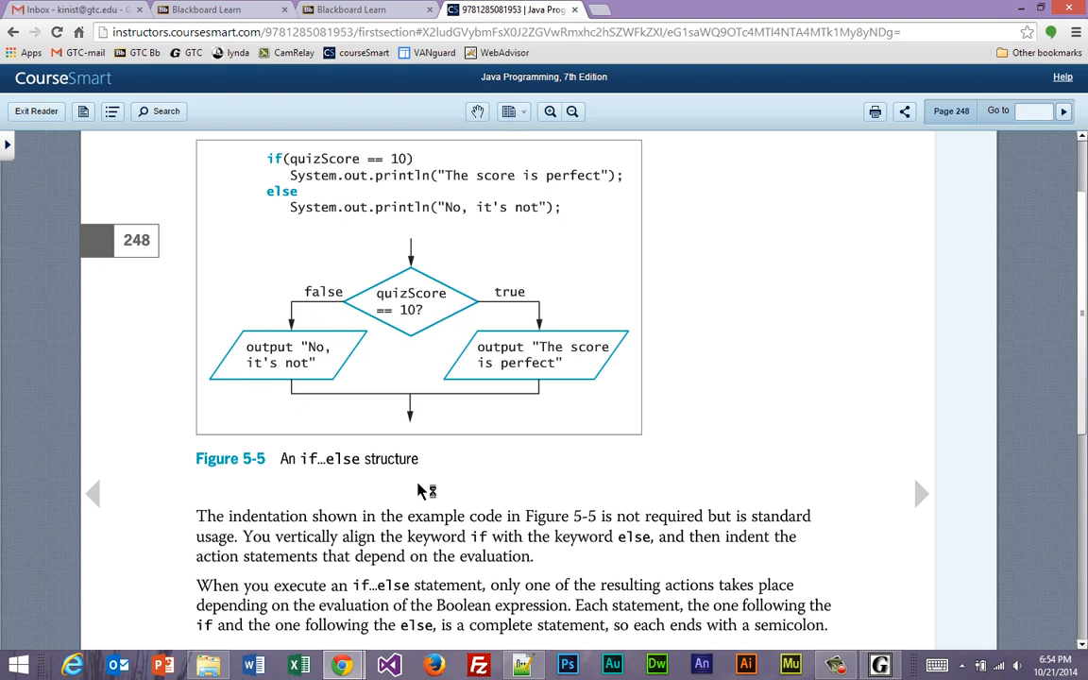
mouse_move(661, 325)
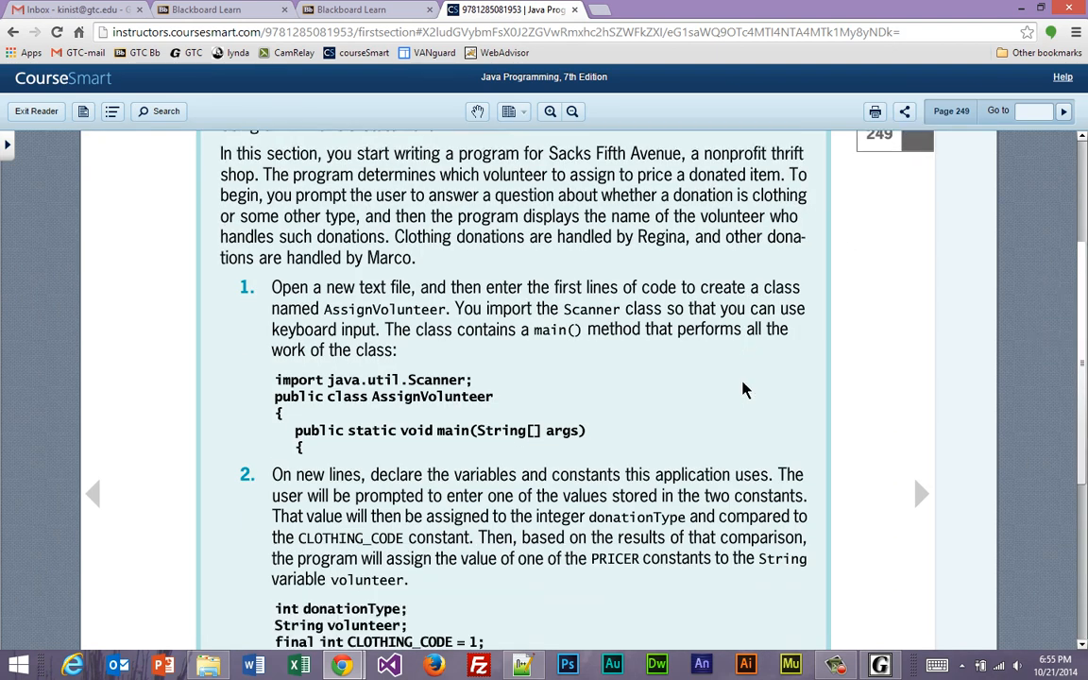
Step: Finish page 249's AssignVolunteer exercise and switch to jGRASP showing TestEmployeeMethods.java
scroll("down", 3)
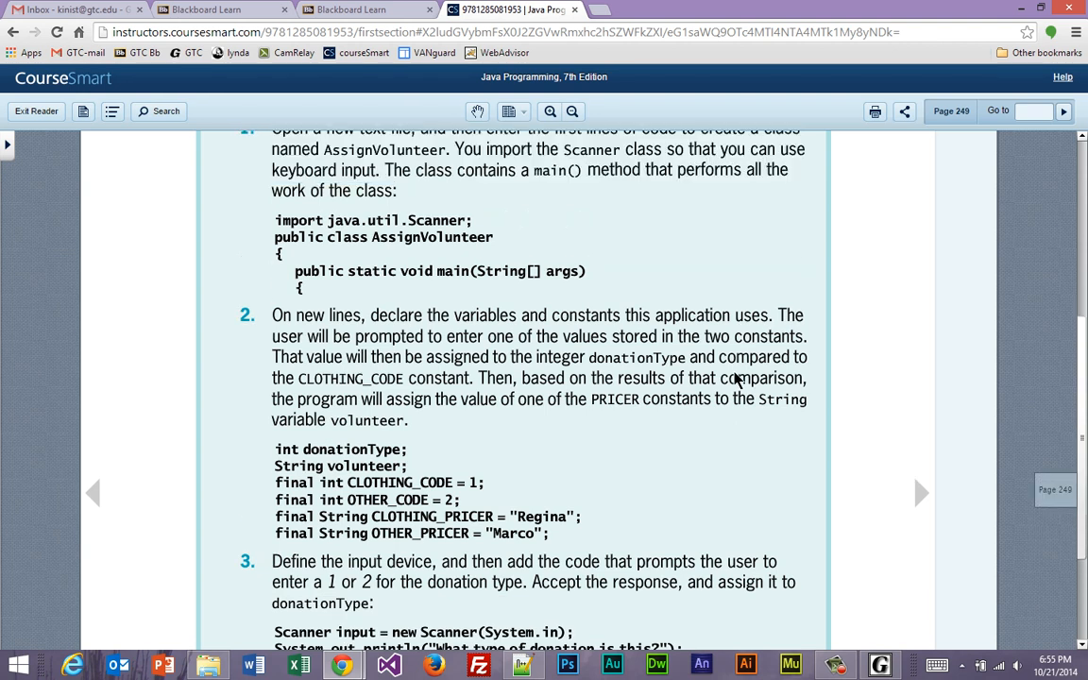
mouse_move(684, 438)
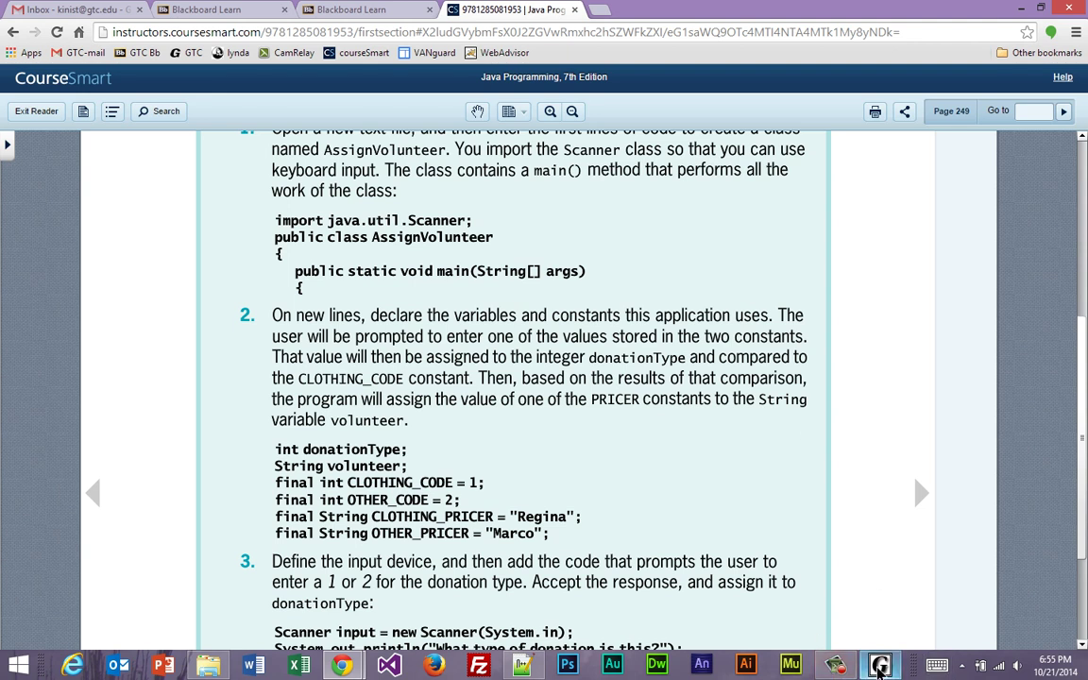
left_click(876, 661)
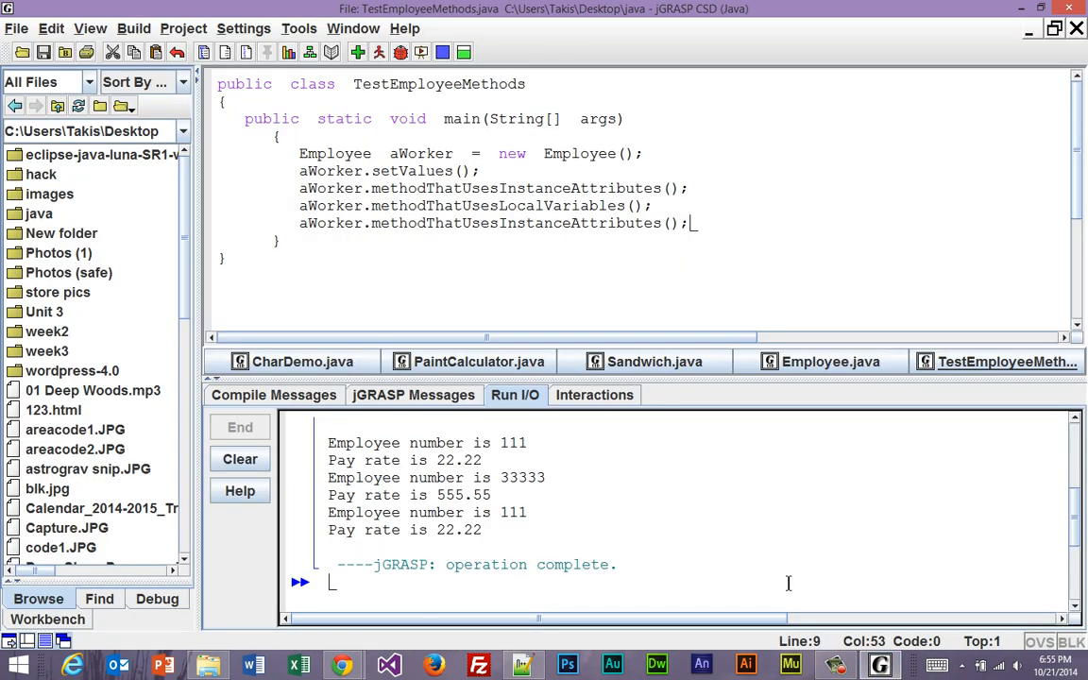